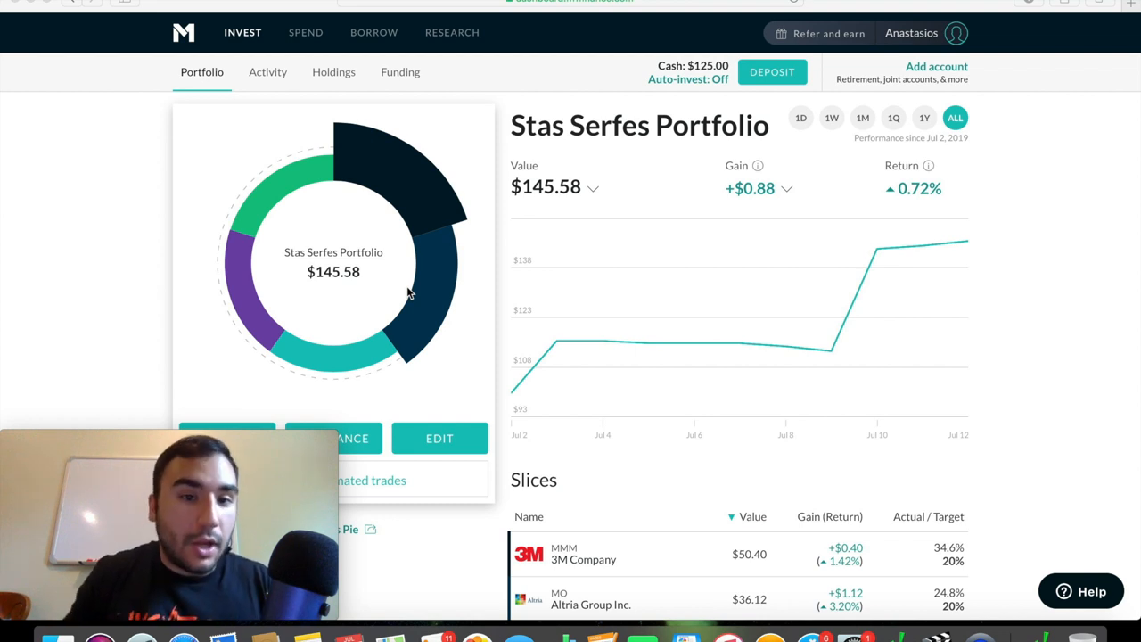
mouse_move(663, 246)
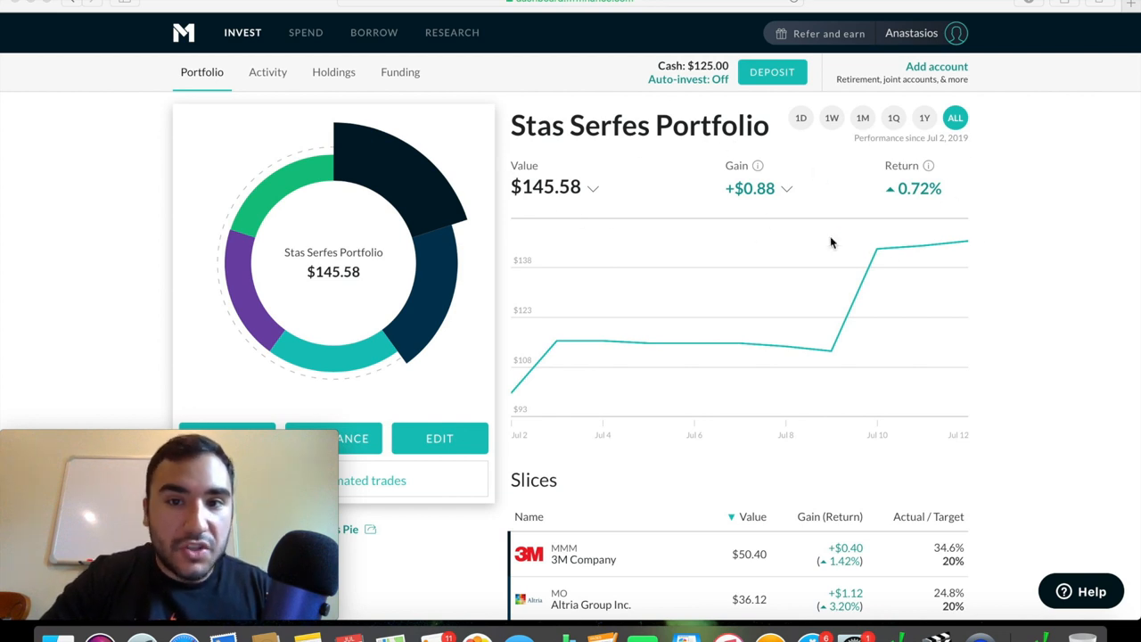
mouse_move(892, 263)
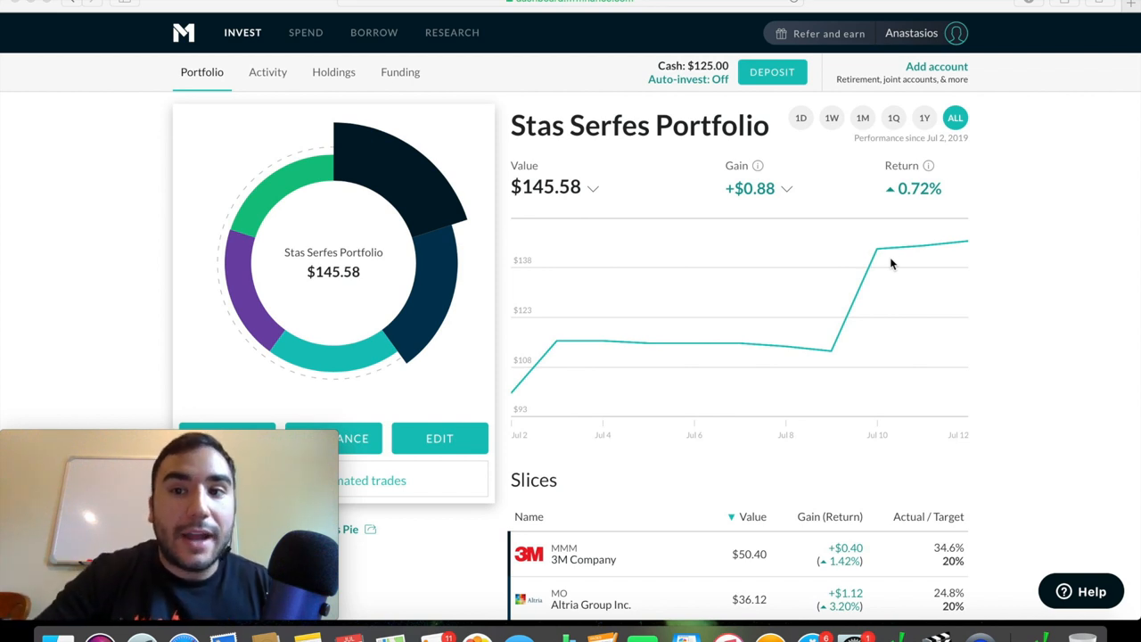
mouse_move(838, 210)
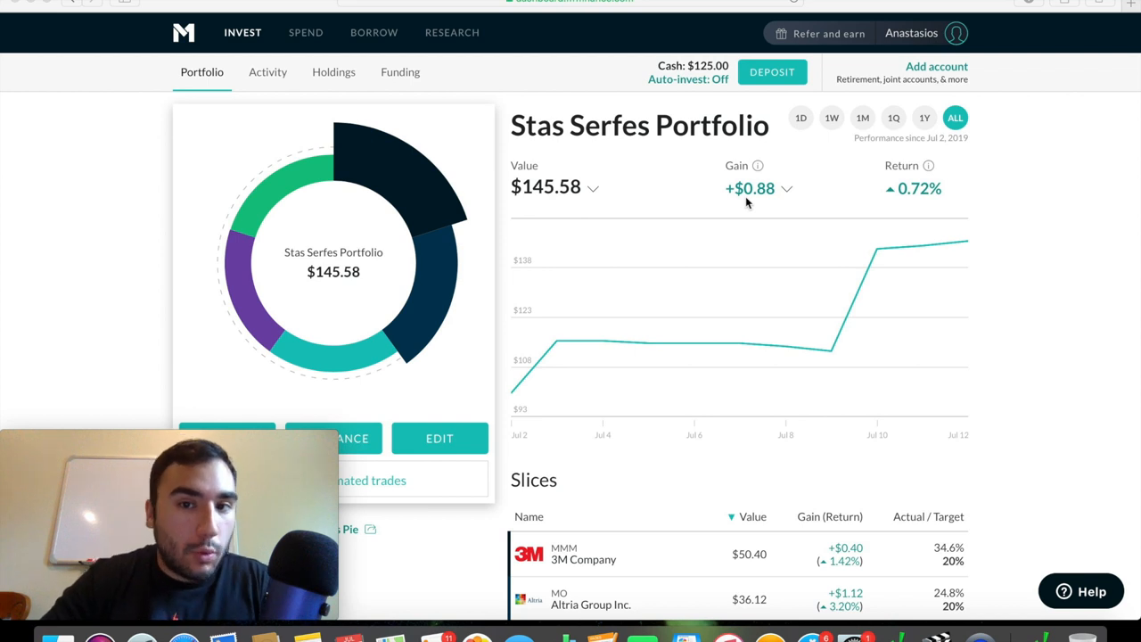
mouse_move(925, 230)
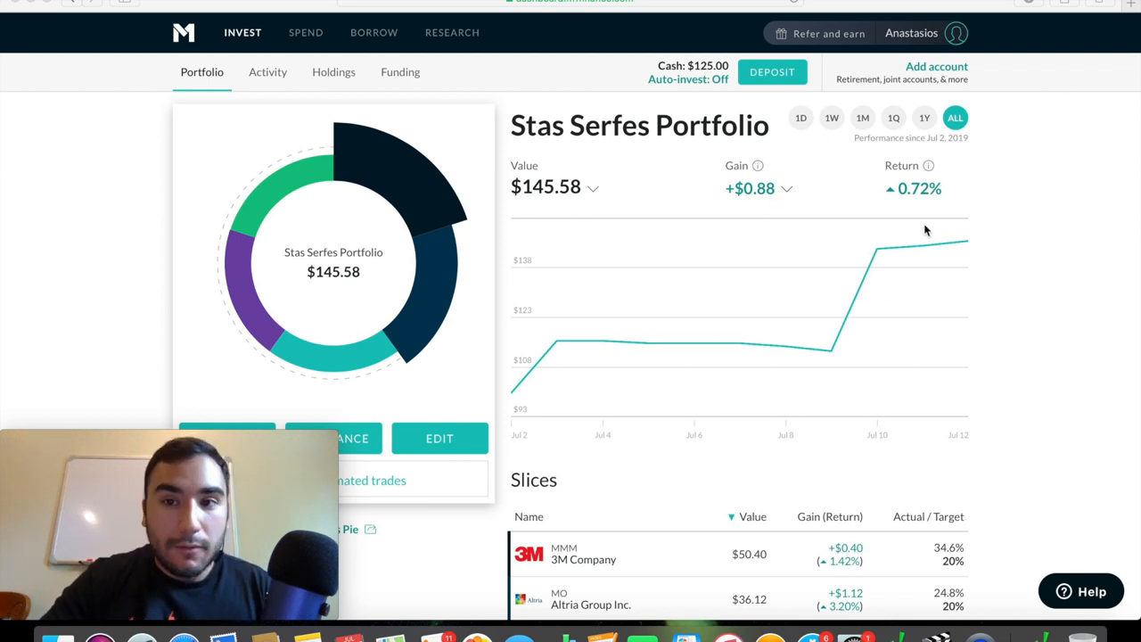
mouse_move(919, 205)
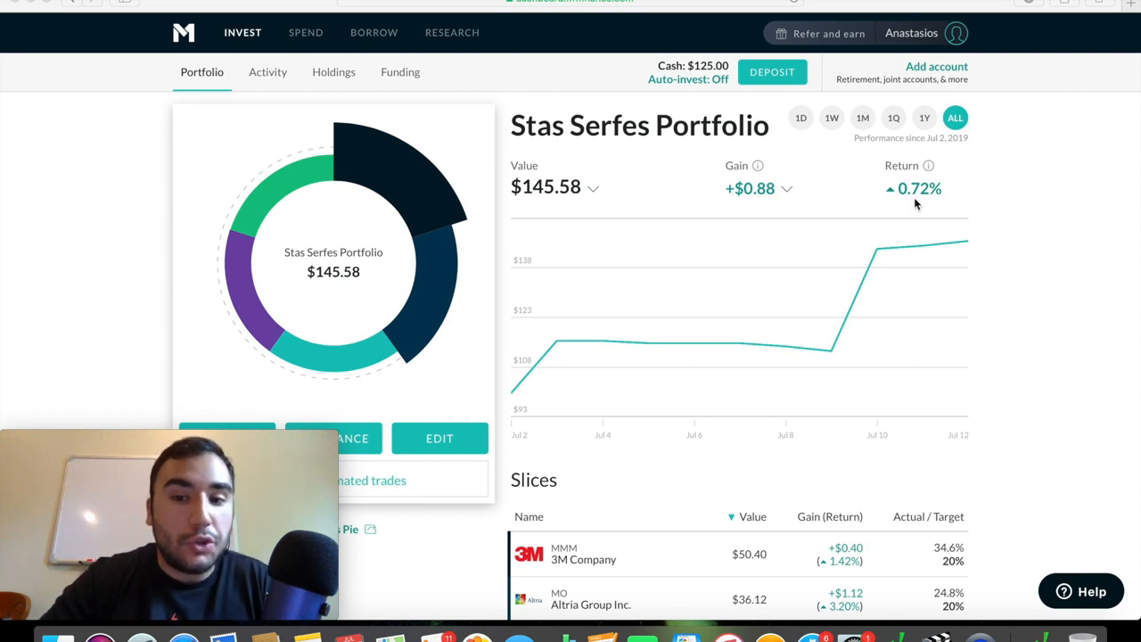
mouse_move(954, 147)
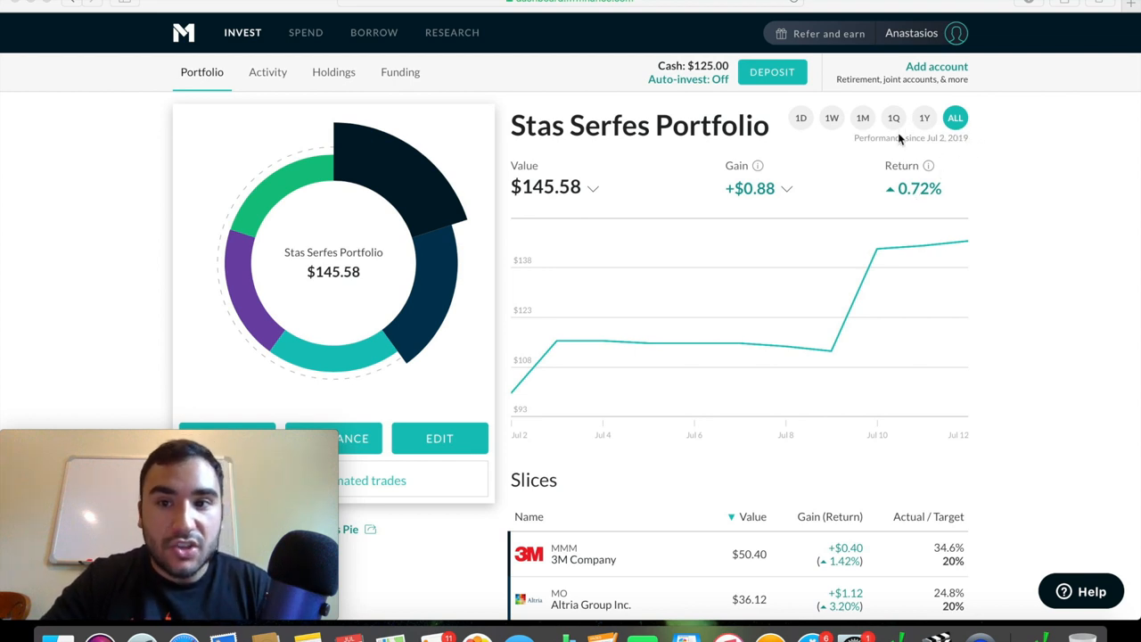
mouse_move(951, 153)
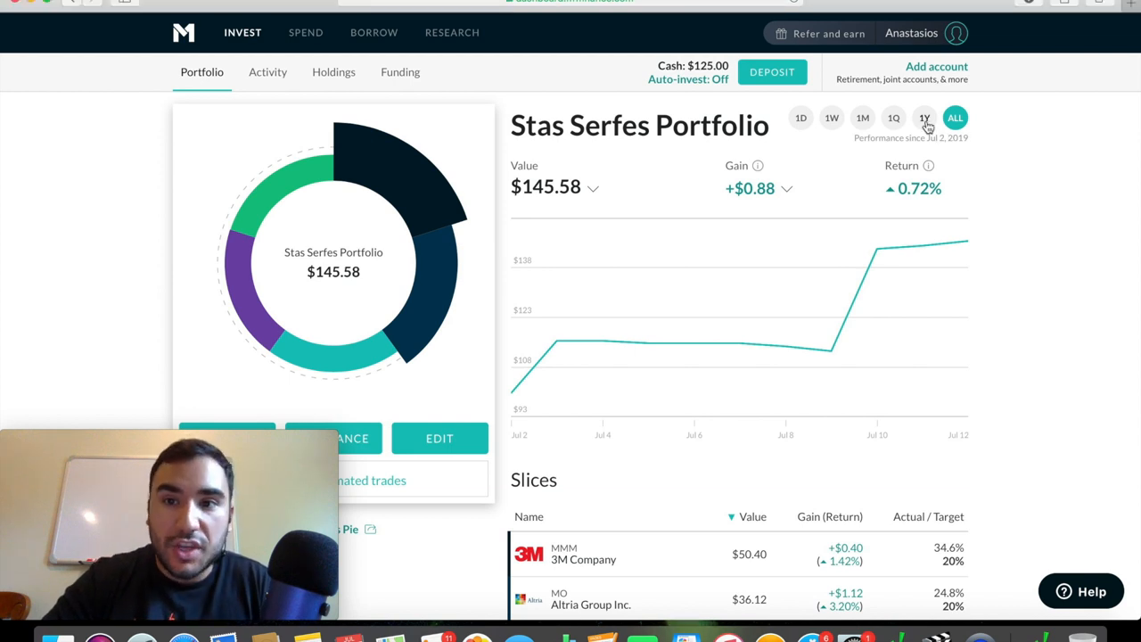
- Switch the performance chart to 1Q, showing $145.66 value and 0.78% return
click(894, 116)
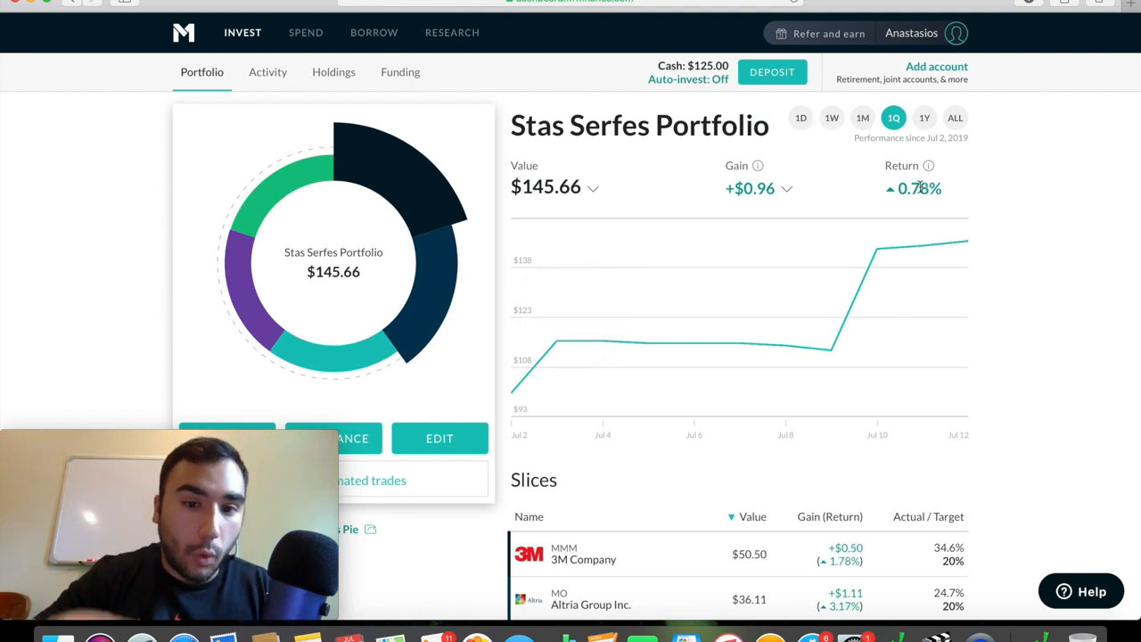
mouse_move(517, 388)
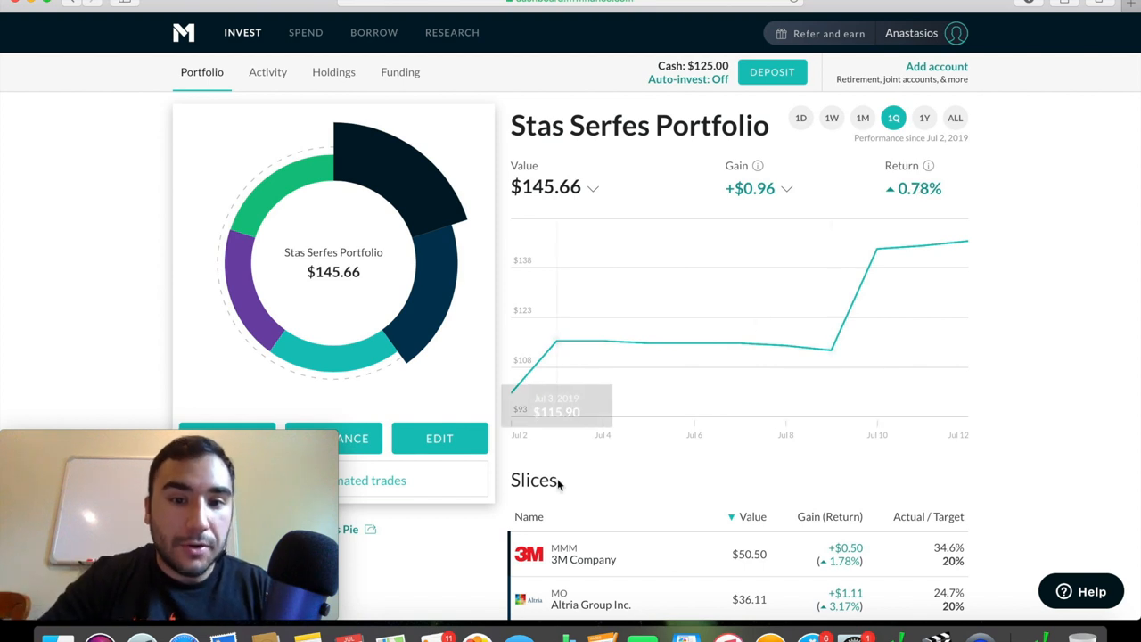
scroll(down, 3)
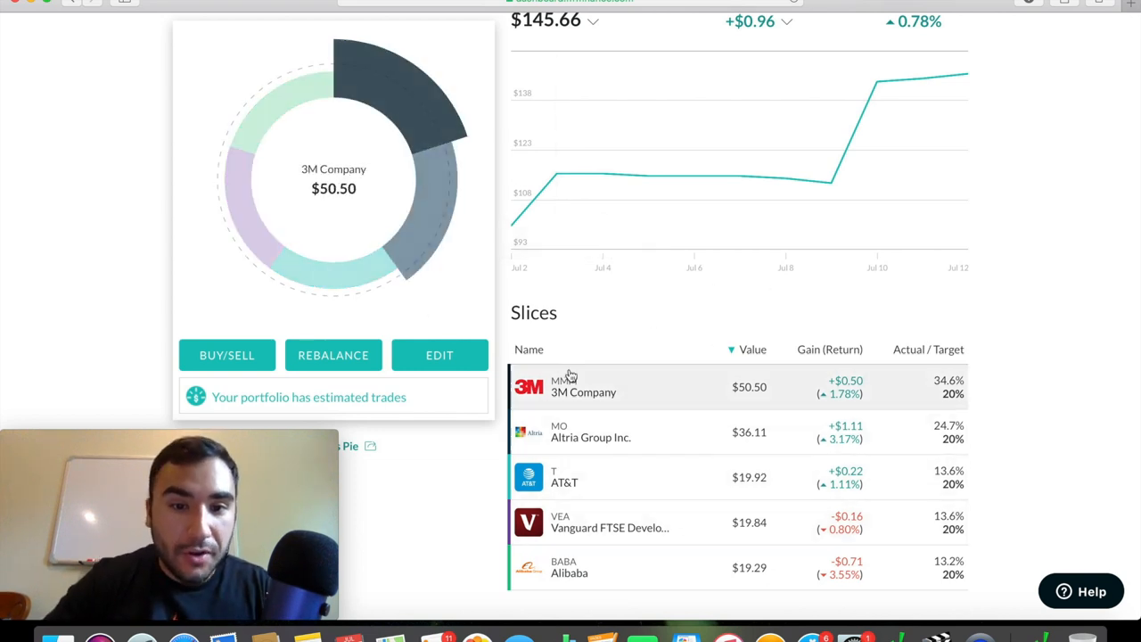
mouse_move(607, 523)
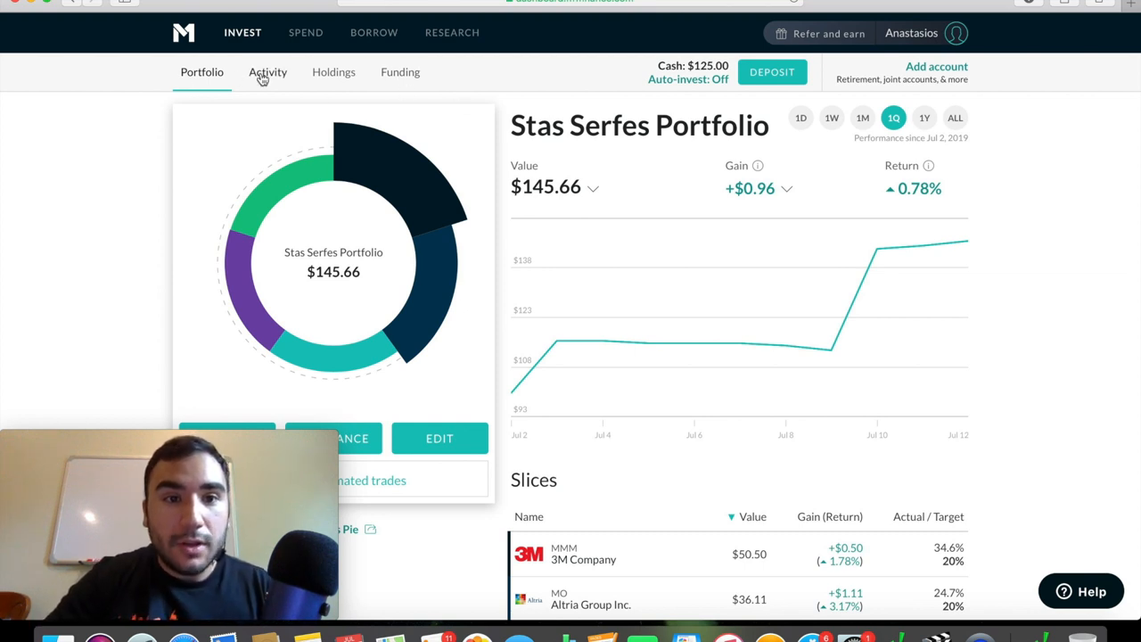
click(267, 73)
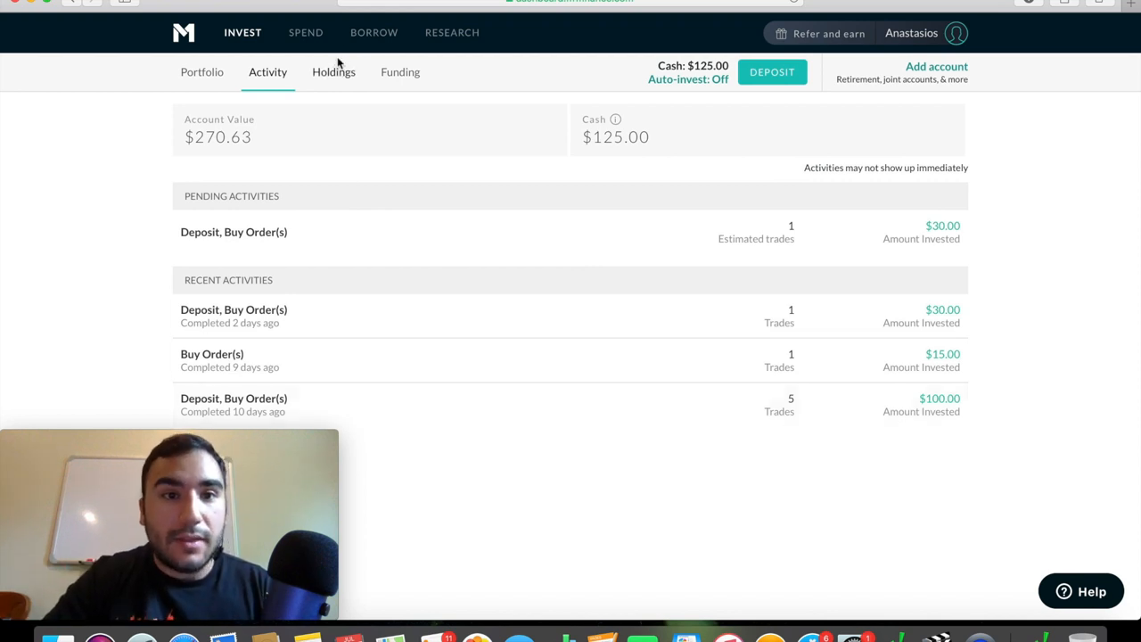
click(333, 71)
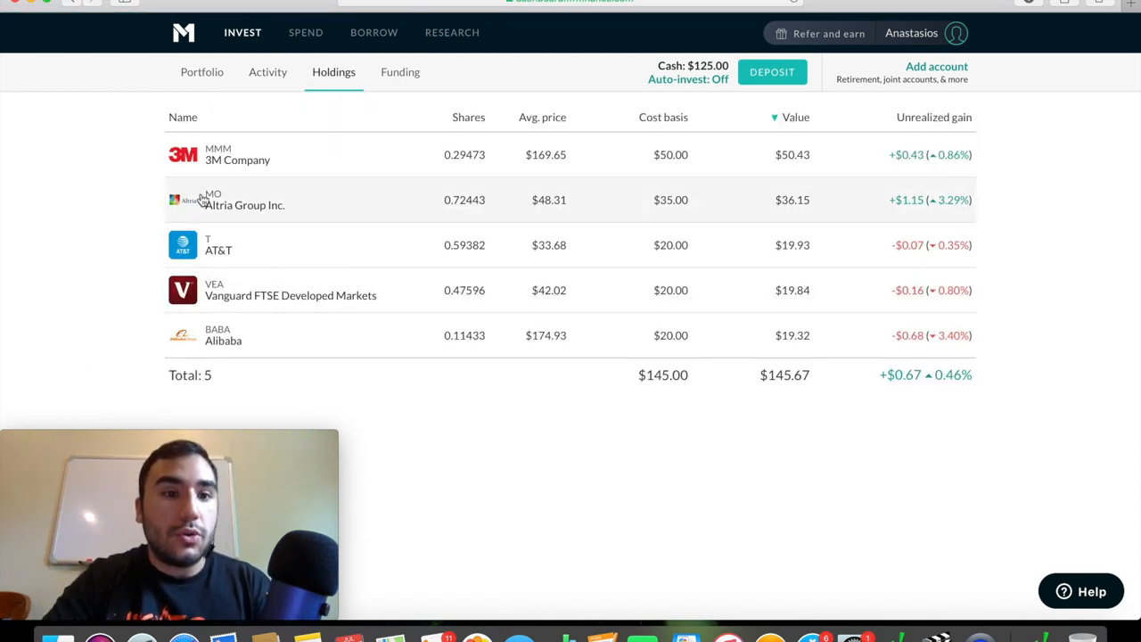
mouse_move(150, 274)
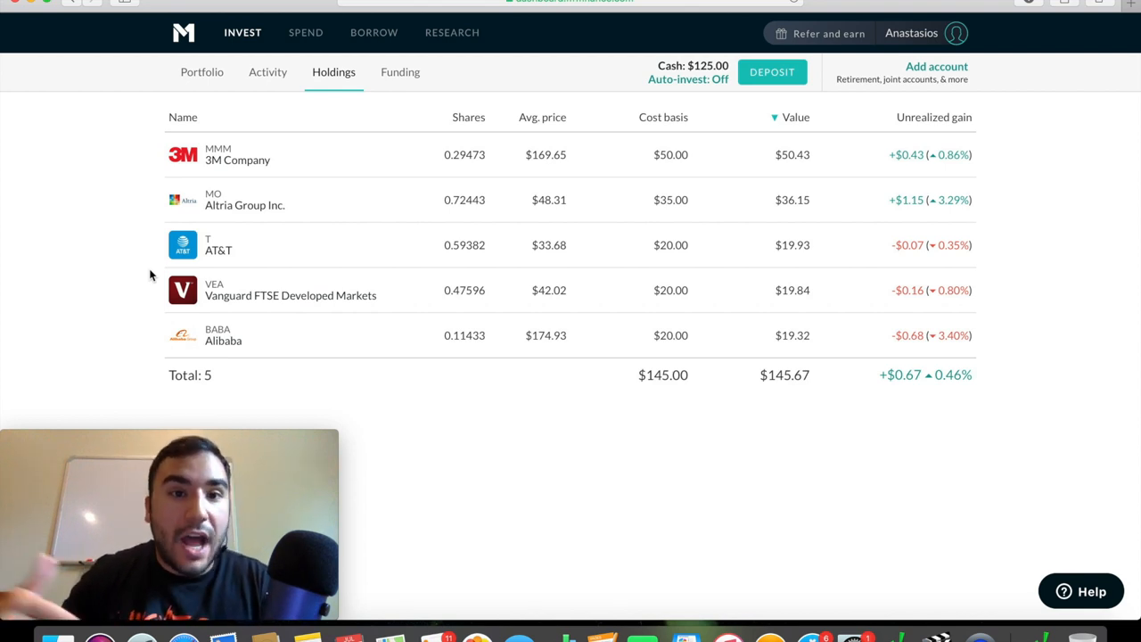
click(399, 71)
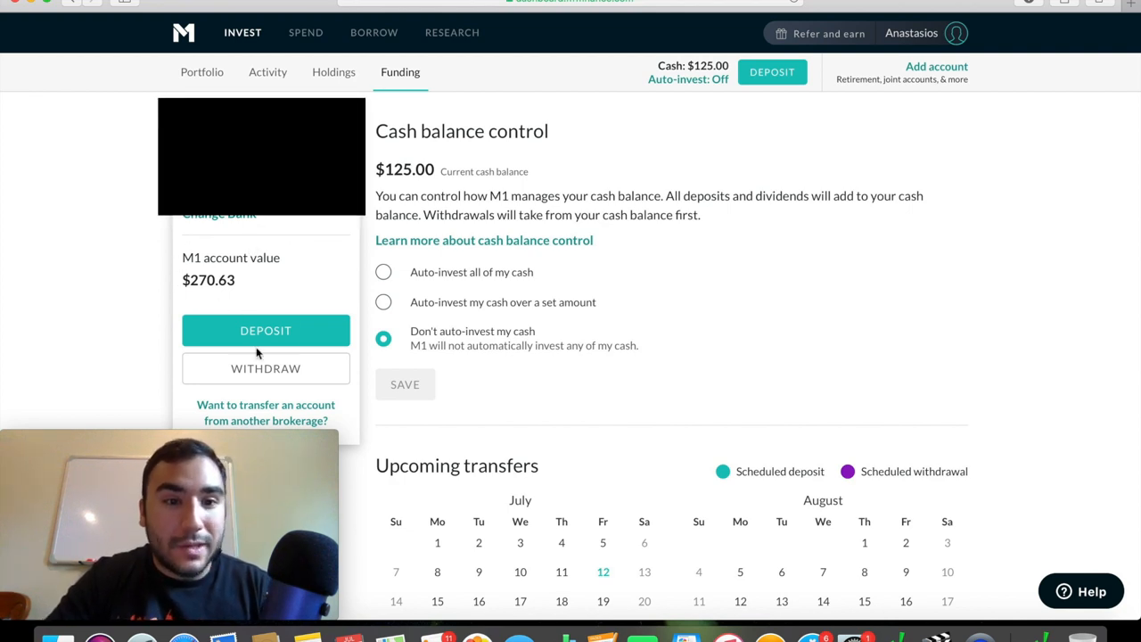
scroll(down, 3)
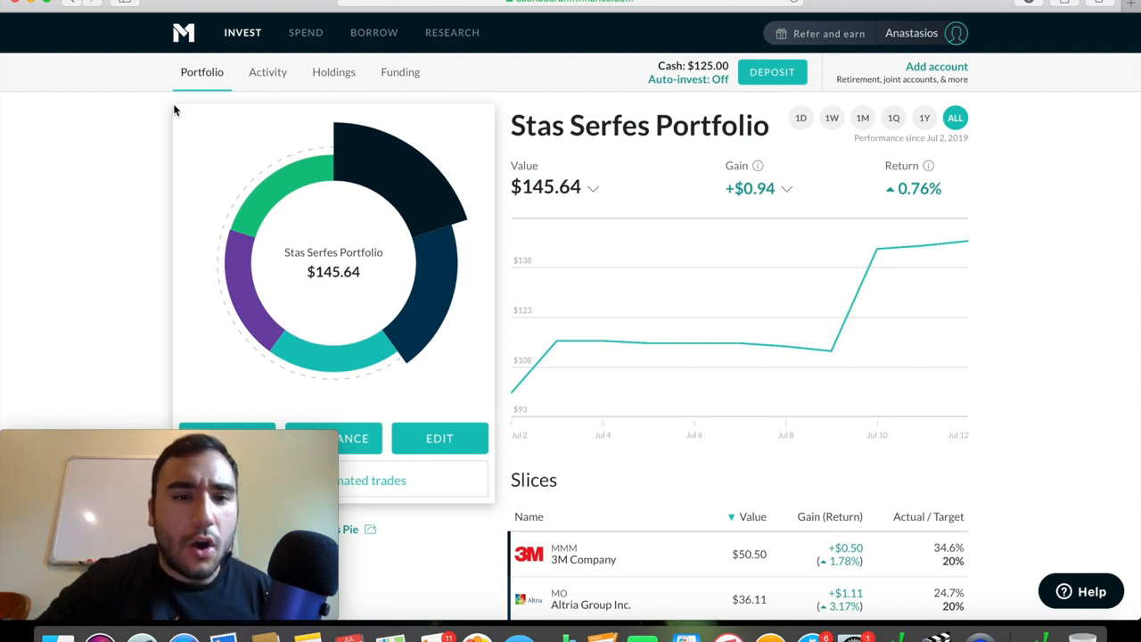
- Open the Stas Serfes Portfolio pie editor with five holdings at 20% each
scroll(down, 3)
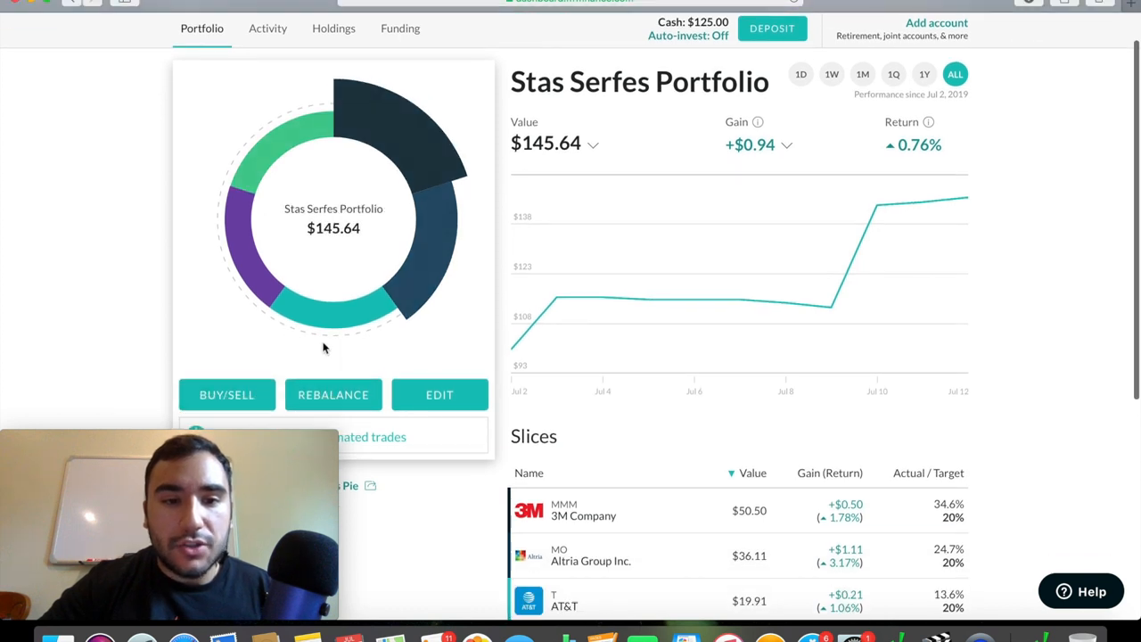
click(438, 394)
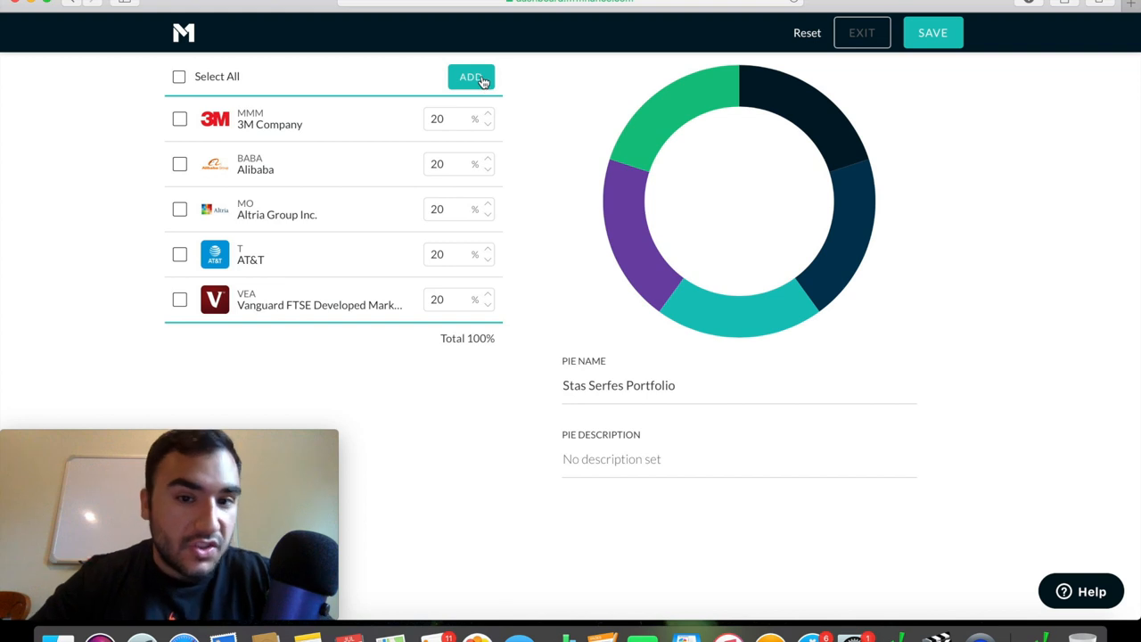
- Add Visa to the pie at 20%, dropping 3M and Alibaba to 10% each
click(470, 77)
text(10)
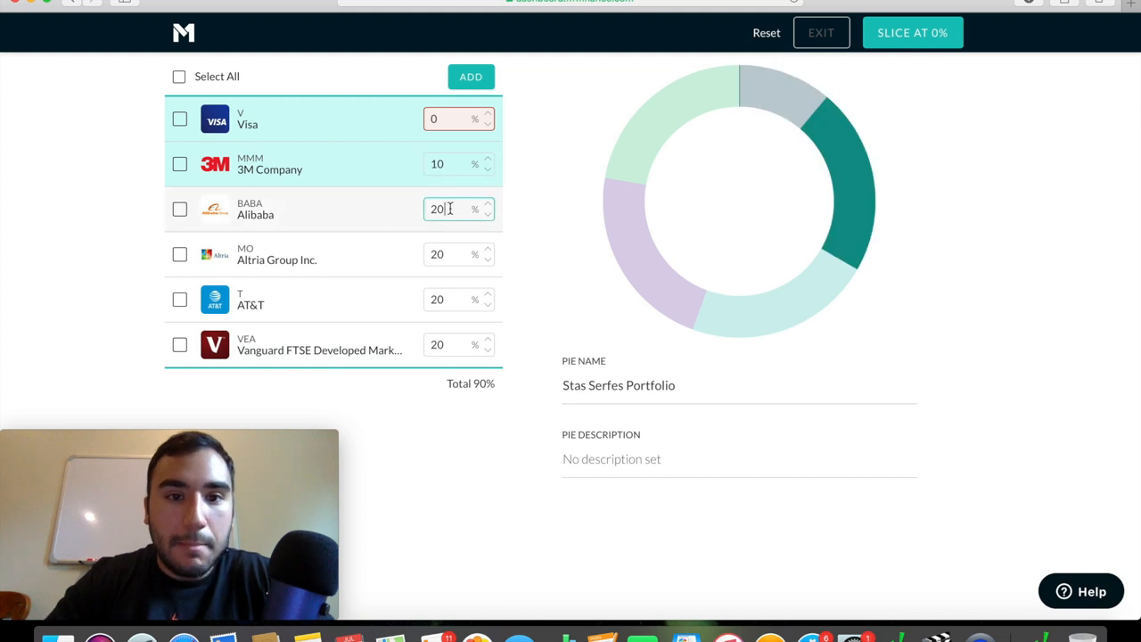
text(1)
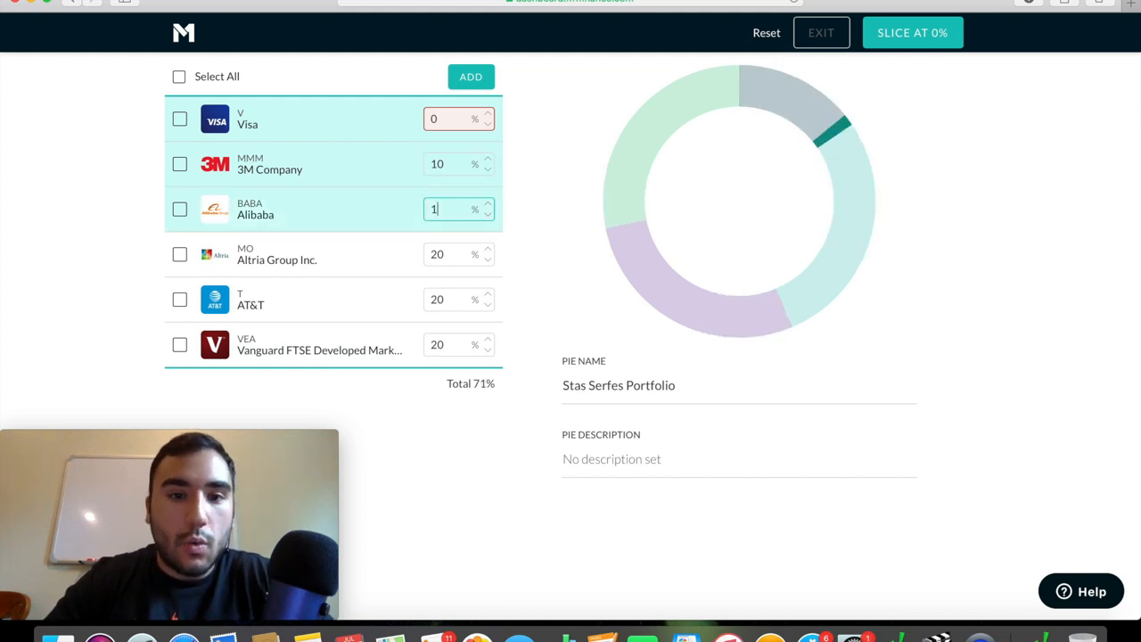
click(446, 119)
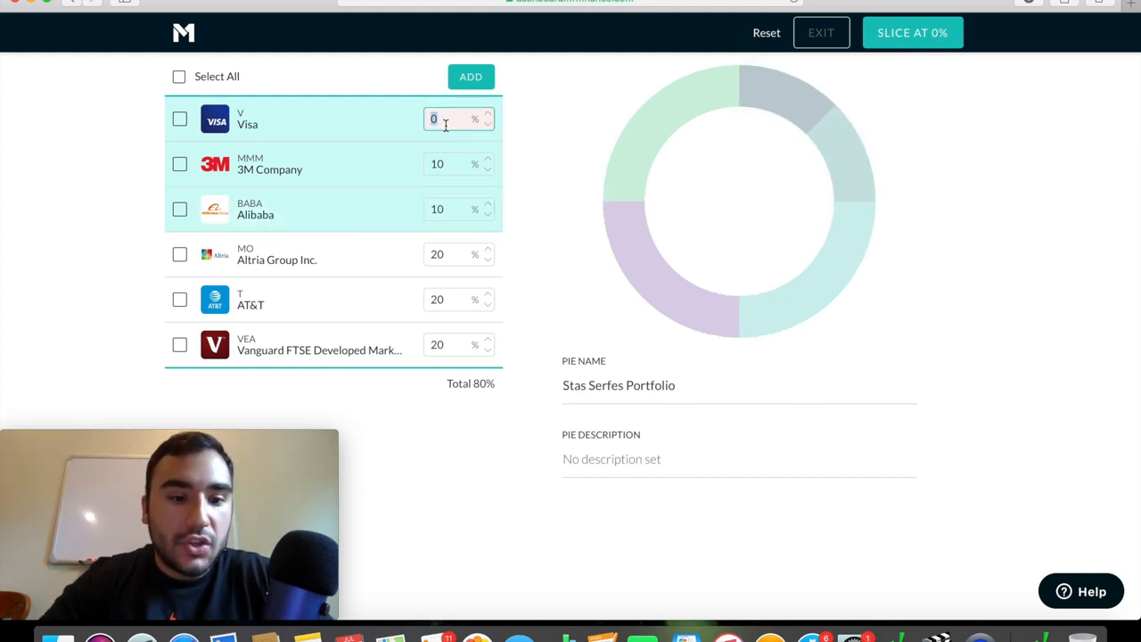
text(20)
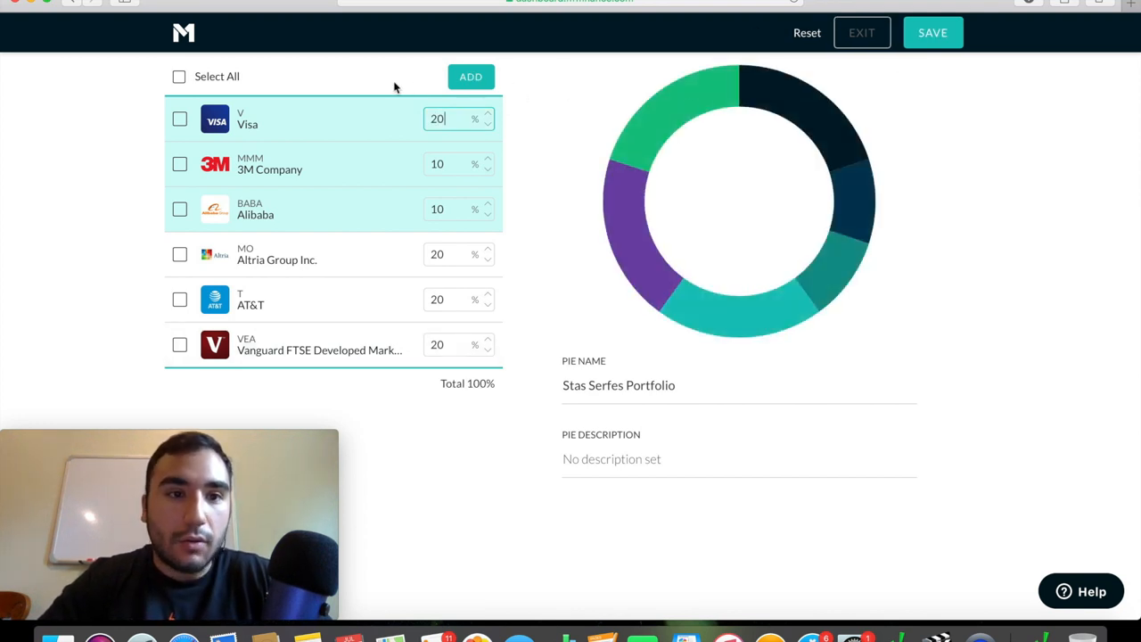
click(471, 76)
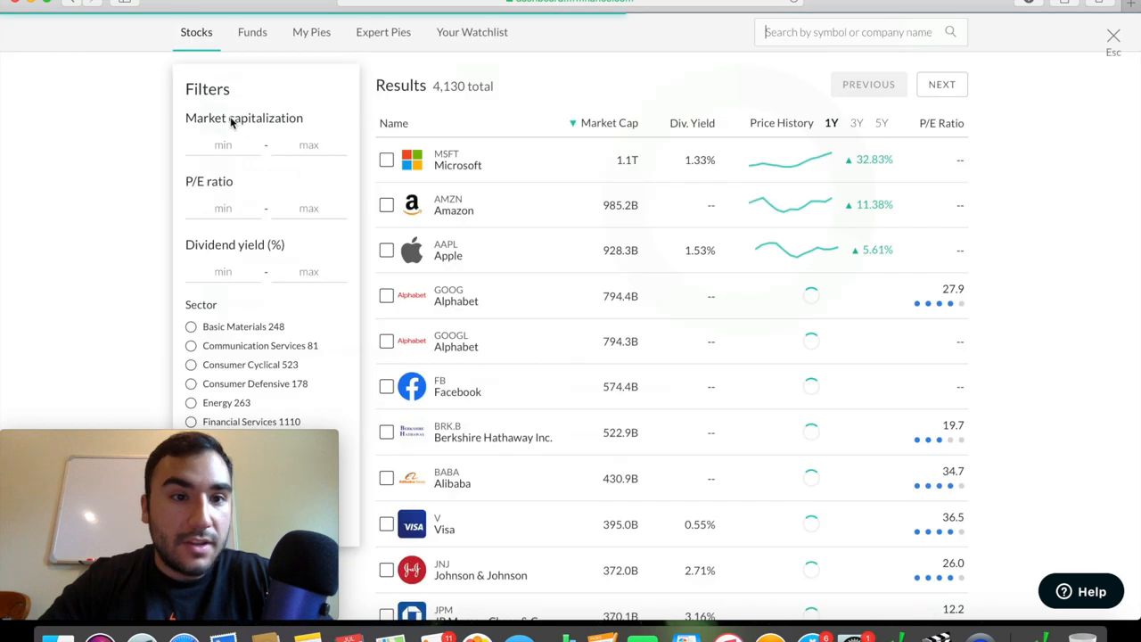
- Add Disney at 10% and reduce Altria Group to 10%, totaling 100%
scroll(down, 3)
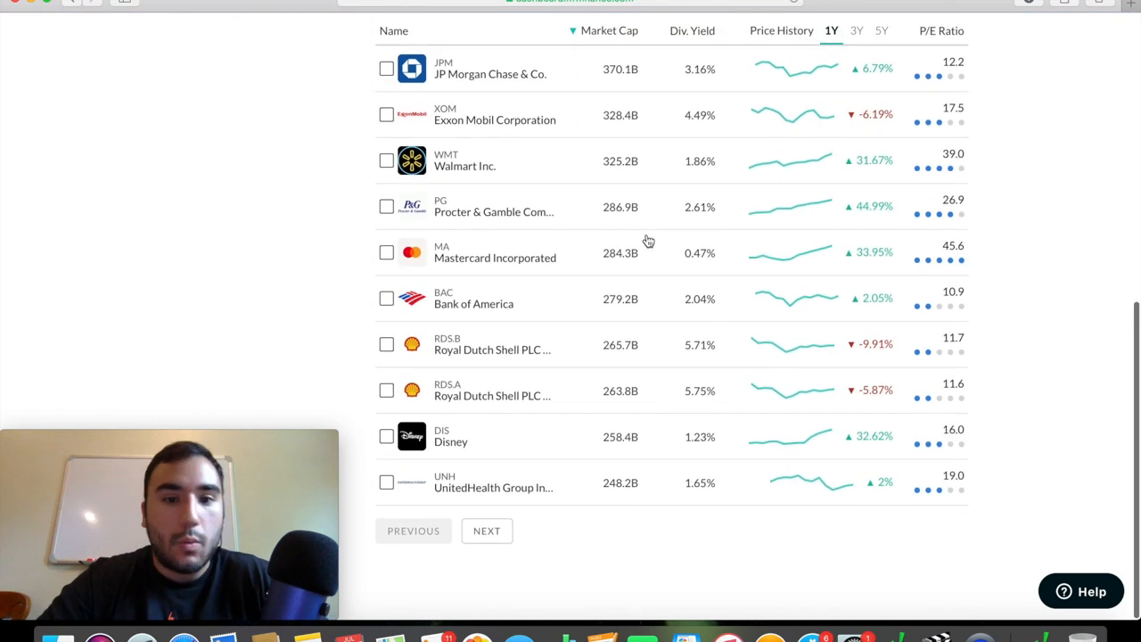
click(386, 436)
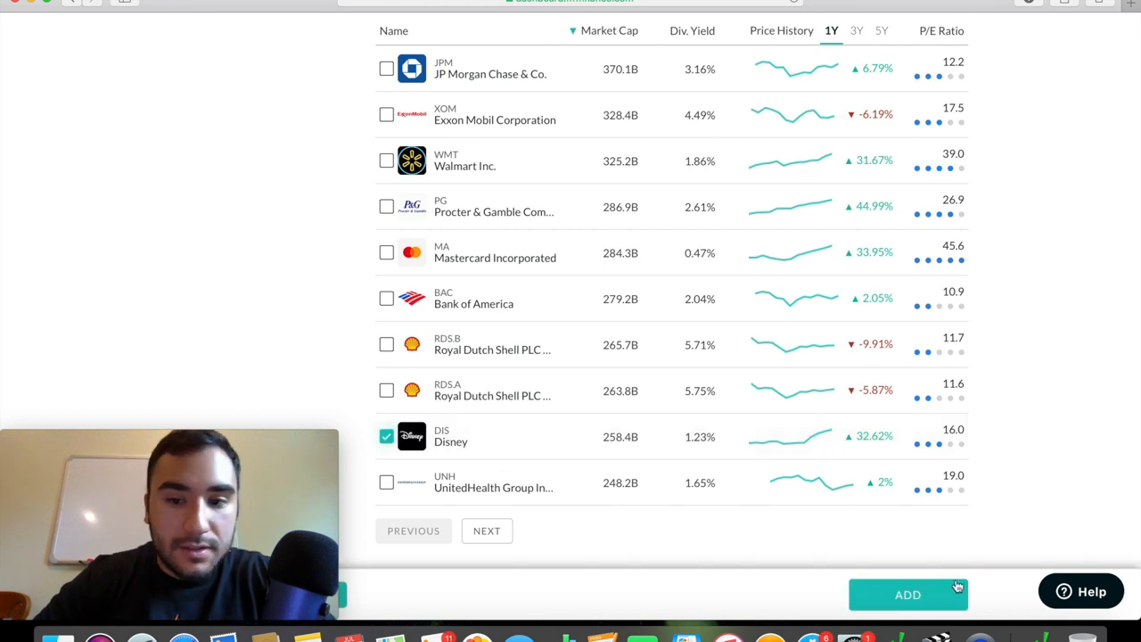
click(908, 594)
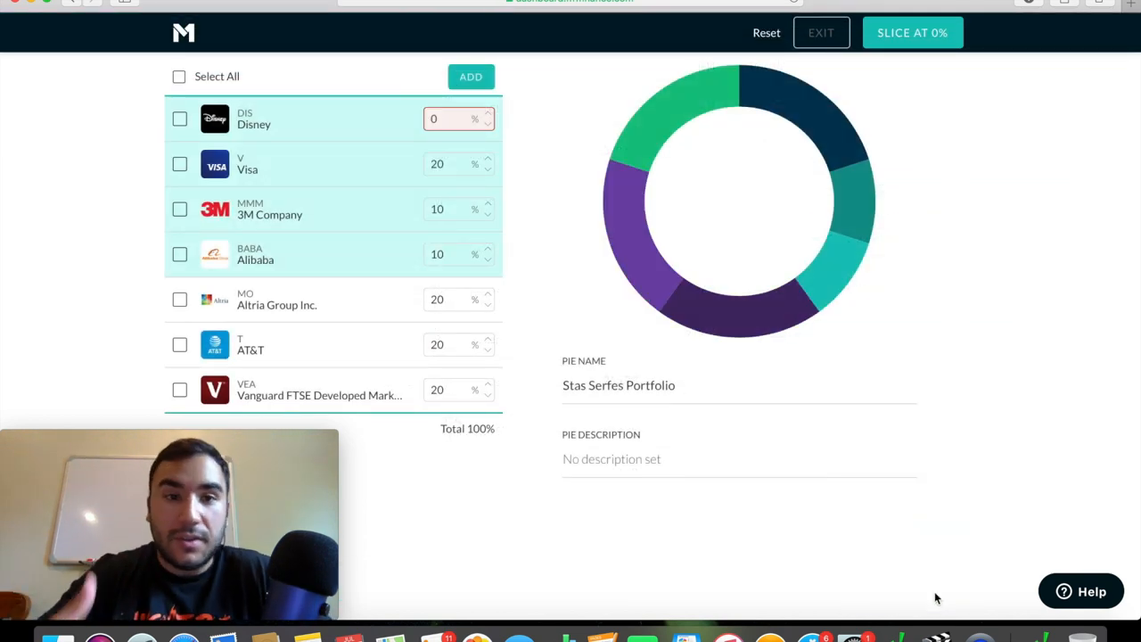
click(445, 118)
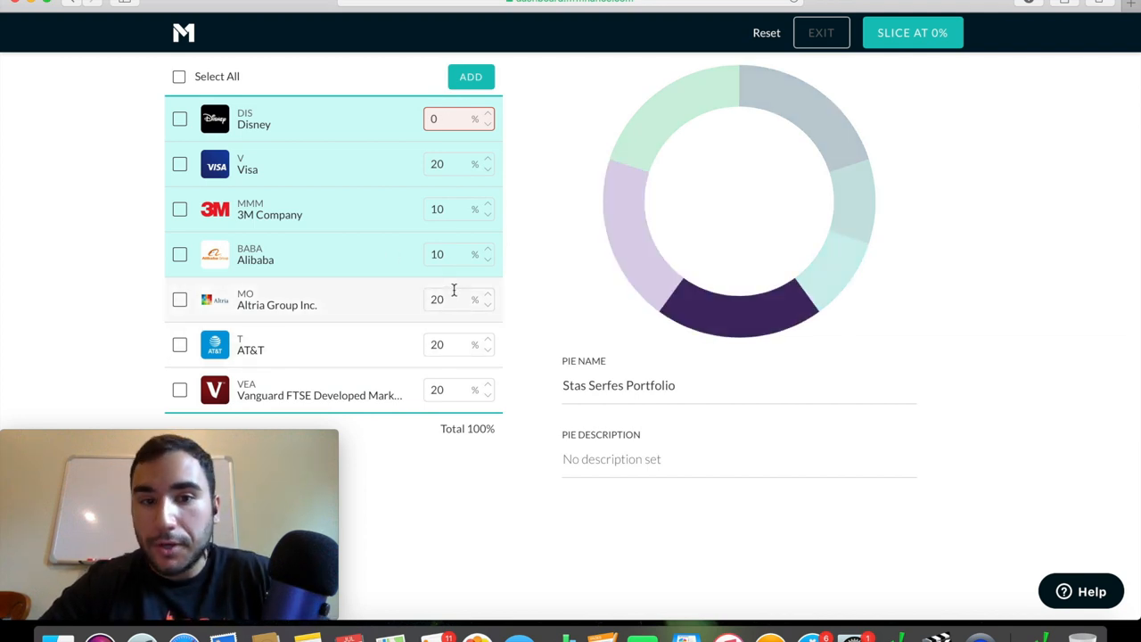
click(455, 299)
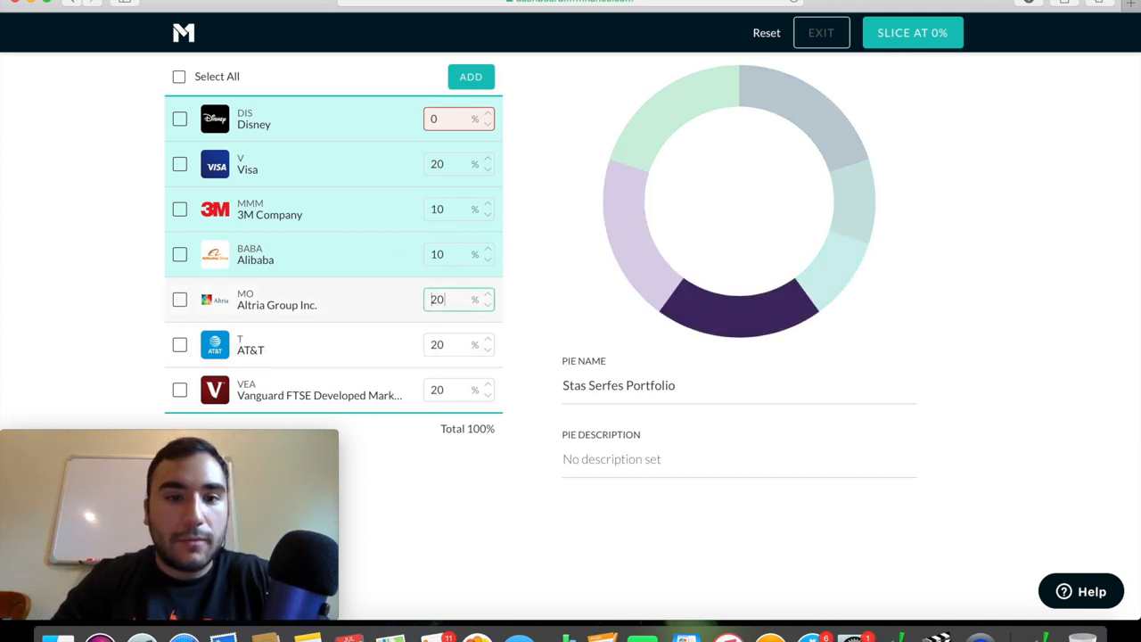
text(10)
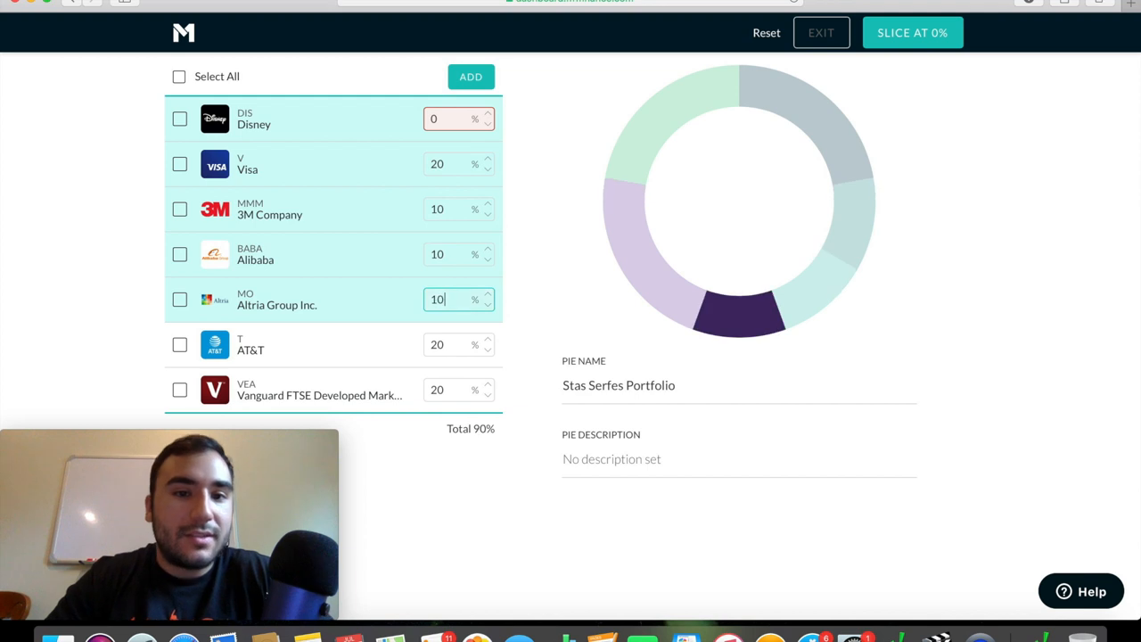
click(458, 119)
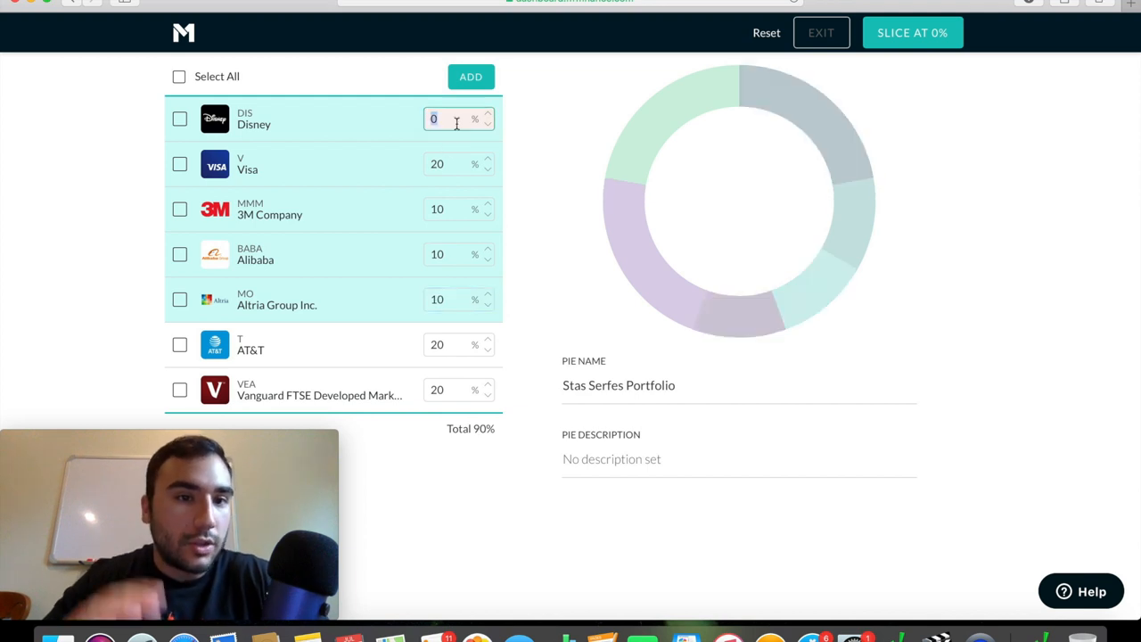
text(10)
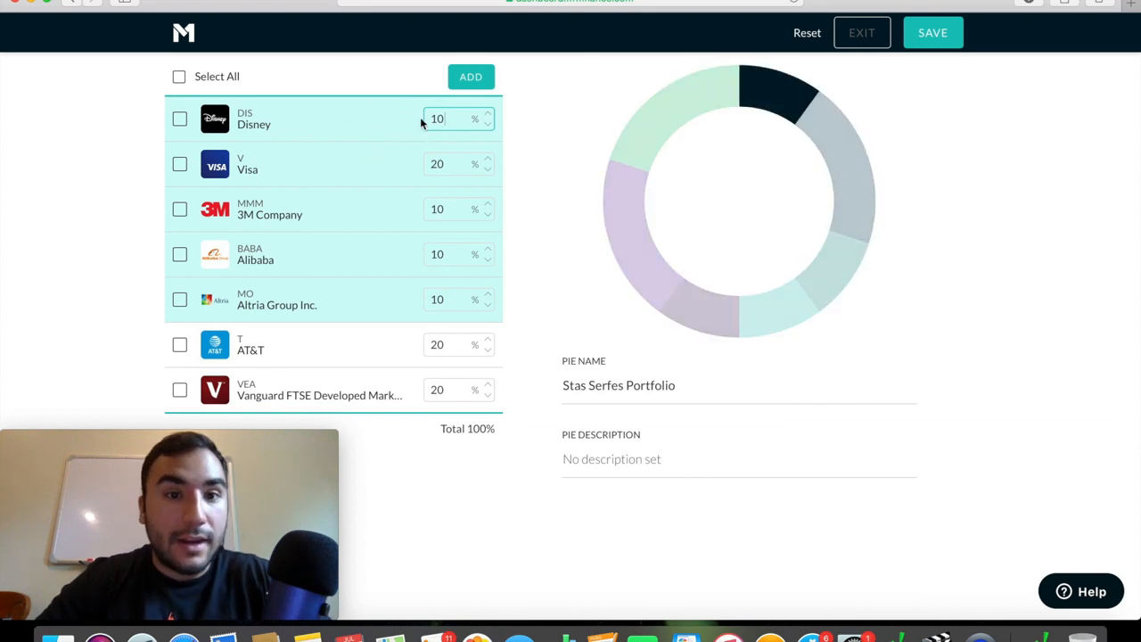
- Save the revised slice targets and confirm the changes to the portfolio
click(932, 32)
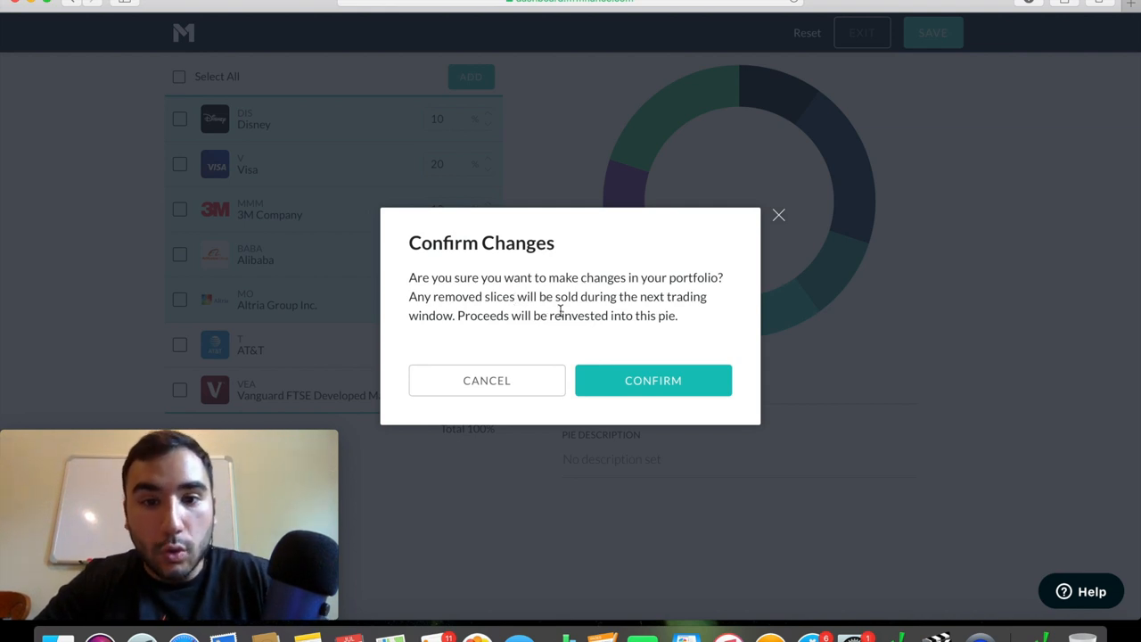
mouse_move(637, 362)
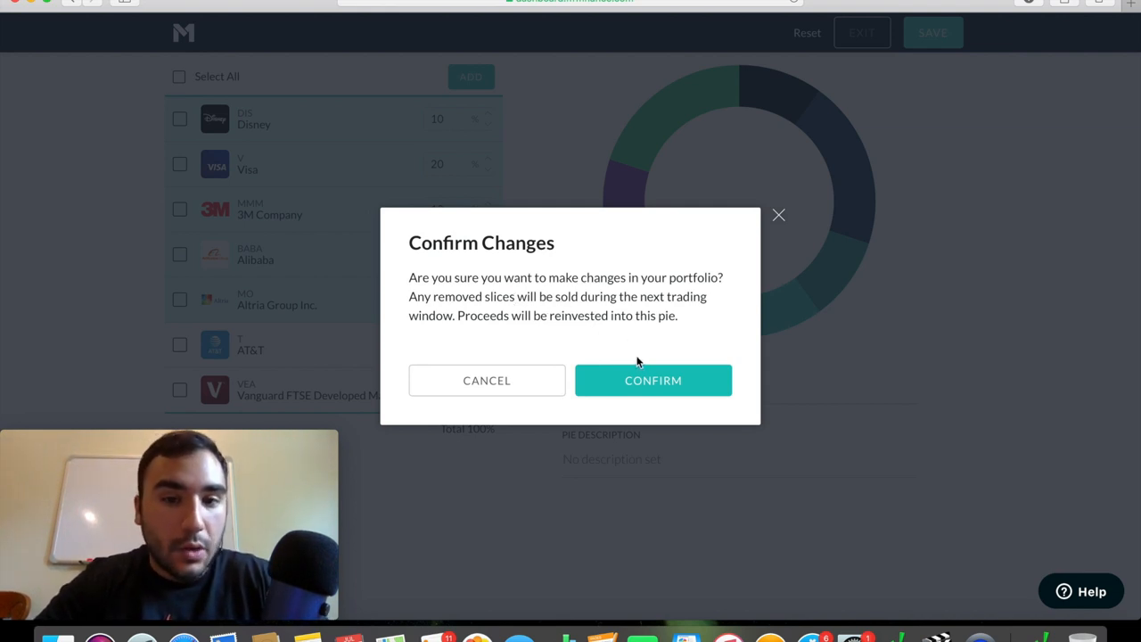
click(653, 379)
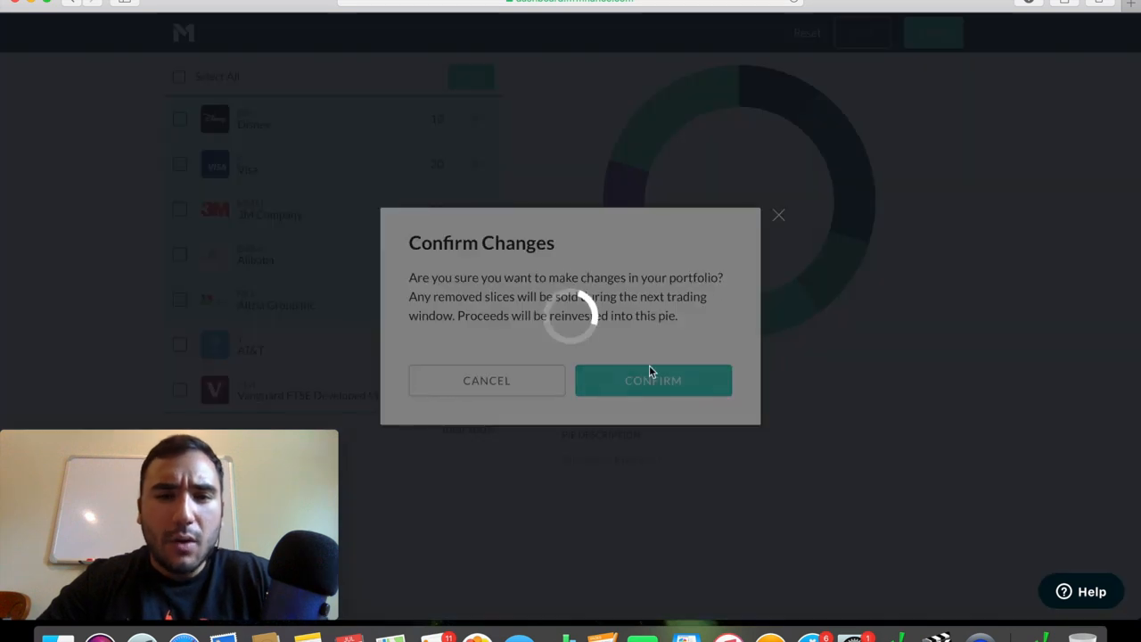
click(653, 381)
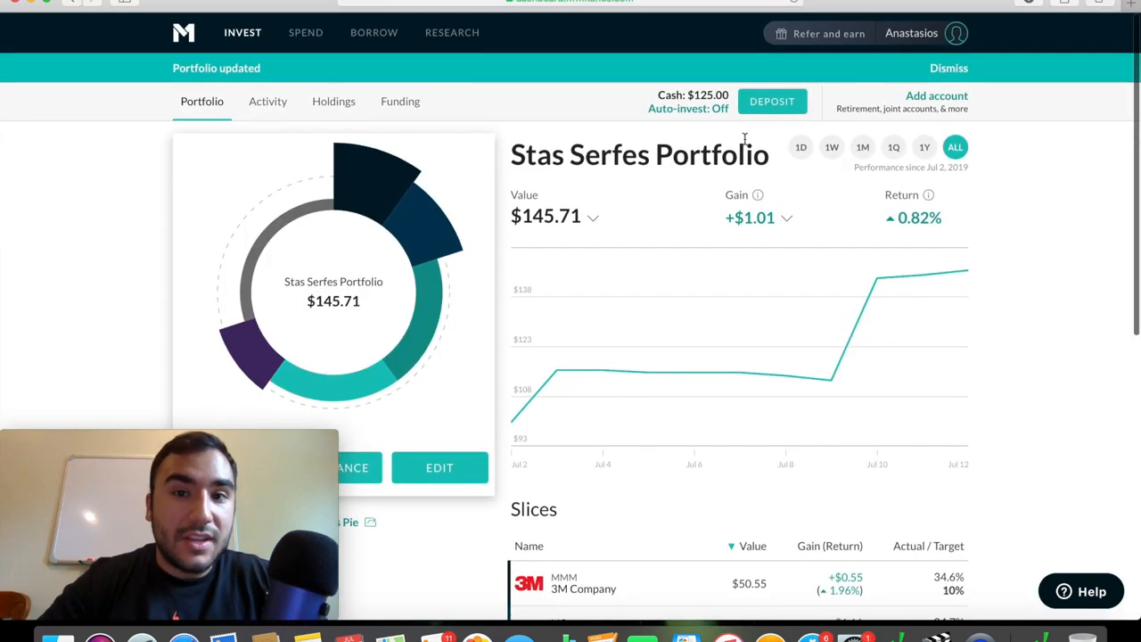
- Dismiss the Portfolio updated banner and open the Auto-invest: Off cash settings
click(948, 68)
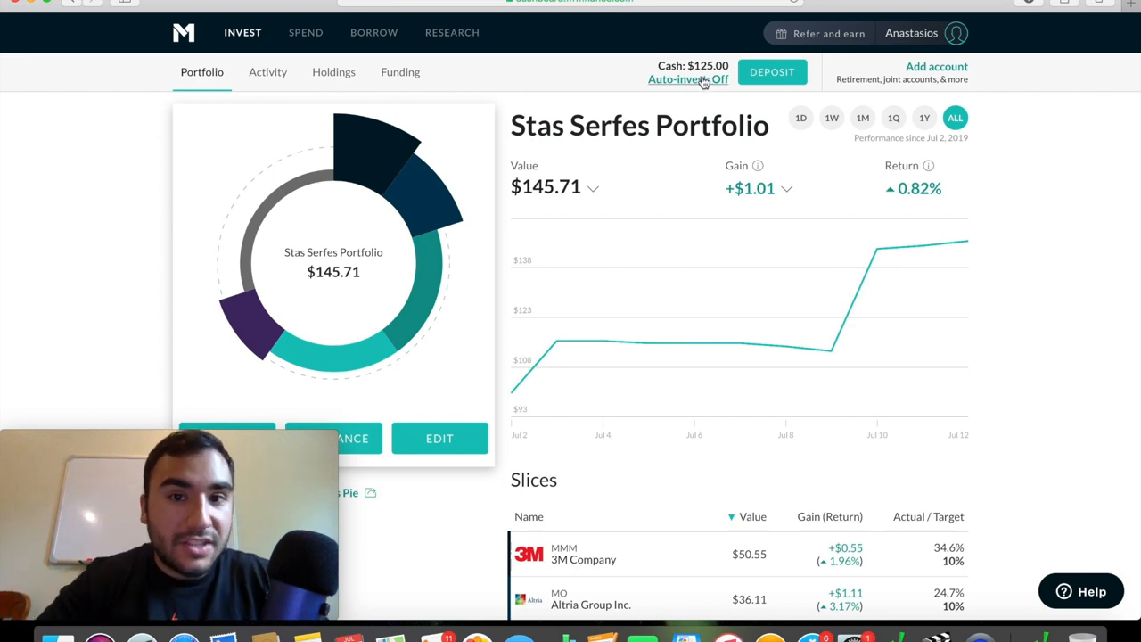
click(688, 79)
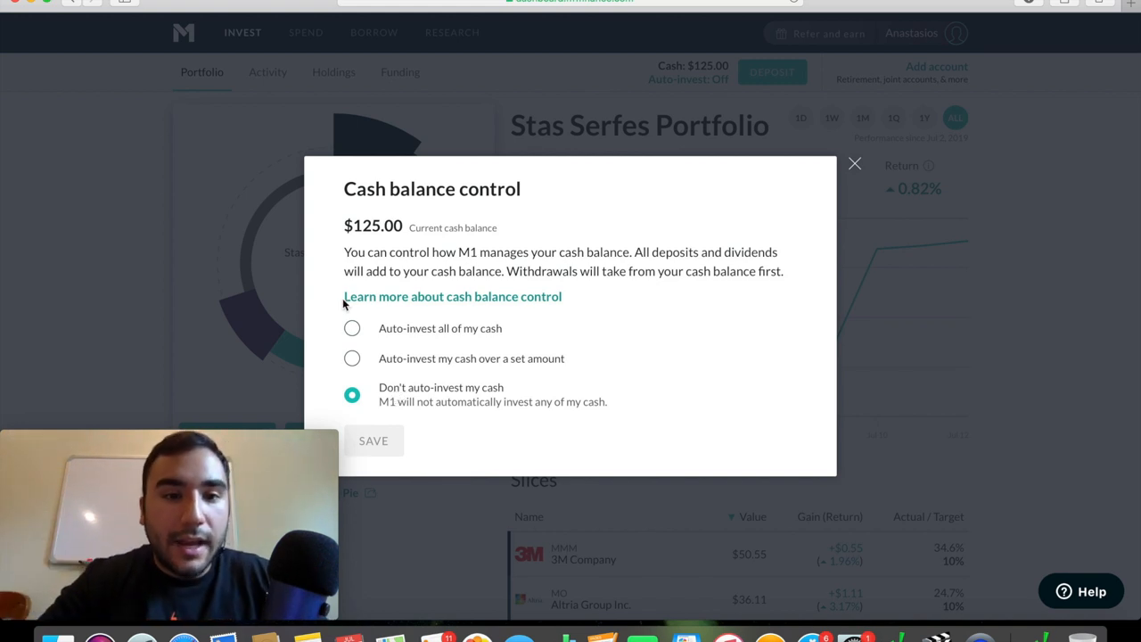
click(351, 327)
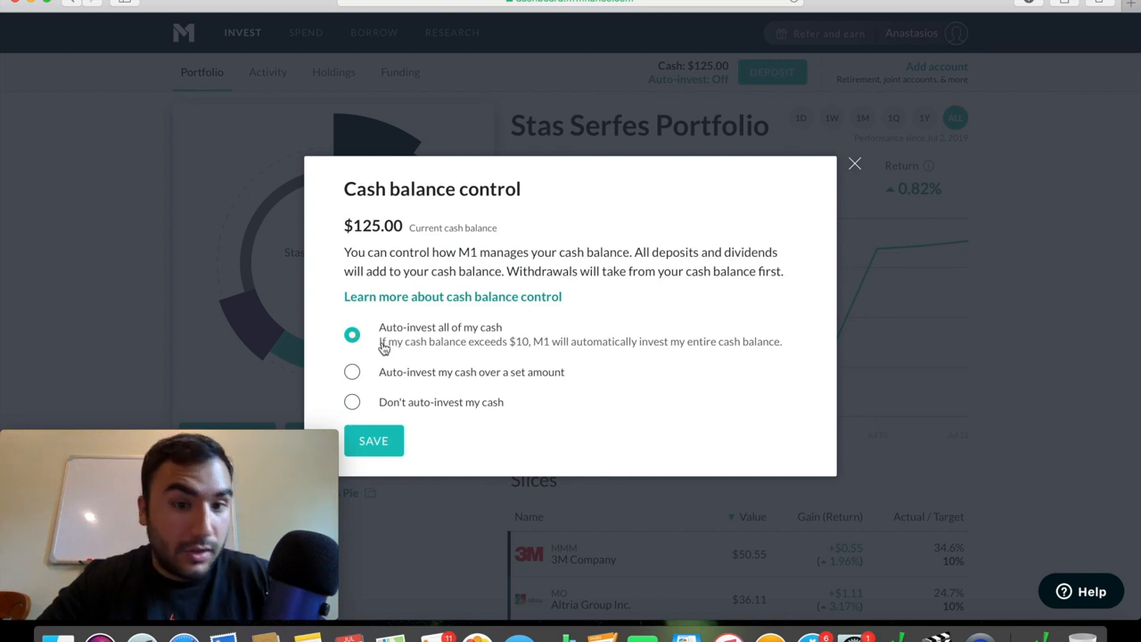
mouse_move(426, 347)
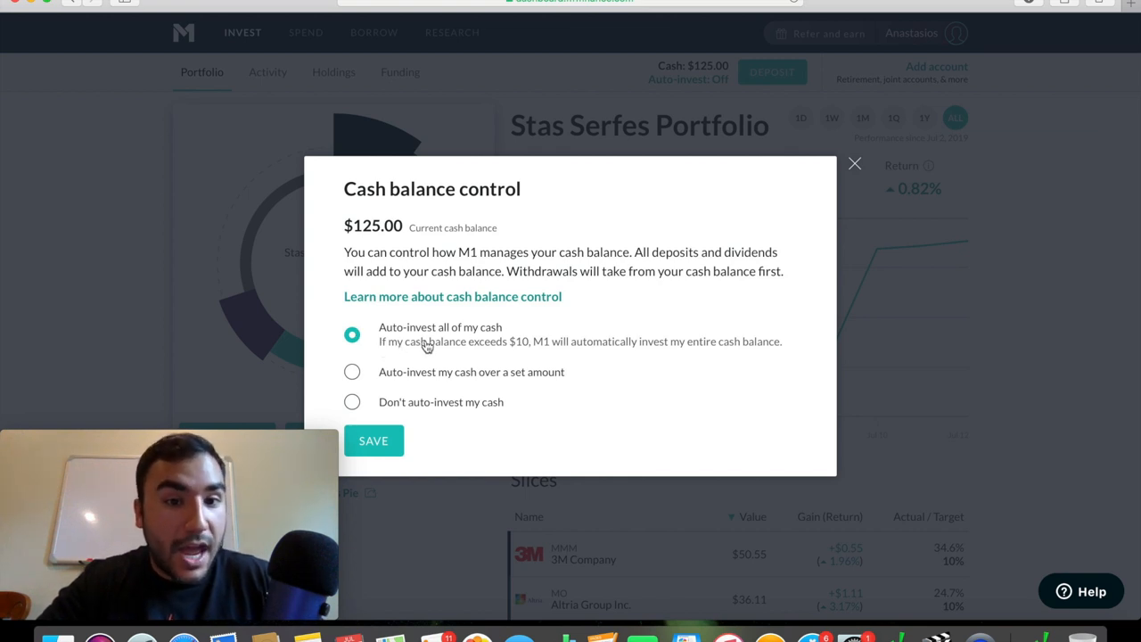
mouse_move(540, 348)
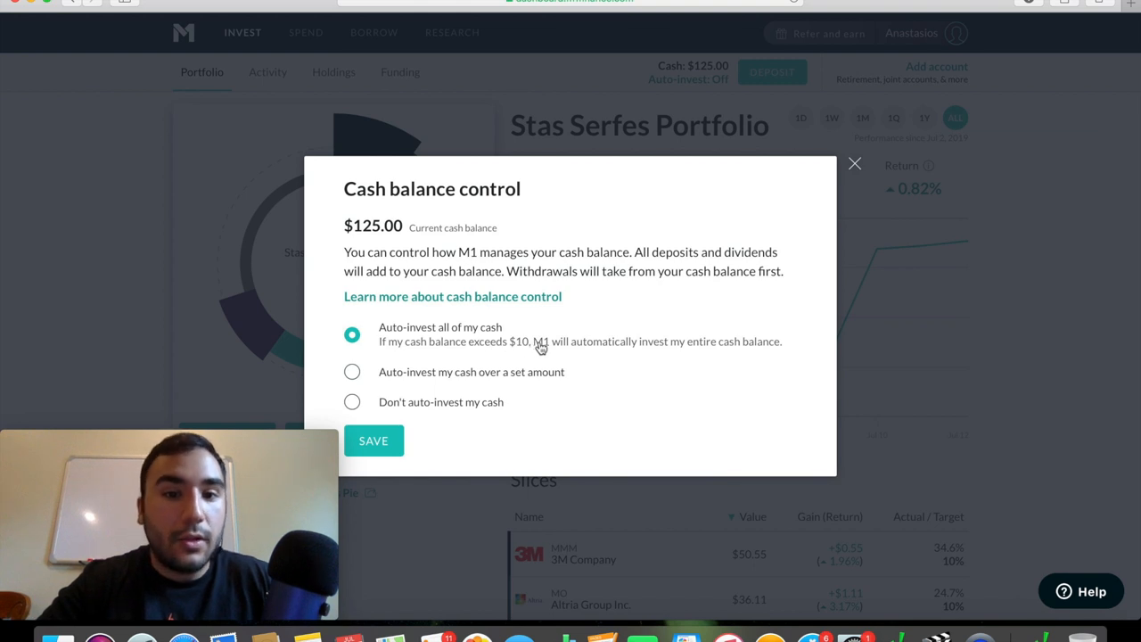
mouse_move(662, 345)
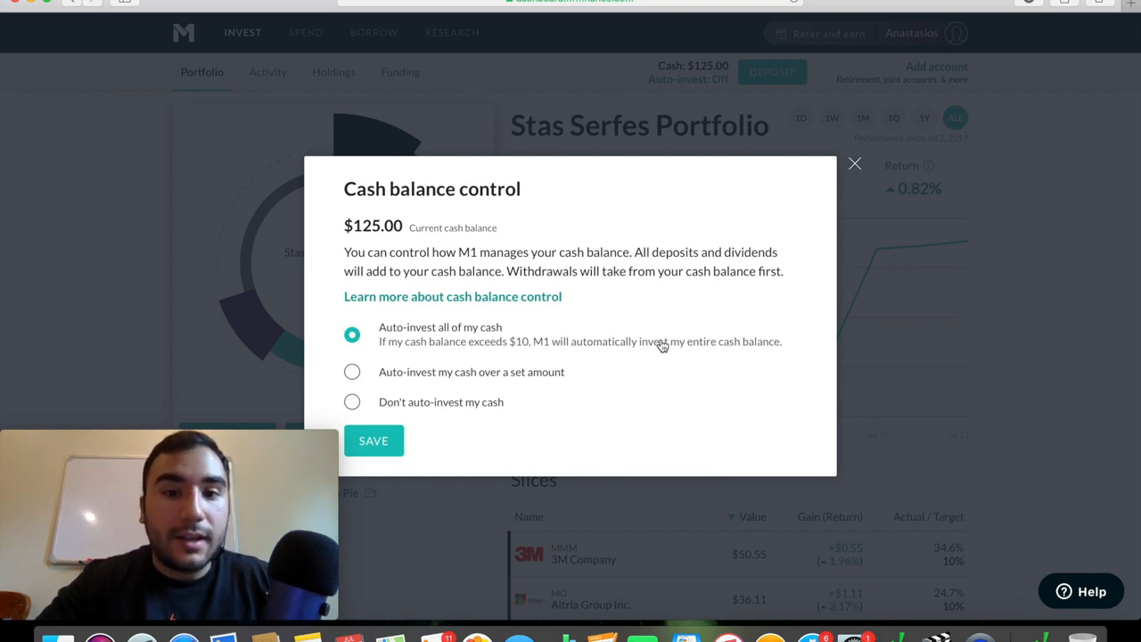
mouse_move(637, 351)
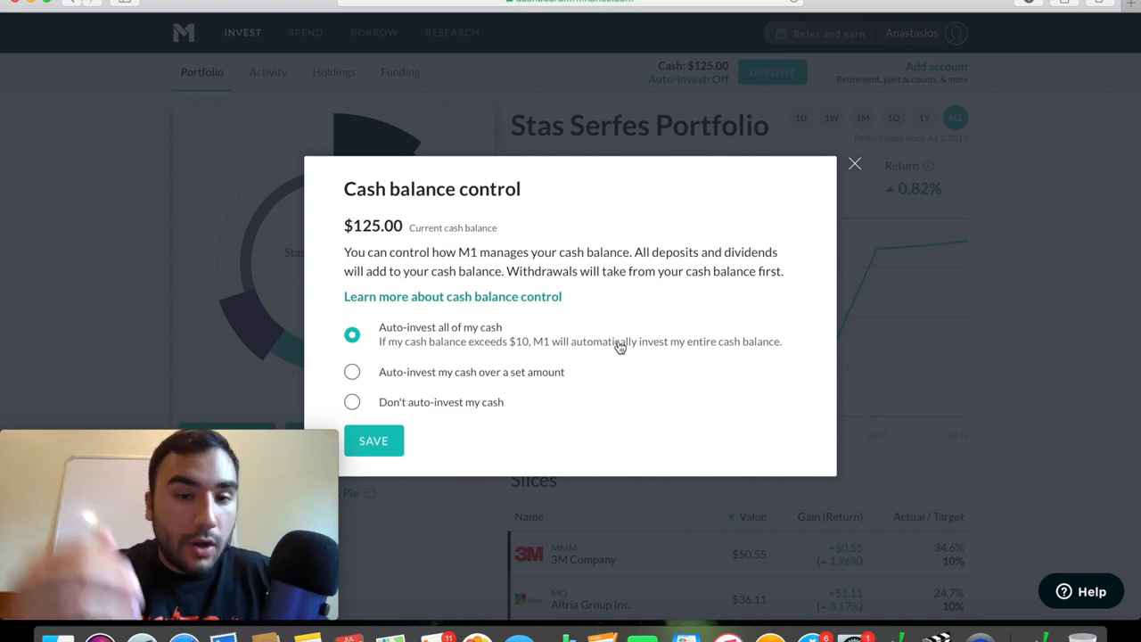
mouse_move(385, 379)
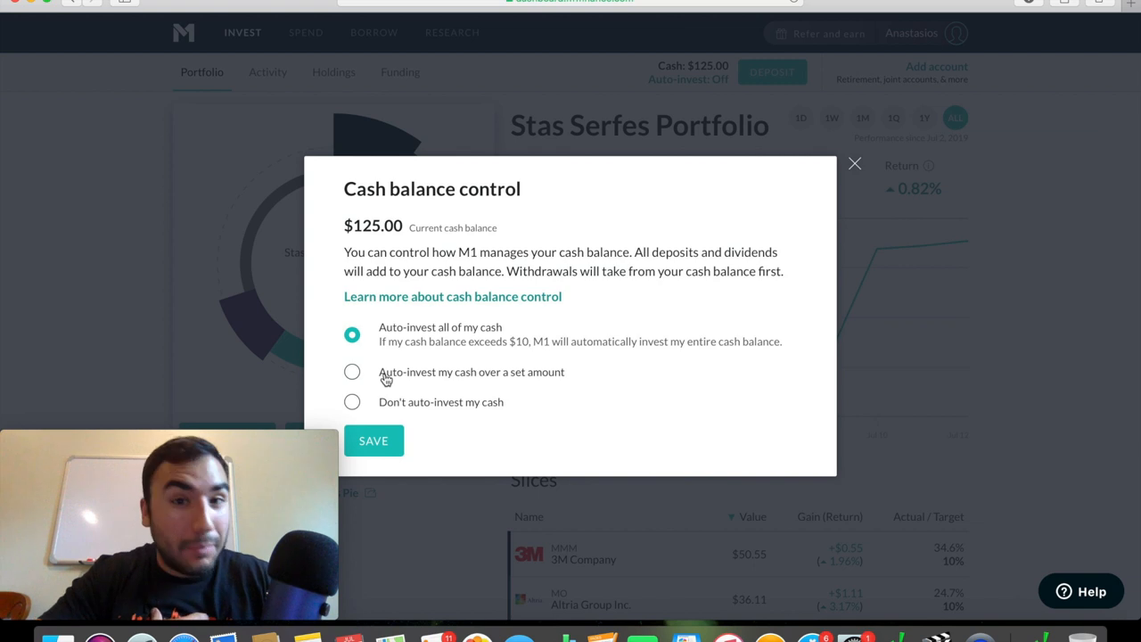
click(352, 395)
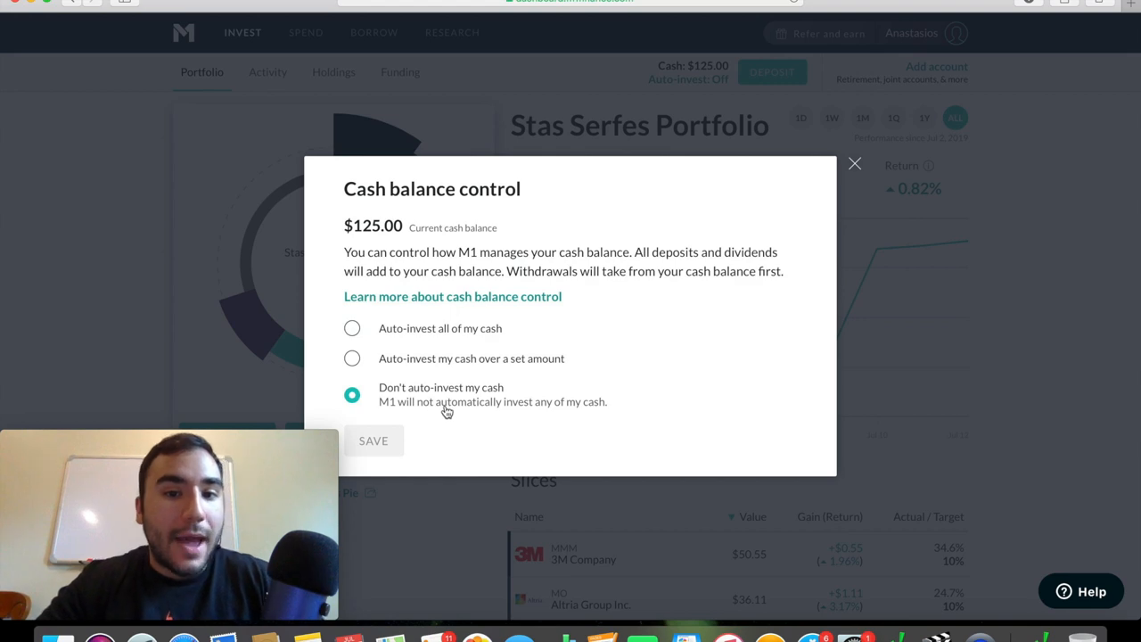
mouse_move(853, 164)
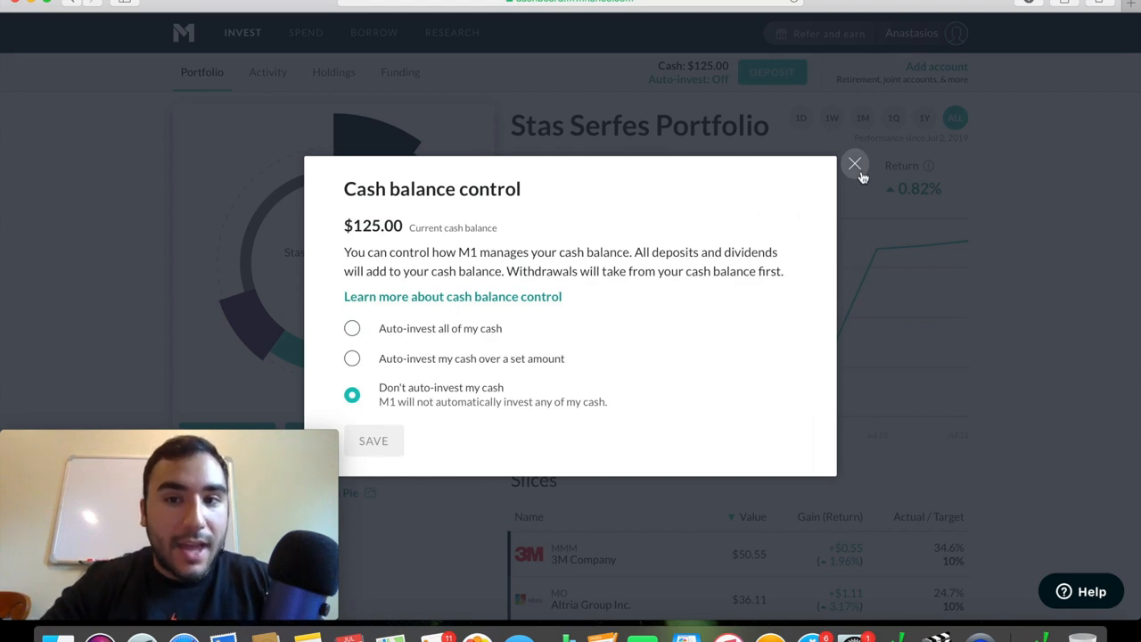
- Close the Cash balance control dialog and view slices' actual versus 20% targets
click(854, 164)
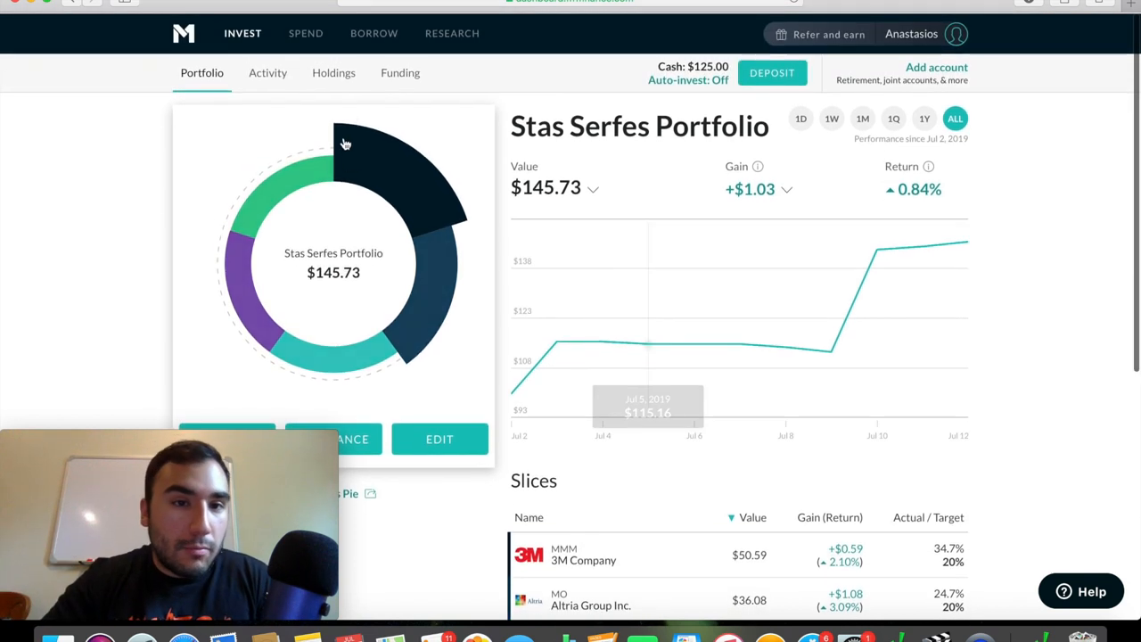
click(439, 439)
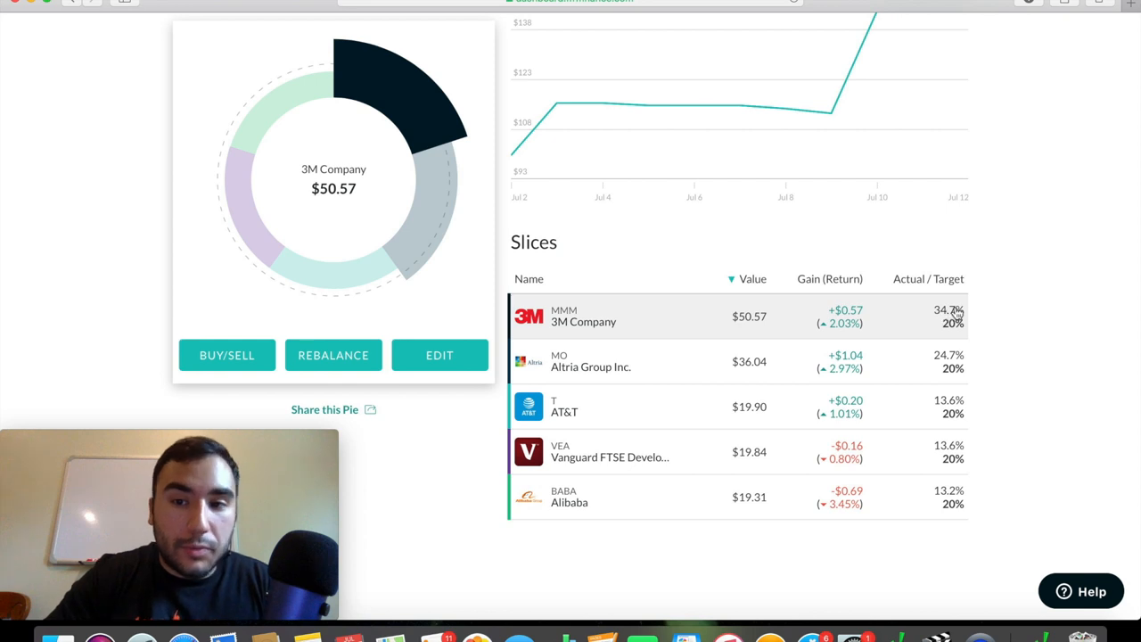
mouse_move(962, 311)
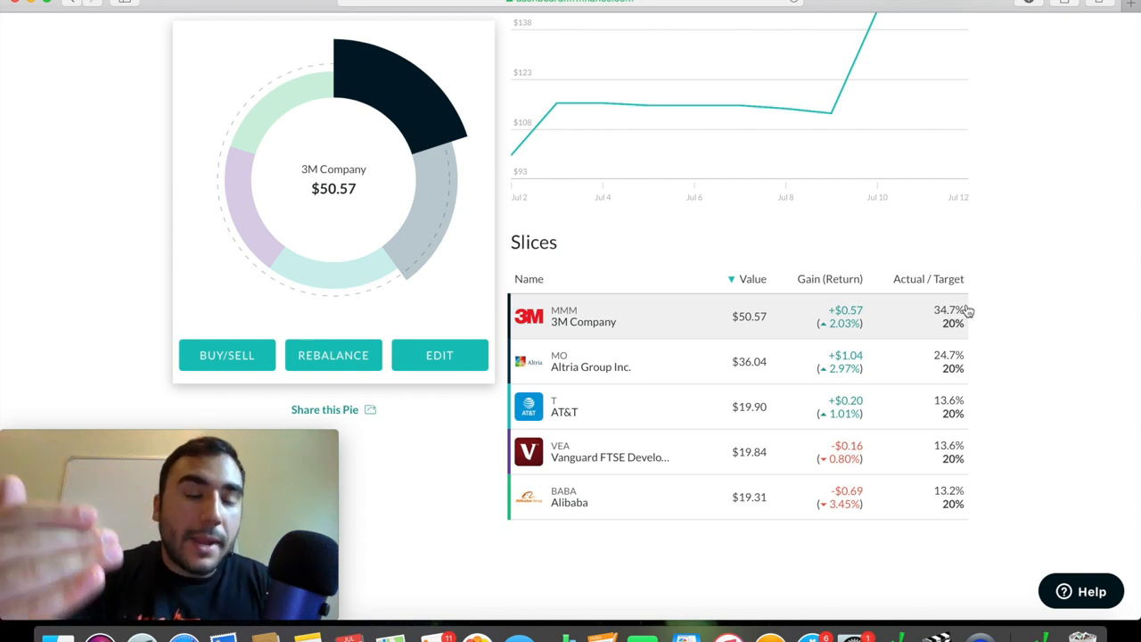
- Bring up the rebalance prompt for the portfolio pie
click(333, 355)
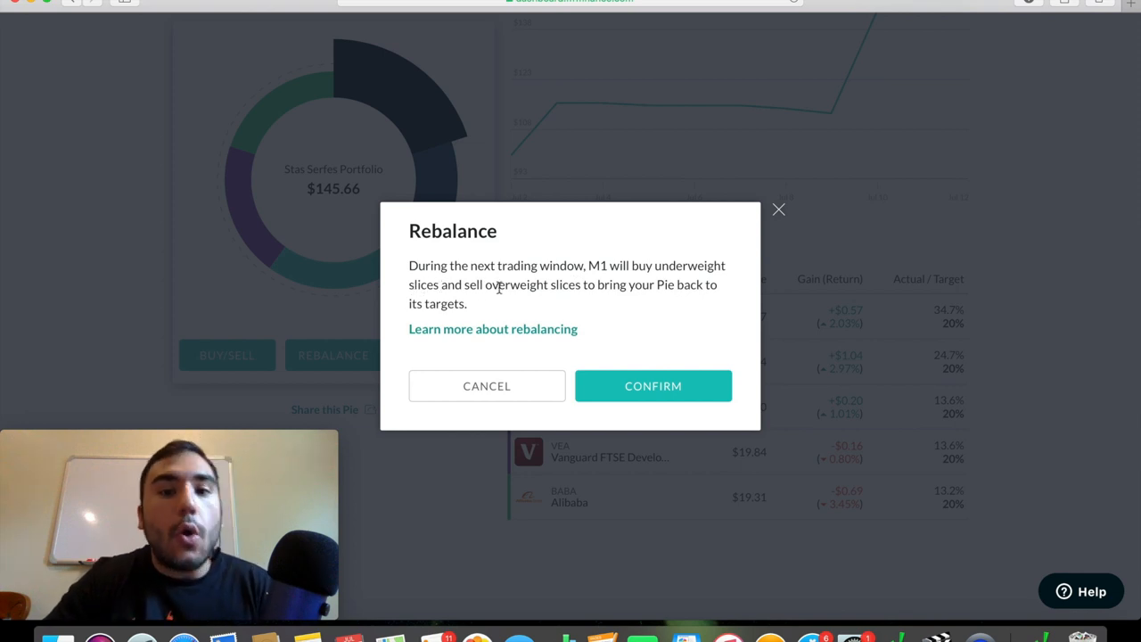
mouse_move(613, 298)
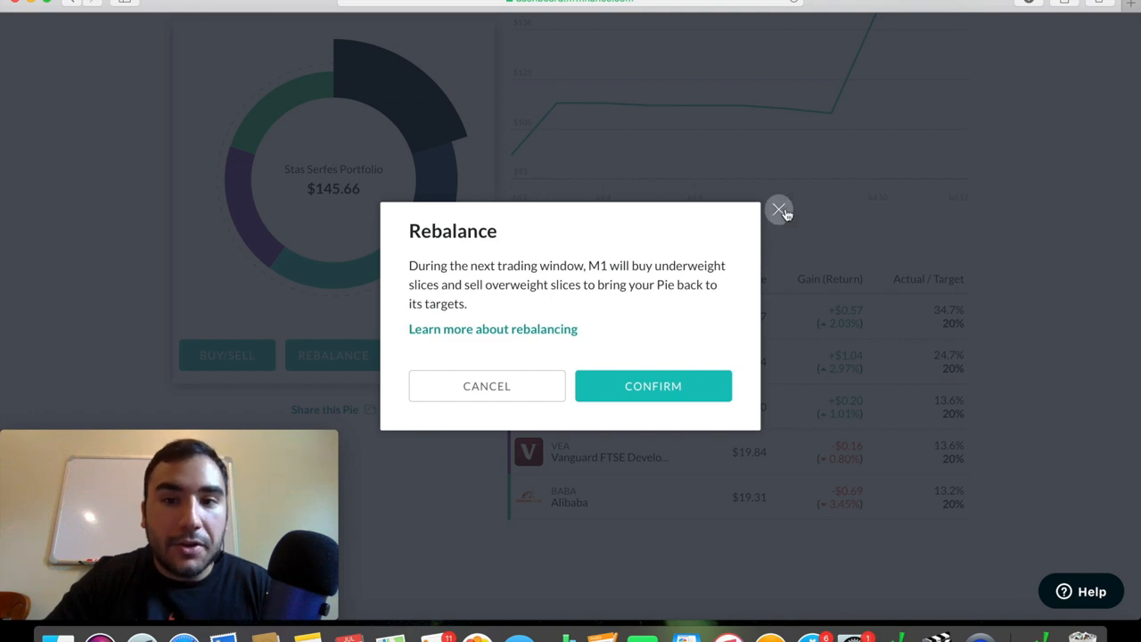
- Close the rebalance prompt without confirming, returning to the slices list
click(779, 208)
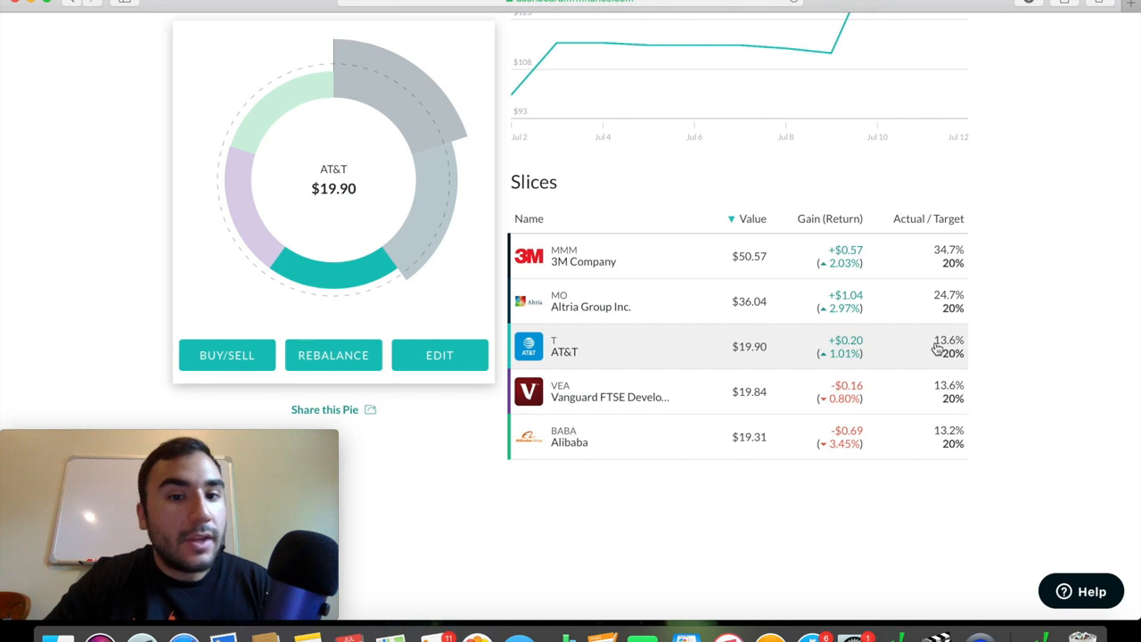
mouse_move(883, 392)
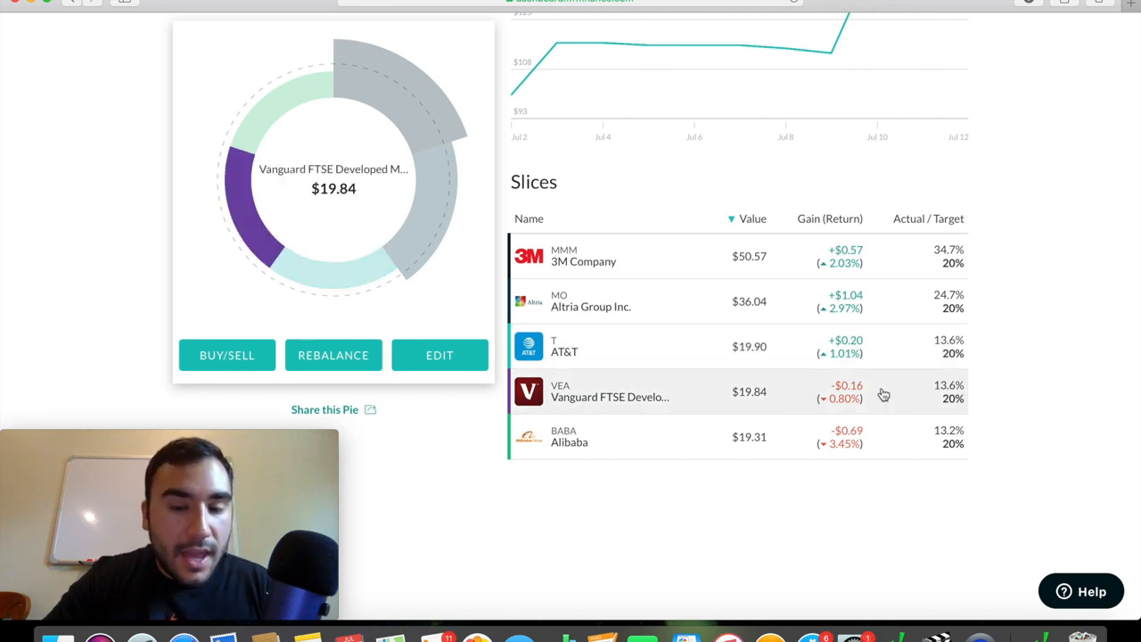
mouse_move(590, 302)
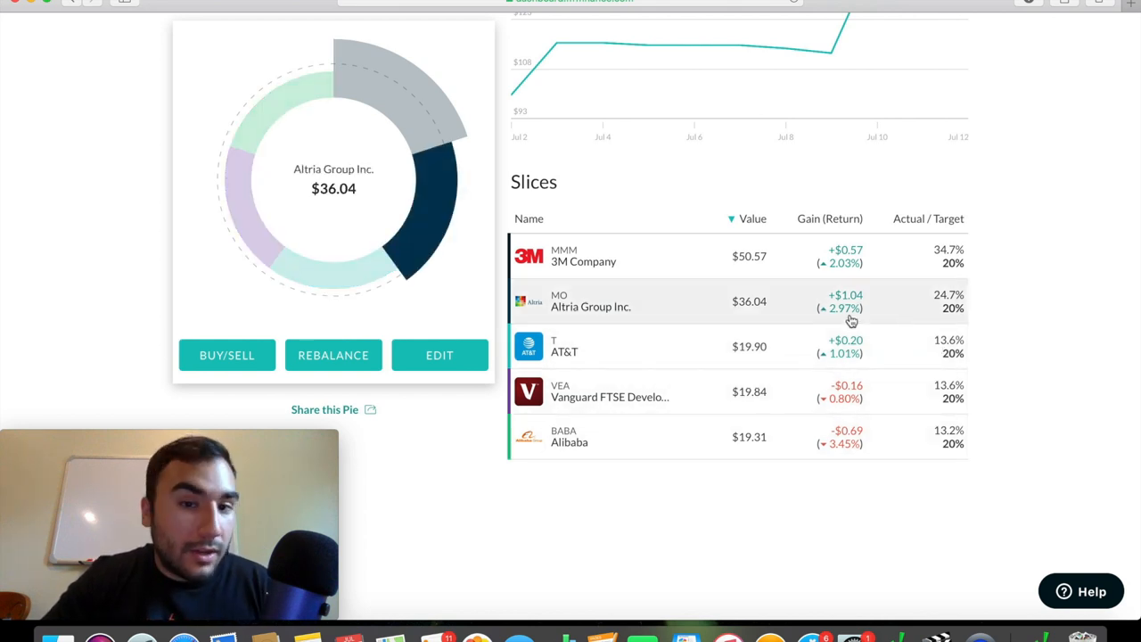
mouse_move(934, 299)
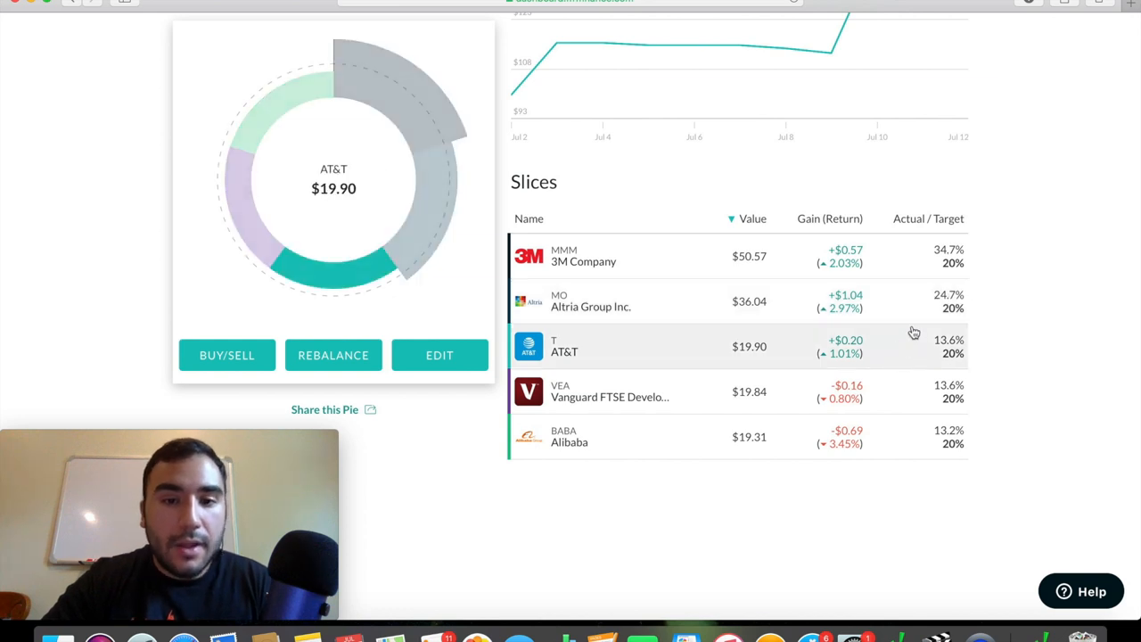
mouse_move(923, 391)
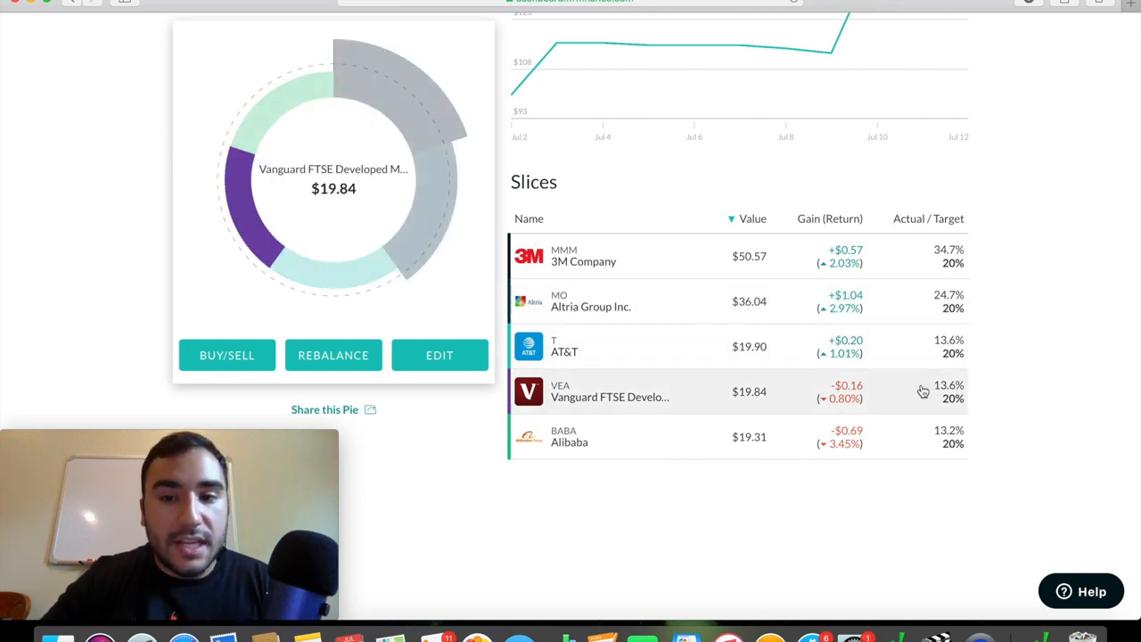
mouse_move(569, 437)
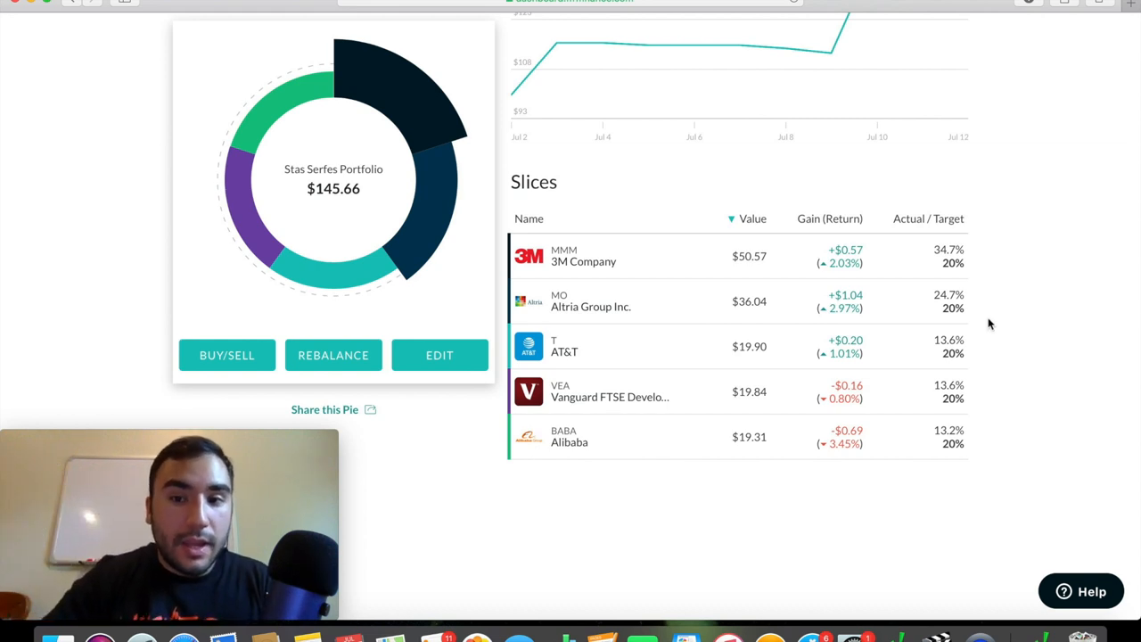
mouse_move(1084, 317)
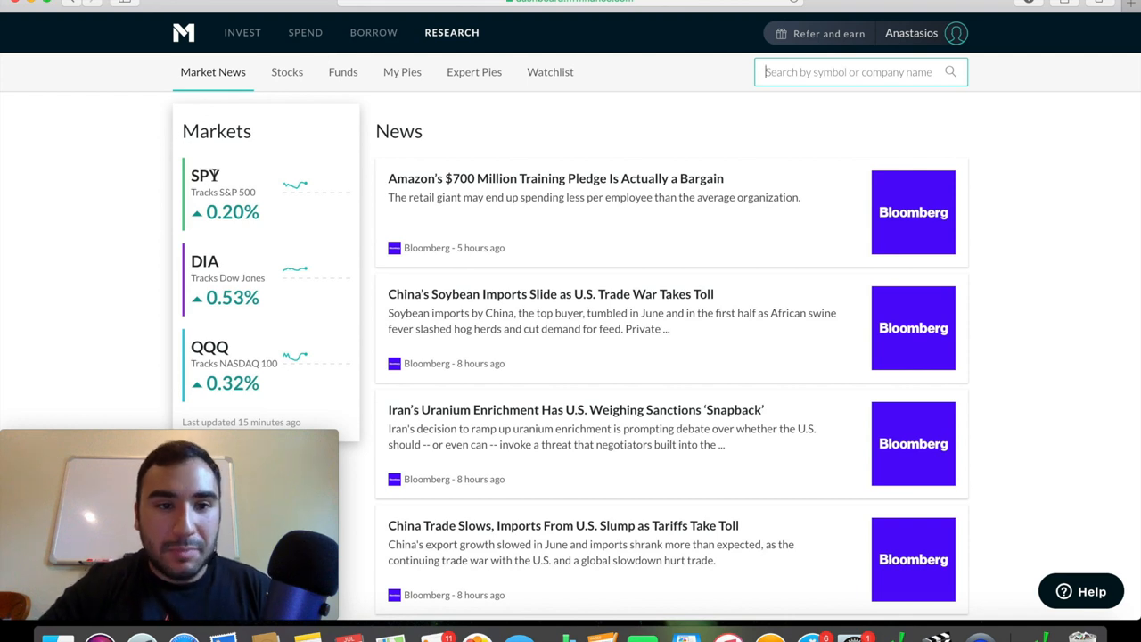
mouse_move(263, 194)
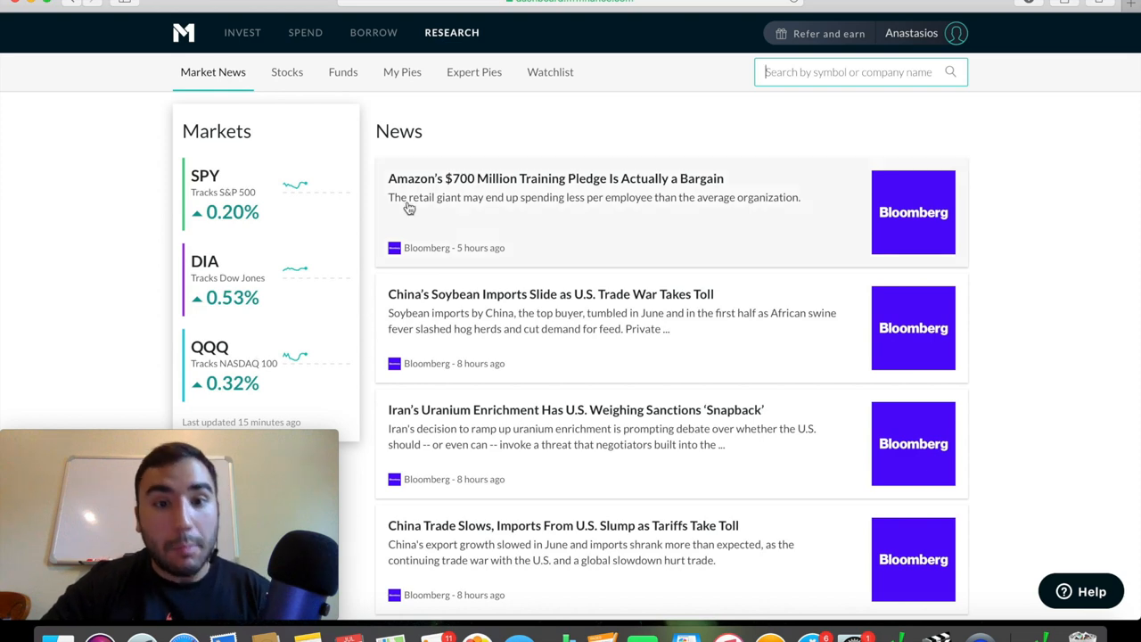
scroll(down, 3)
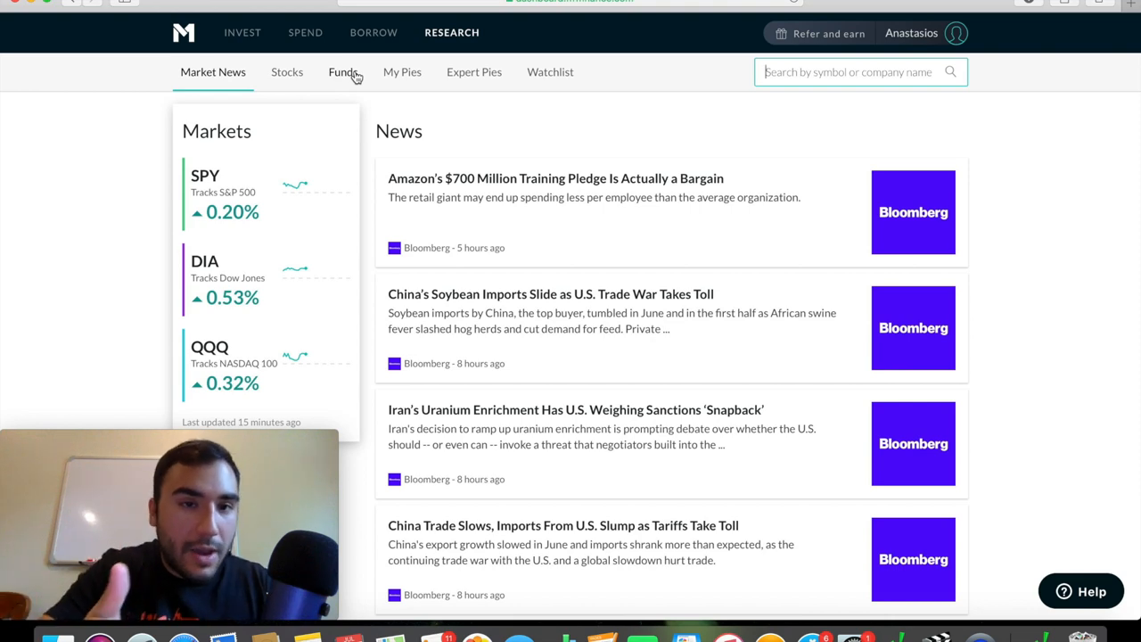
- Open Expert Pies and browse categories like Plan for Retirement and Income Earners
click(474, 71)
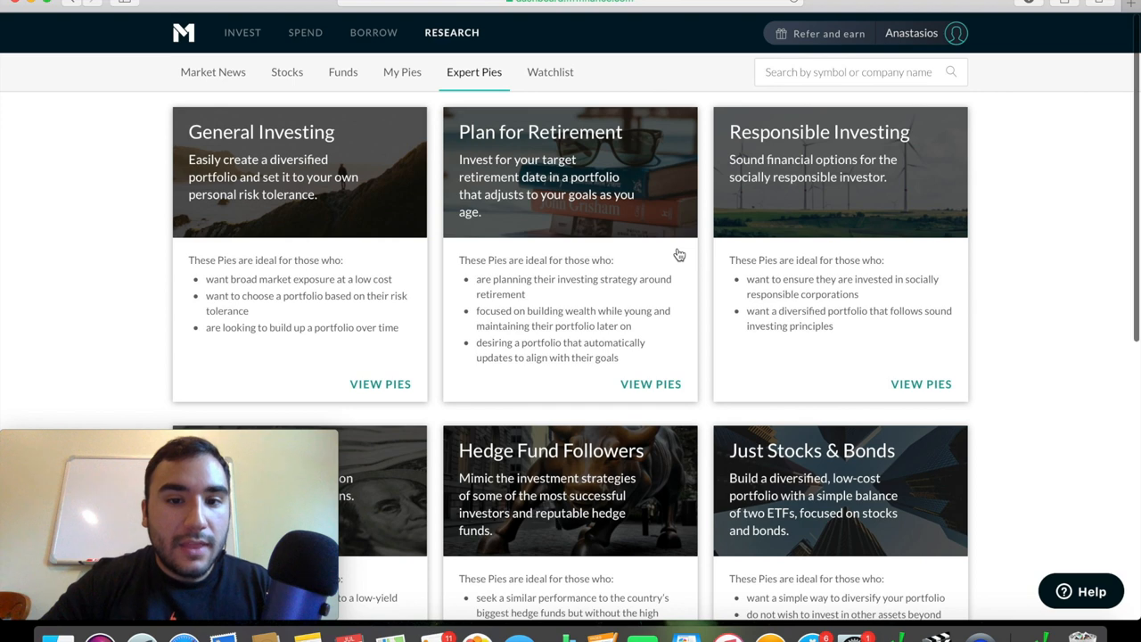
scroll(down, 3)
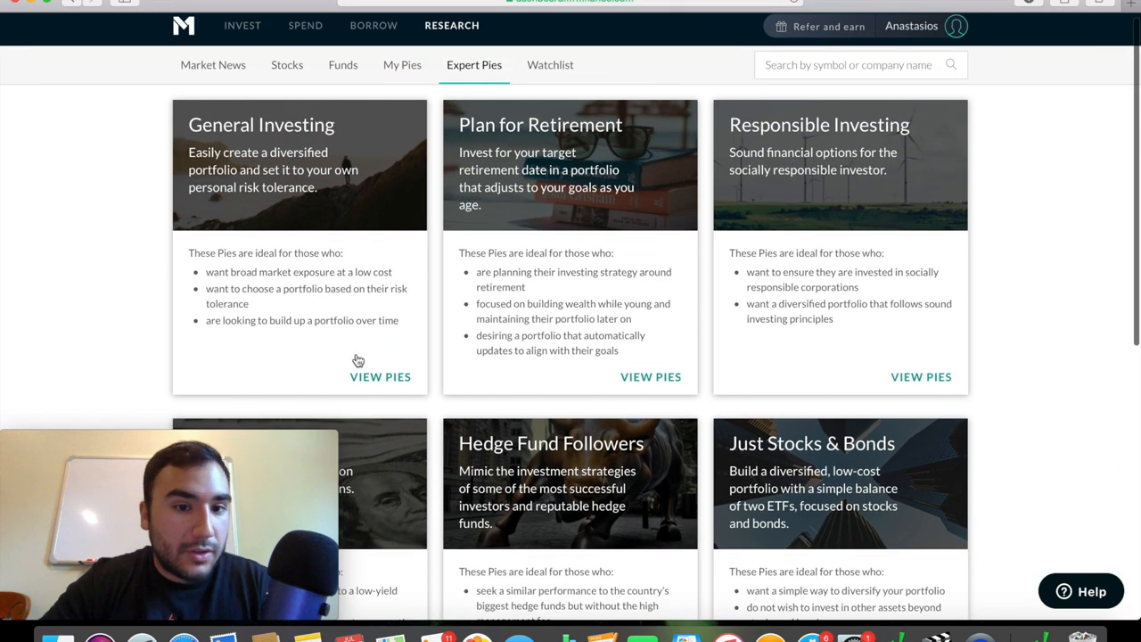
mouse_move(455, 311)
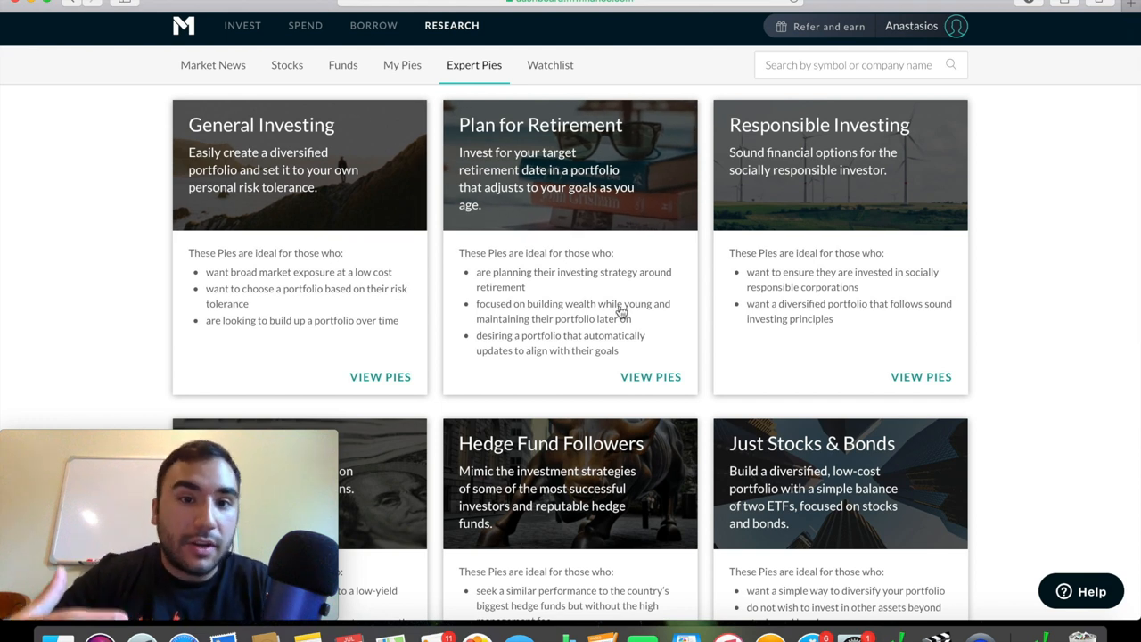
scroll(down, 3)
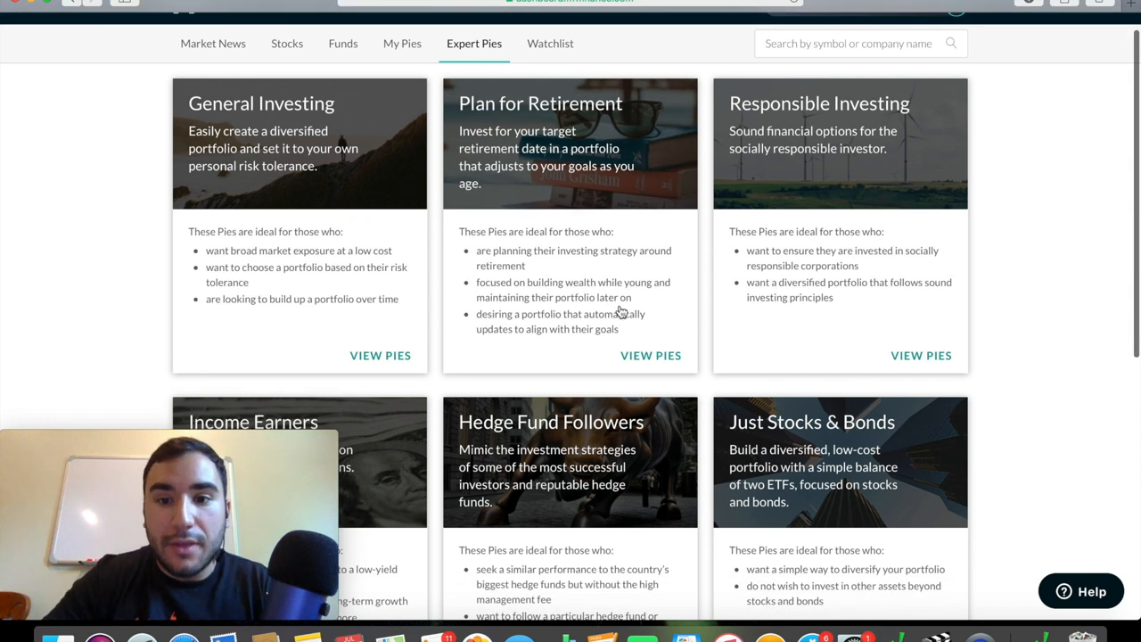
scroll(down, 3)
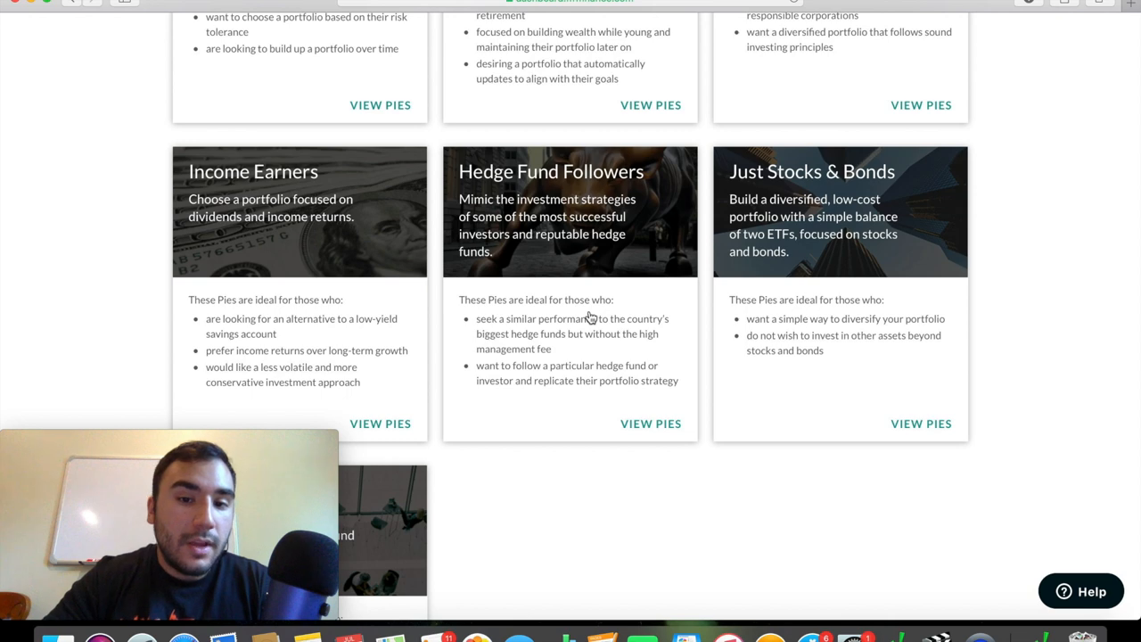
- Open the Berkshire Hathaway pie from Hedge Fund Followers to view its 18.71% return and 24 slices
click(651, 422)
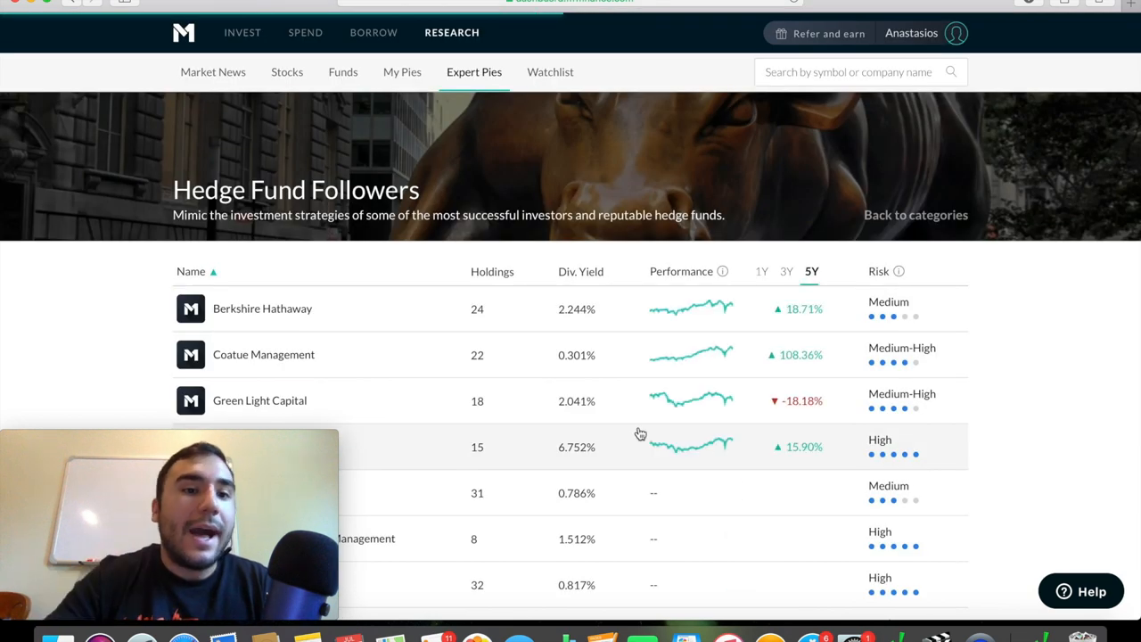
scroll(down, 3)
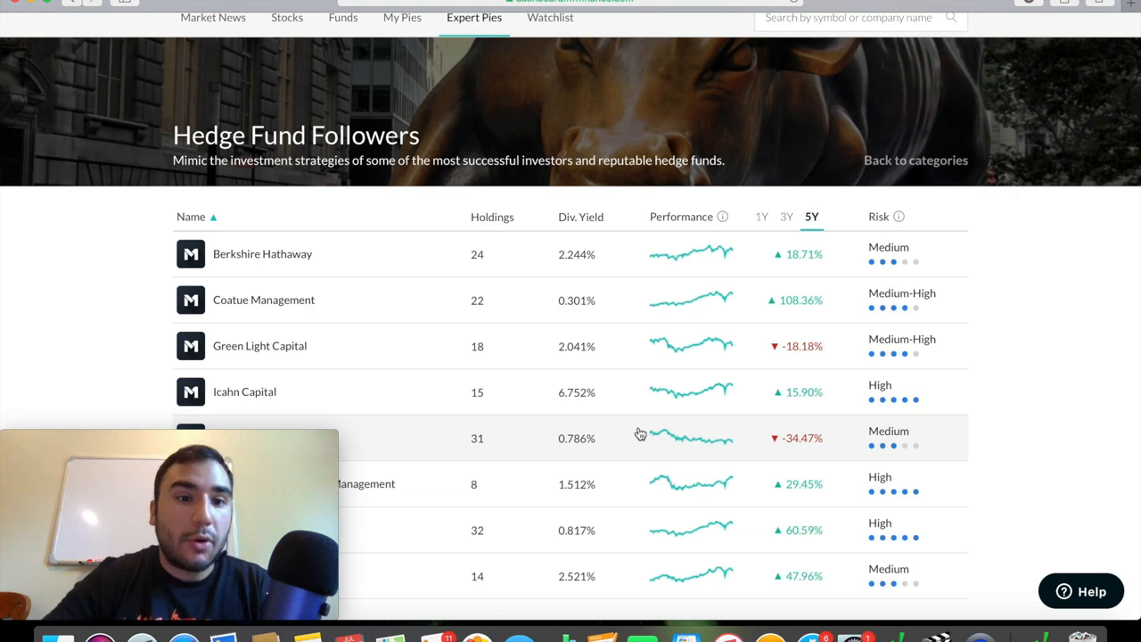
click(262, 253)
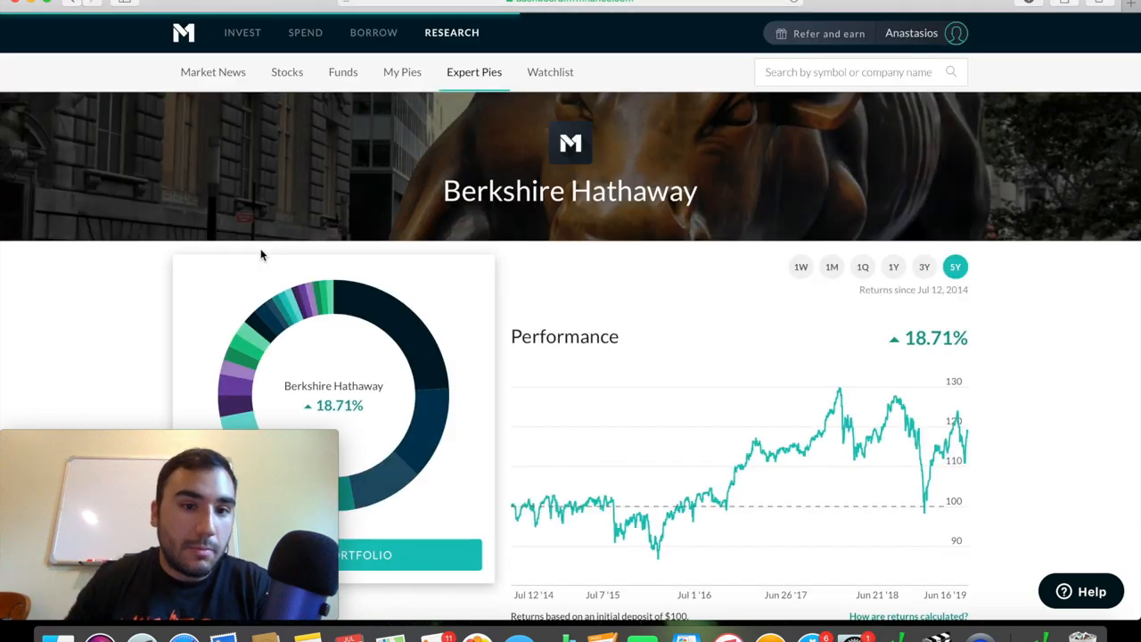
scroll(down, 3)
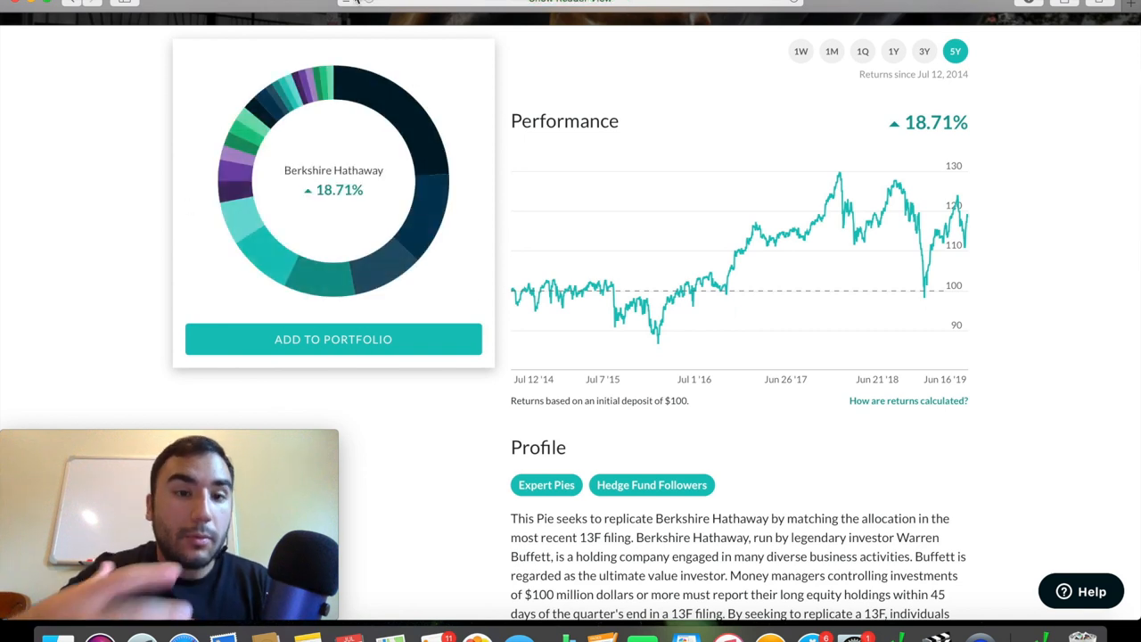
mouse_move(241, 120)
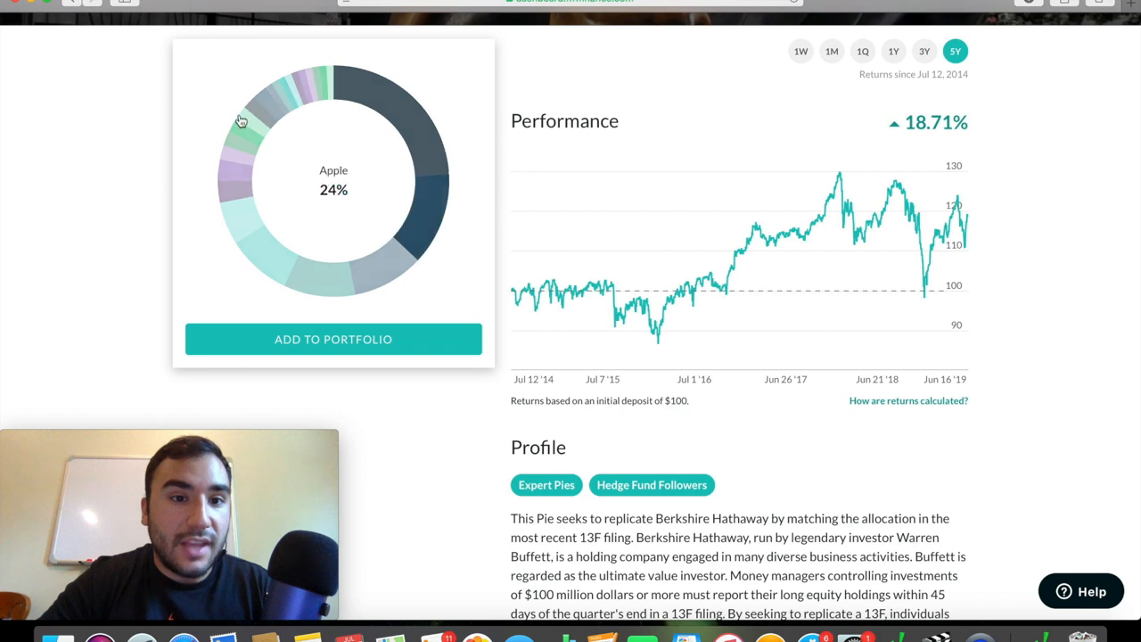
mouse_move(415, 147)
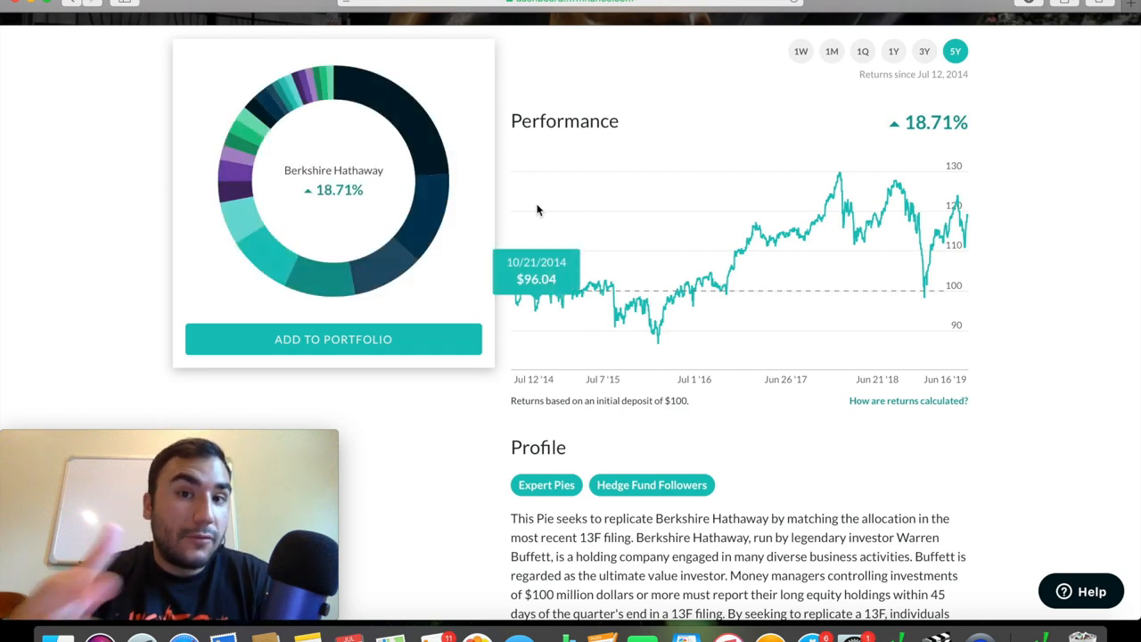
scroll(down, 3)
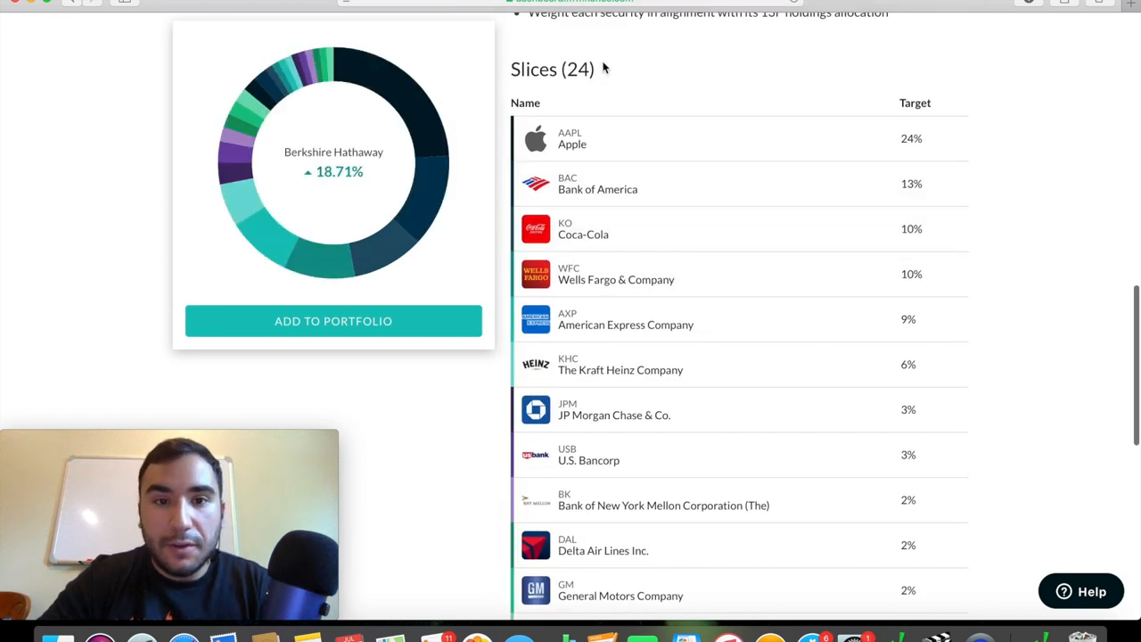
mouse_move(609, 67)
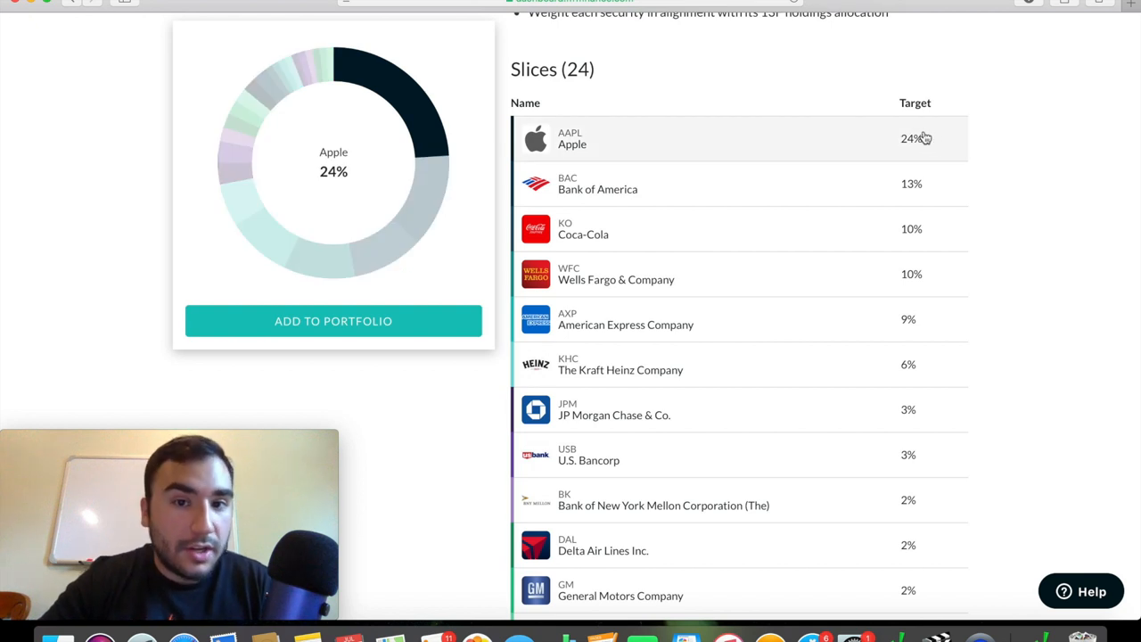
mouse_move(911, 153)
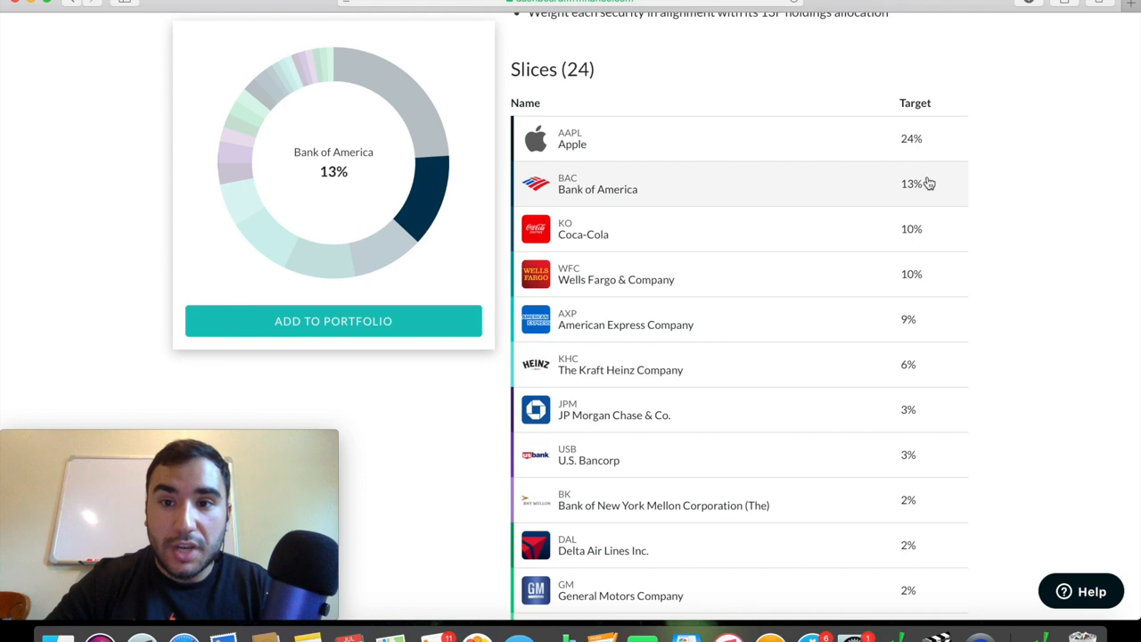
mouse_move(932, 240)
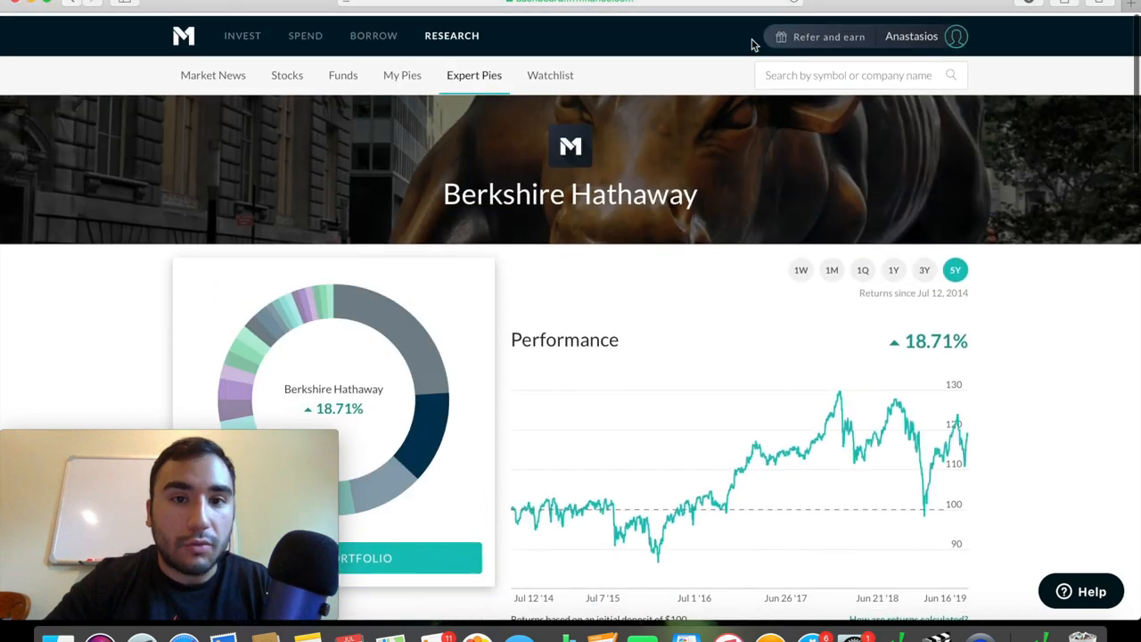
- Open the Icahn Capital pie to view its 15.90% return and 15 slices
scroll(down, 3)
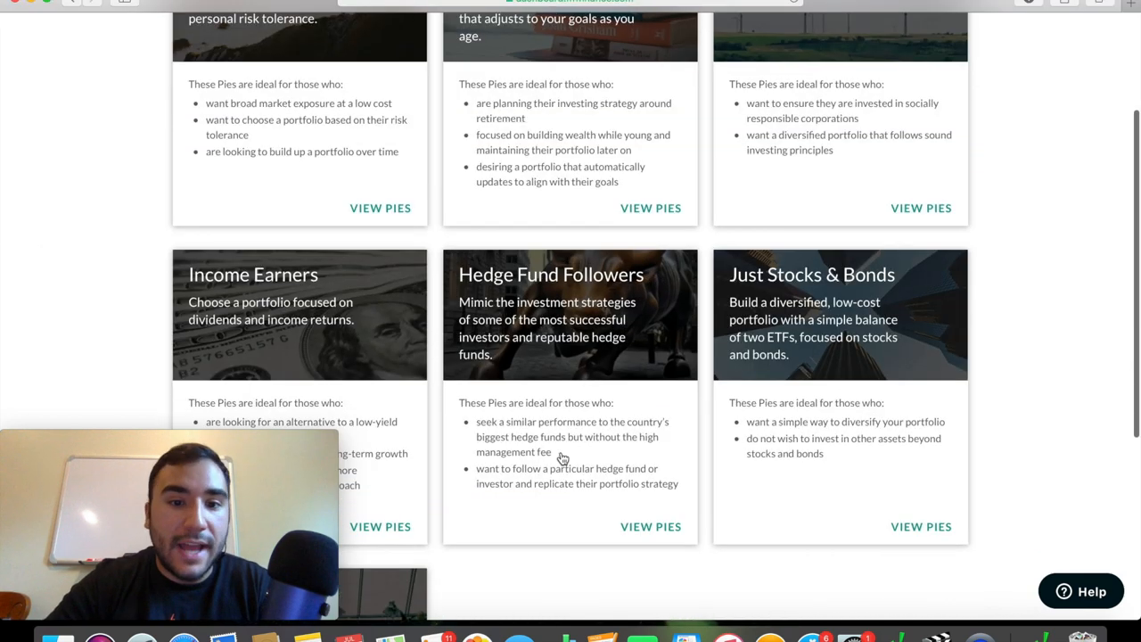
click(650, 526)
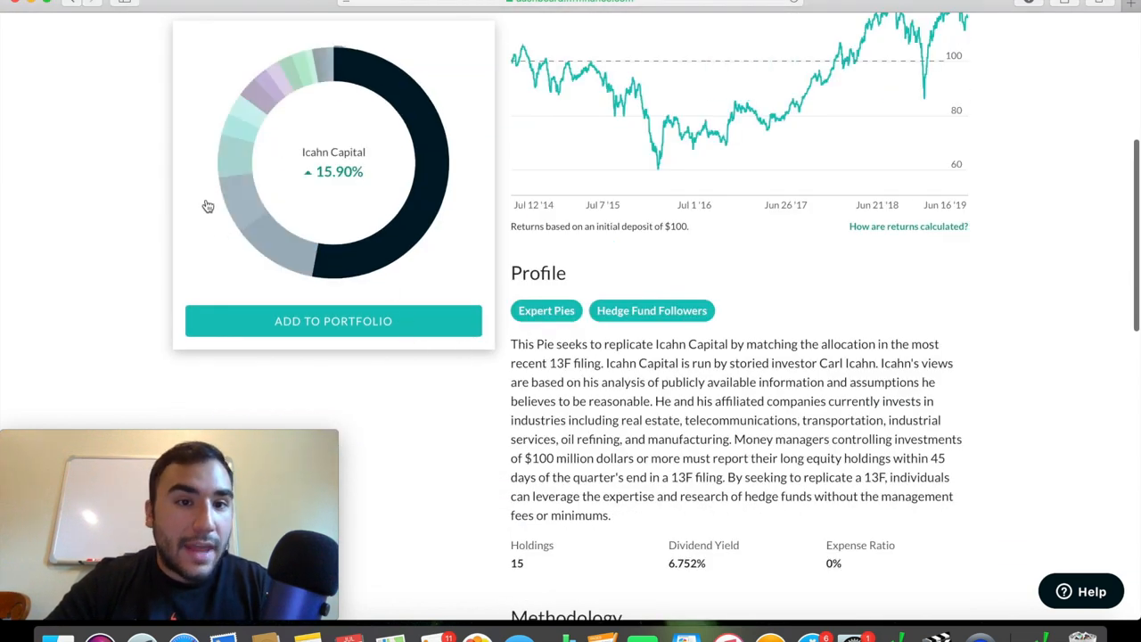
scroll(down, 3)
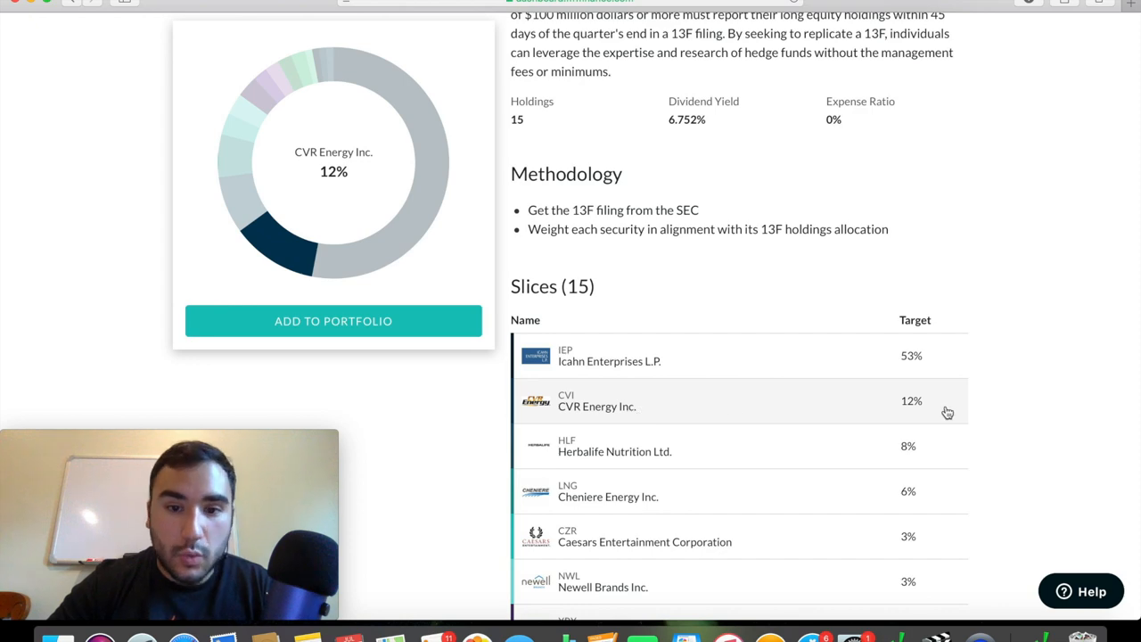
scroll(down, 3)
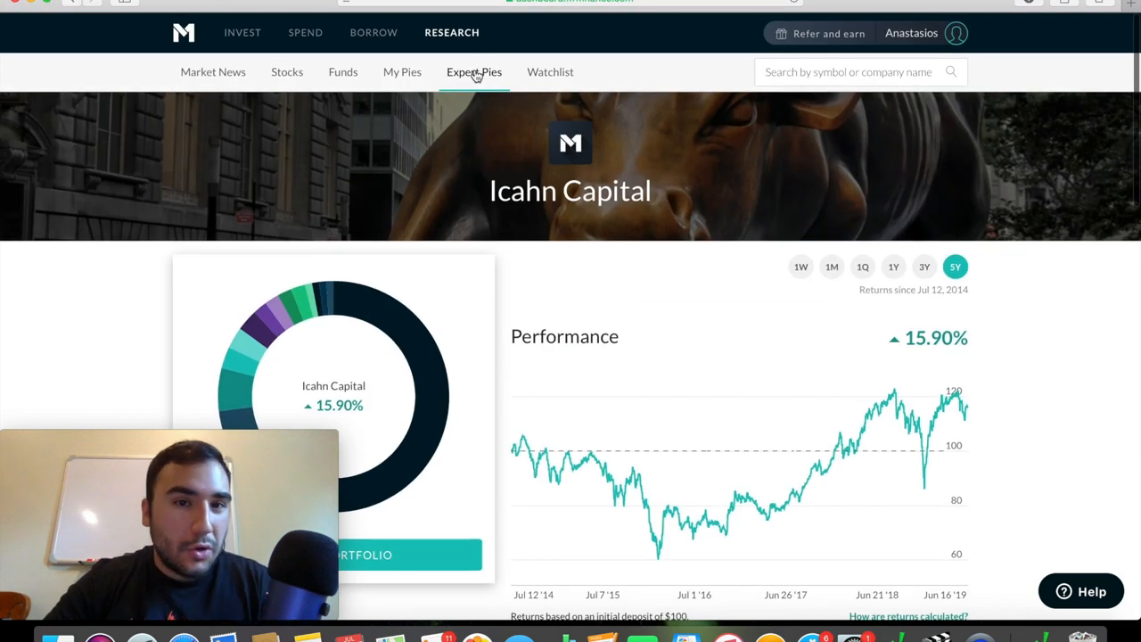
- Browse the Expert Pies categories: Income Earners, Hedge Fund Followers, Just Stocks & Bonds
click(473, 72)
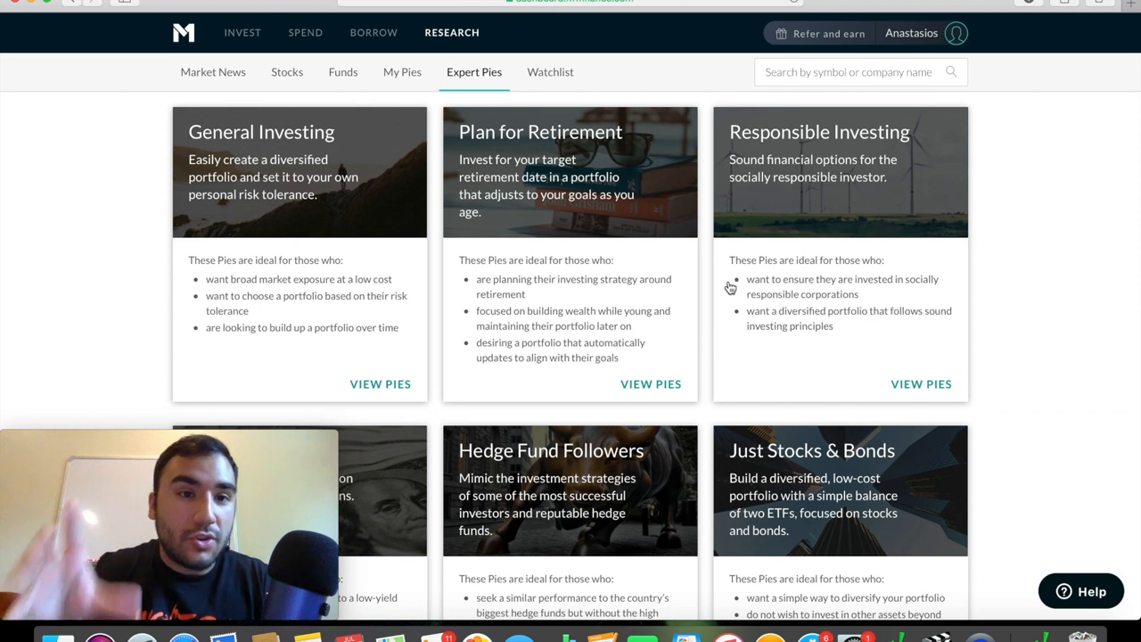
scroll(down, 3)
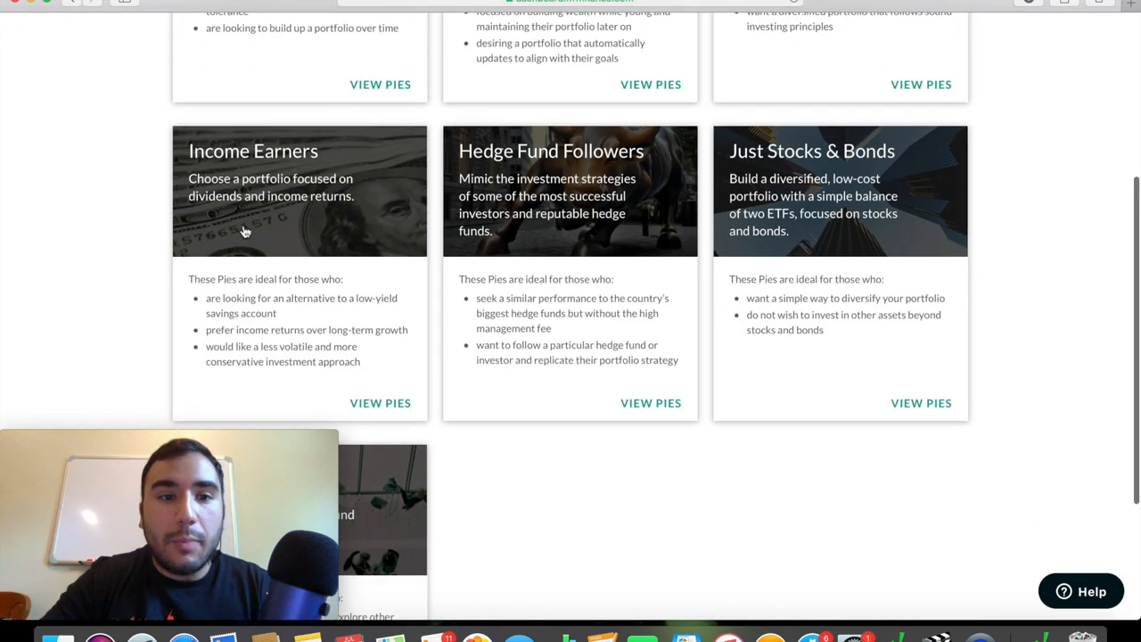
mouse_move(406, 407)
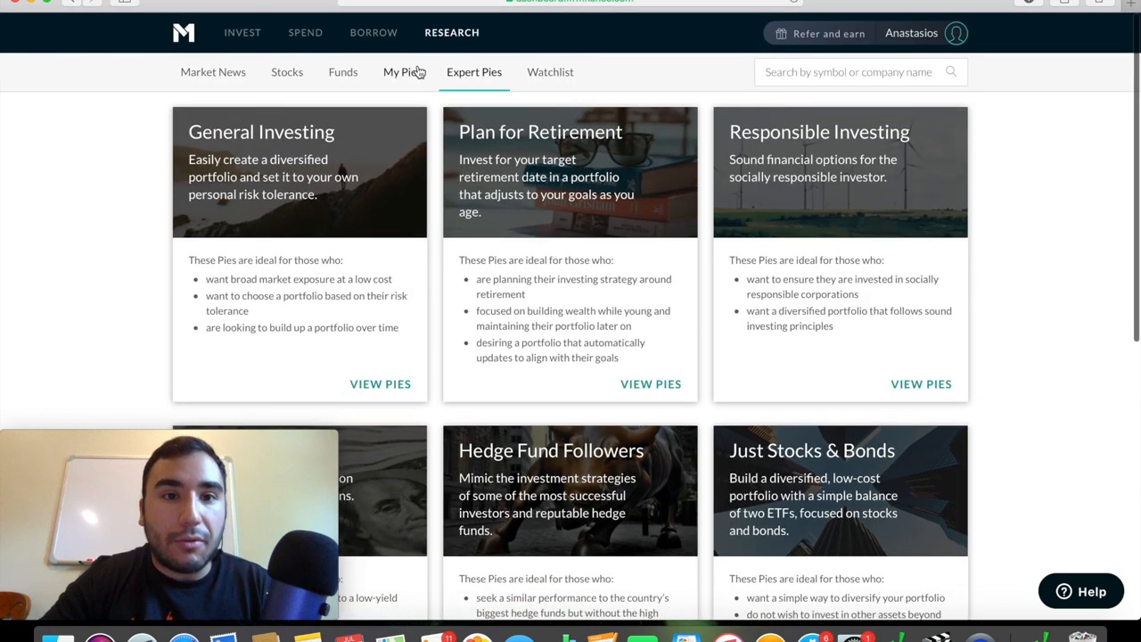
click(402, 72)
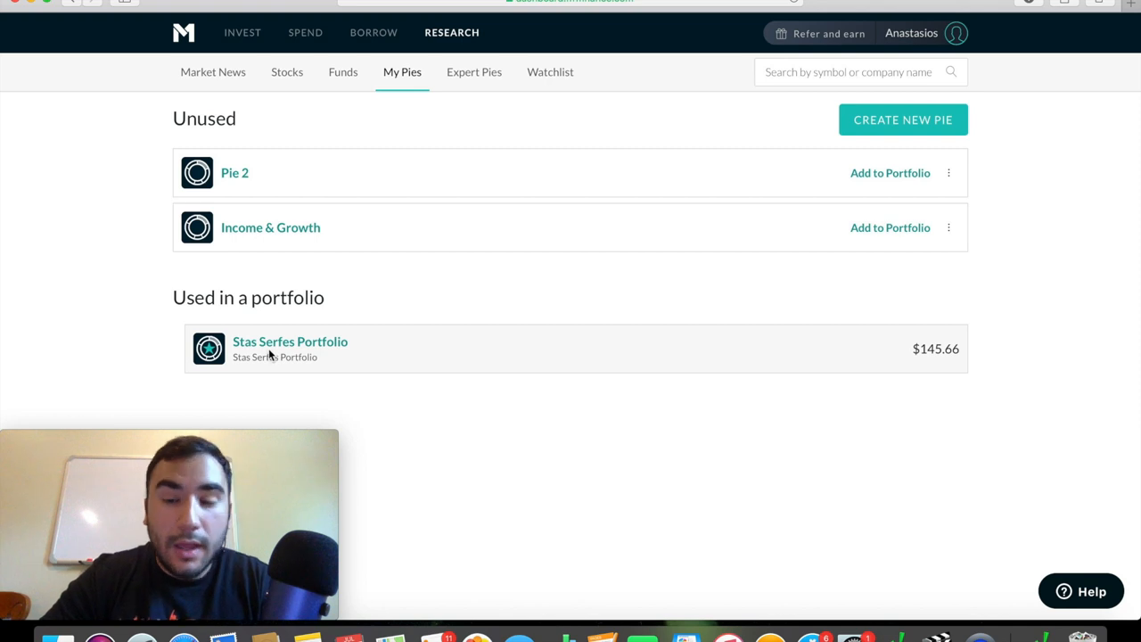
mouse_move(460, 204)
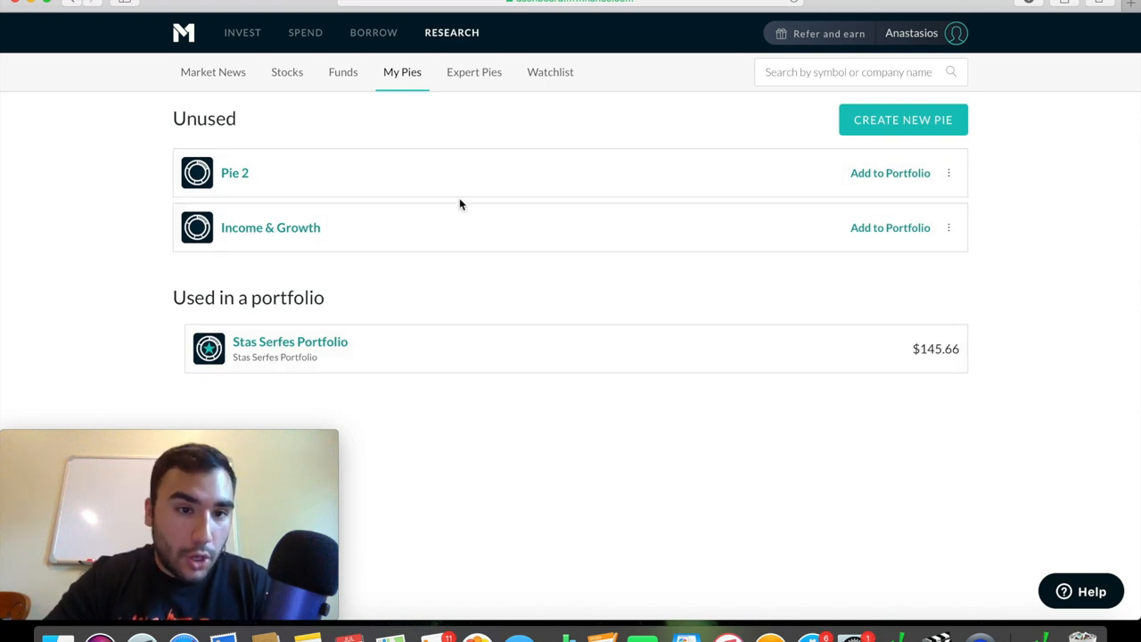
mouse_move(918, 105)
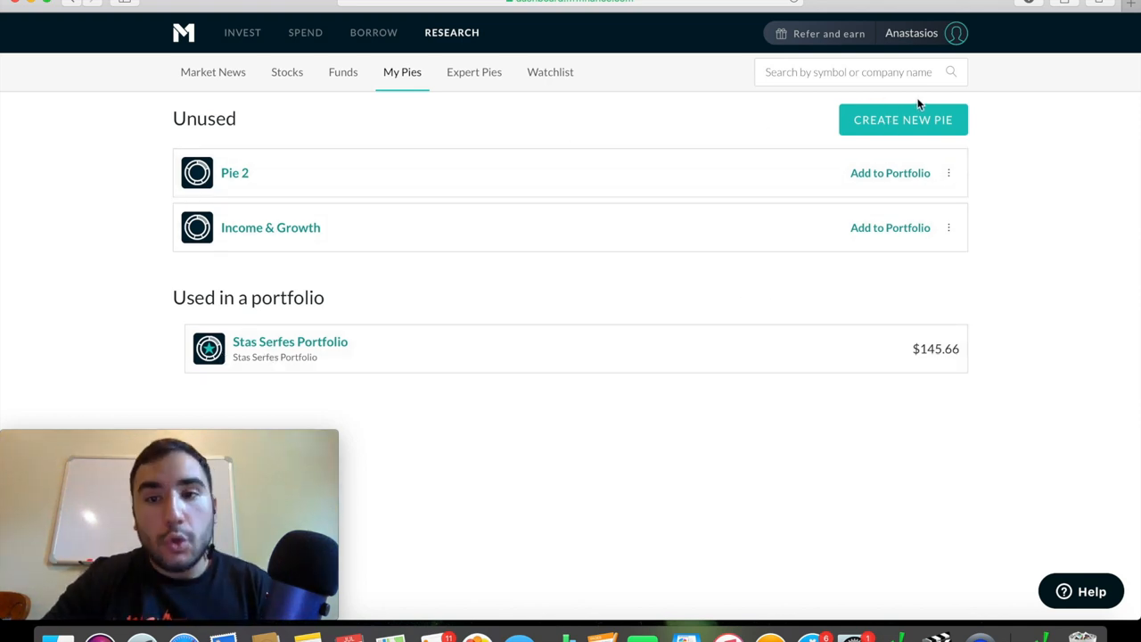
mouse_move(722, 288)
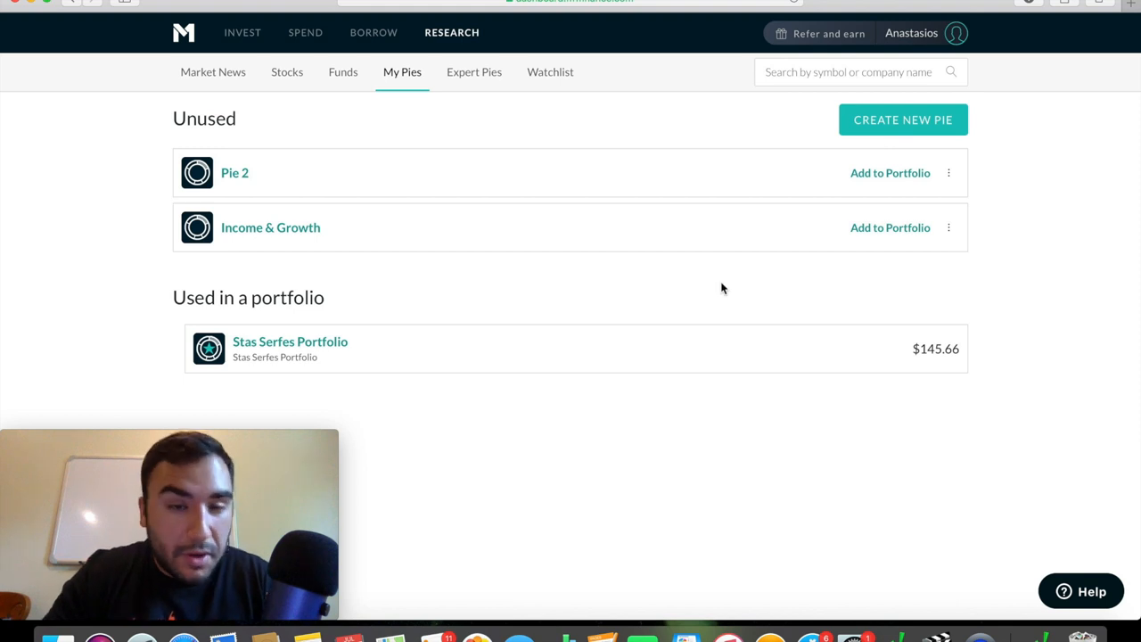
- Show the Research watchlist tracking Apple, Facebook and four other securities
click(550, 71)
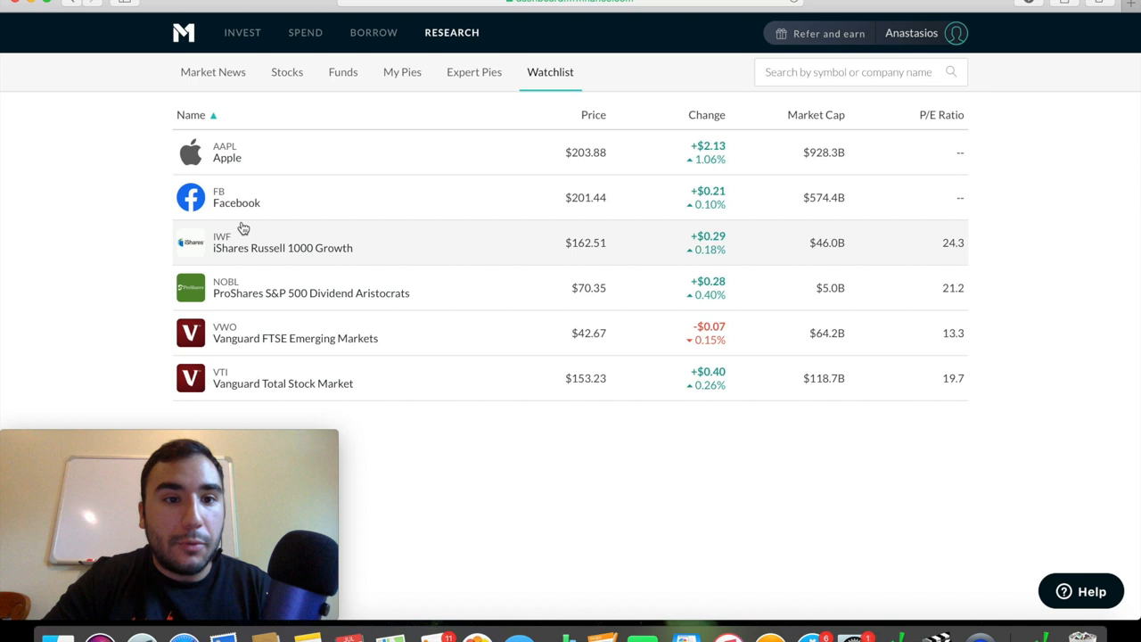
mouse_move(501, 244)
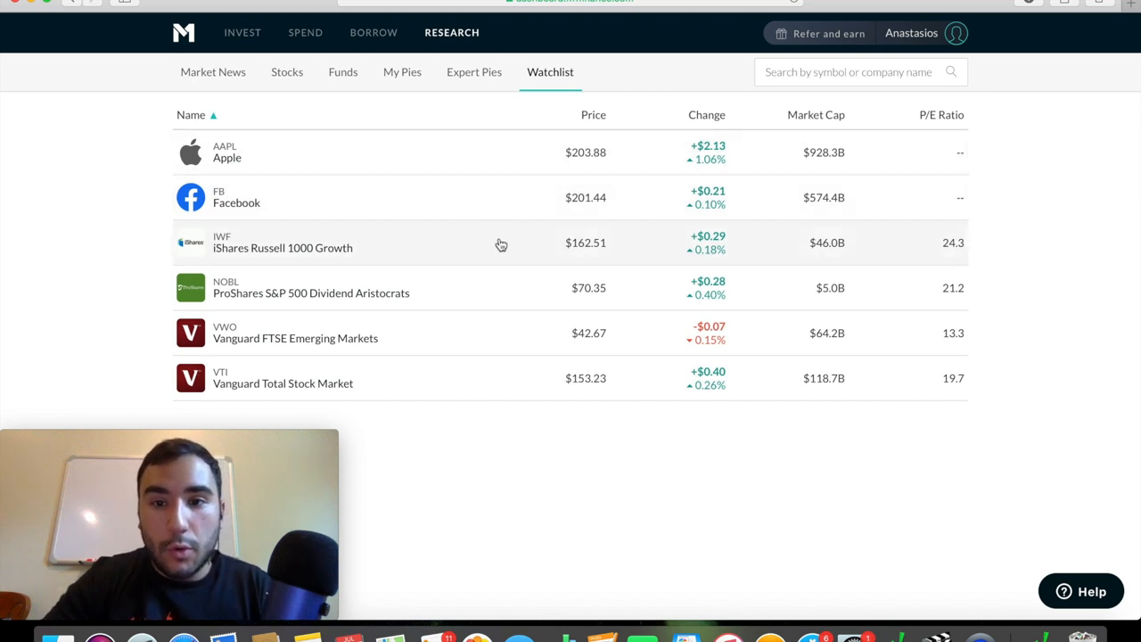
mouse_move(261, 315)
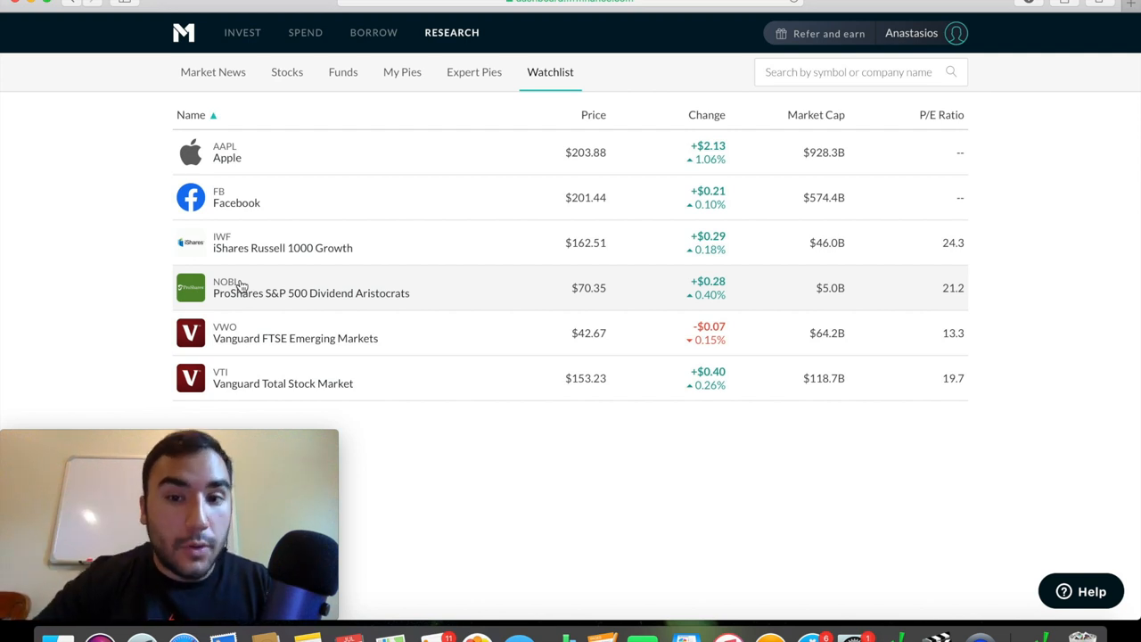
mouse_move(445, 301)
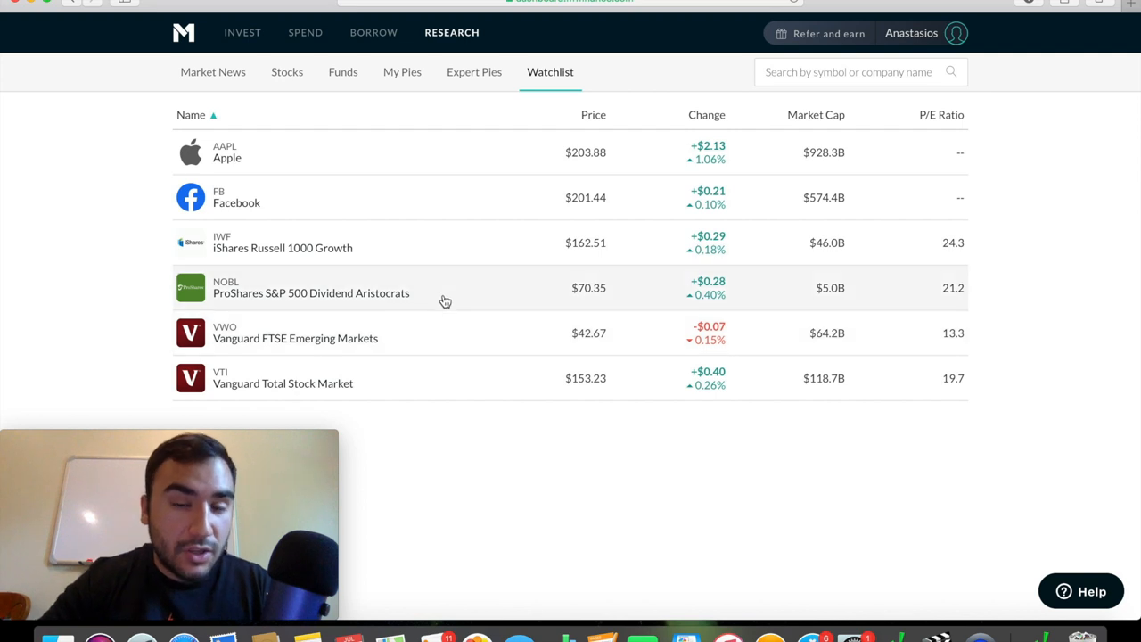
- Return to the Invest overview showing Stas Serfes Portfolio at $145.70
click(243, 32)
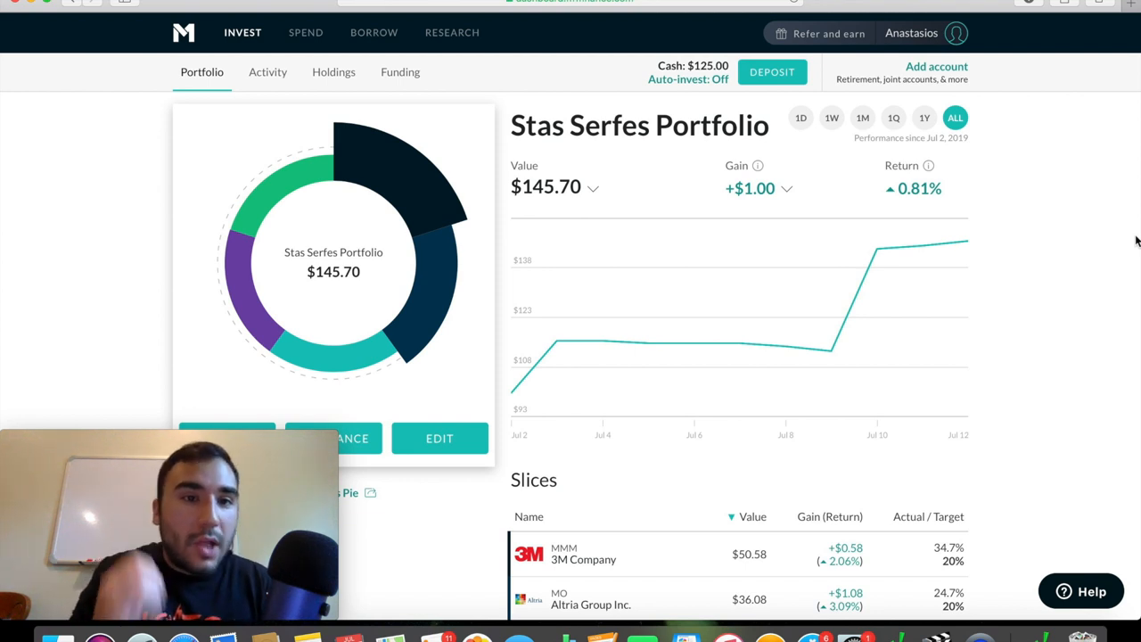
mouse_move(539, 77)
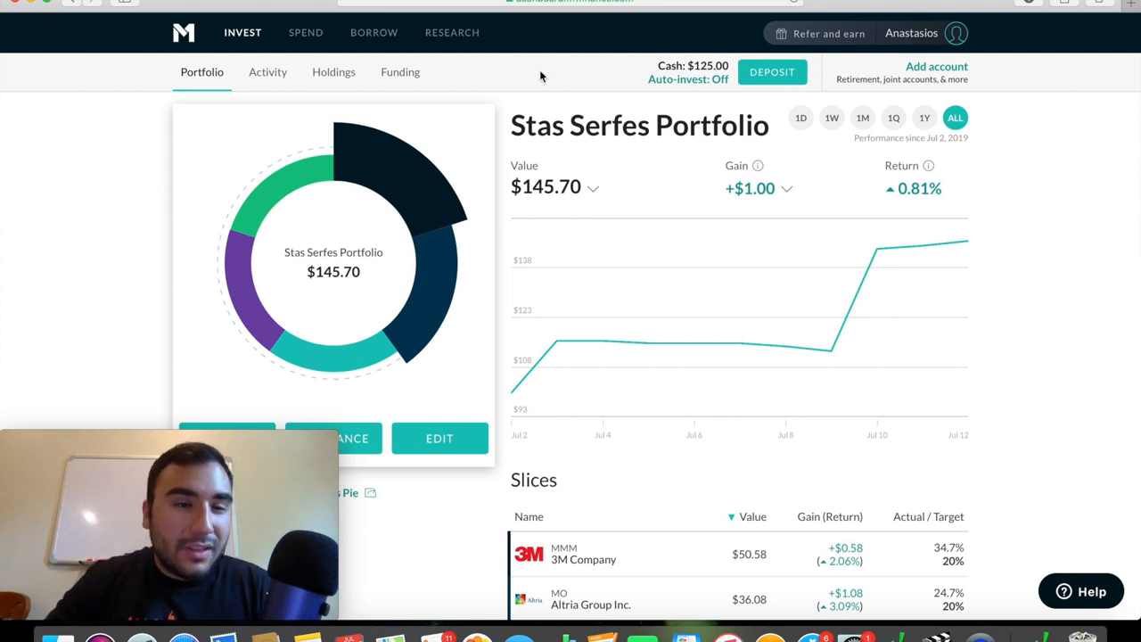
mouse_move(333, 72)
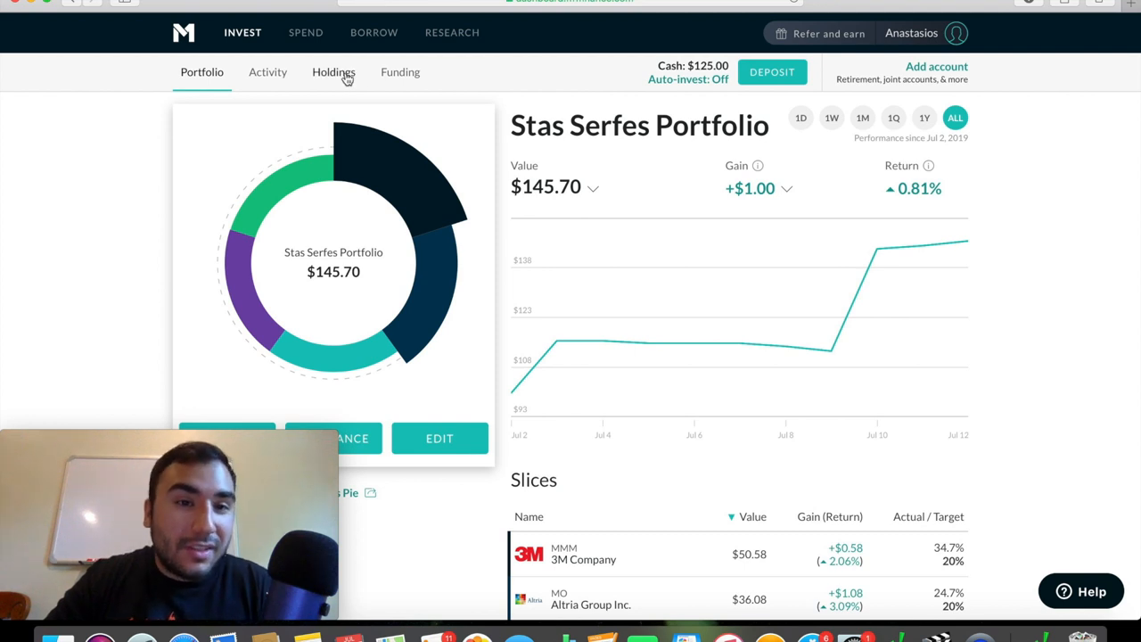
- Show the Holdings table of five positions totalling $145.67
click(334, 72)
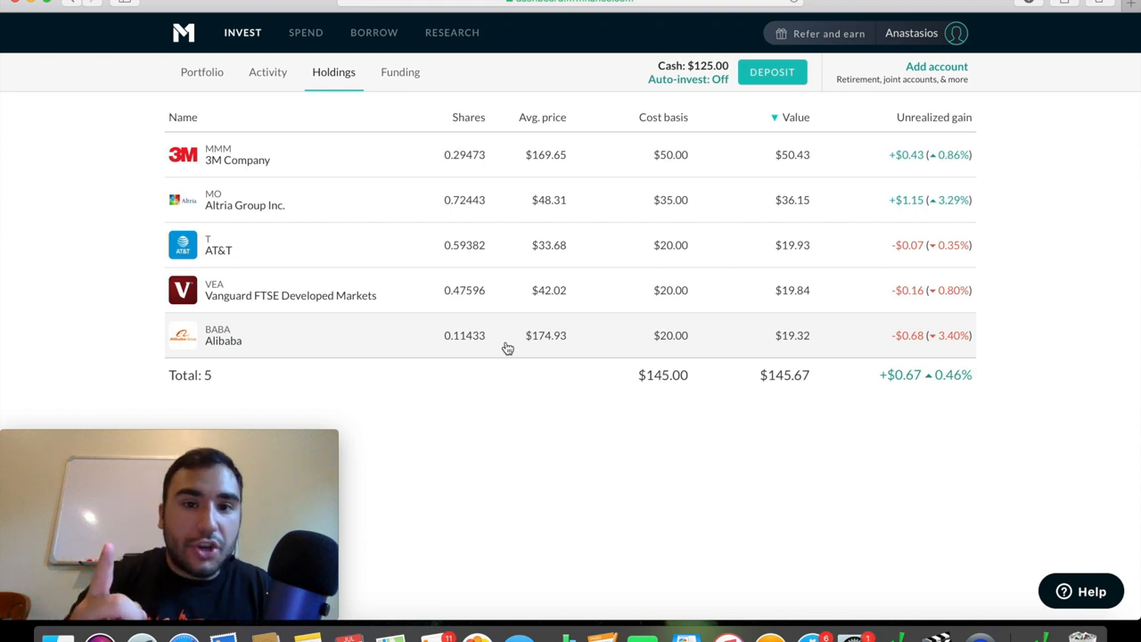
mouse_move(472, 208)
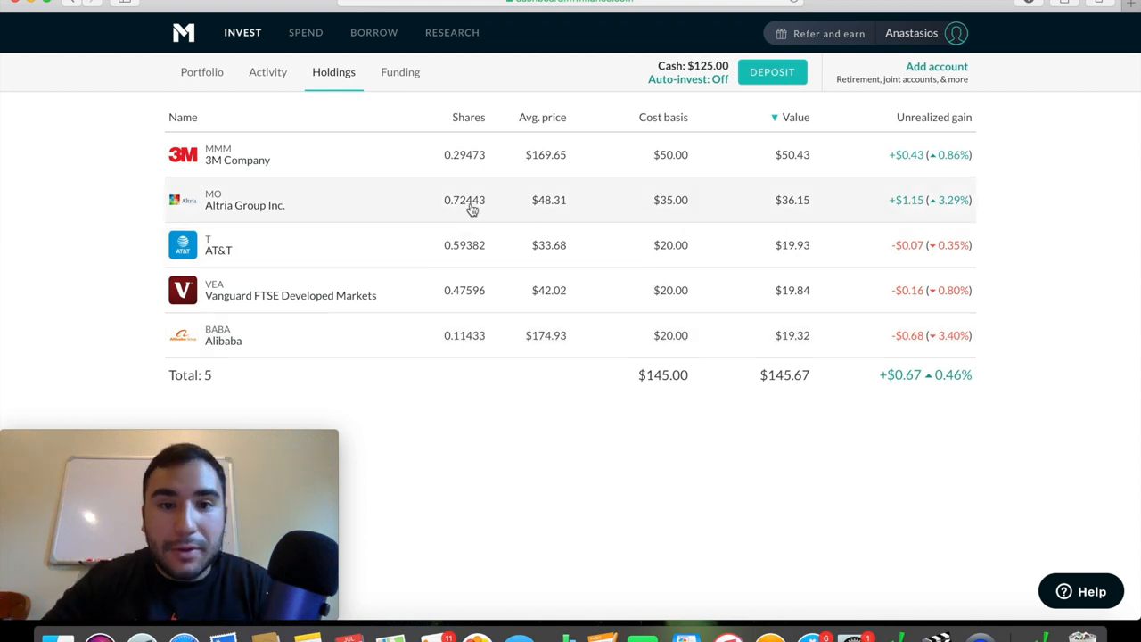
mouse_move(454, 167)
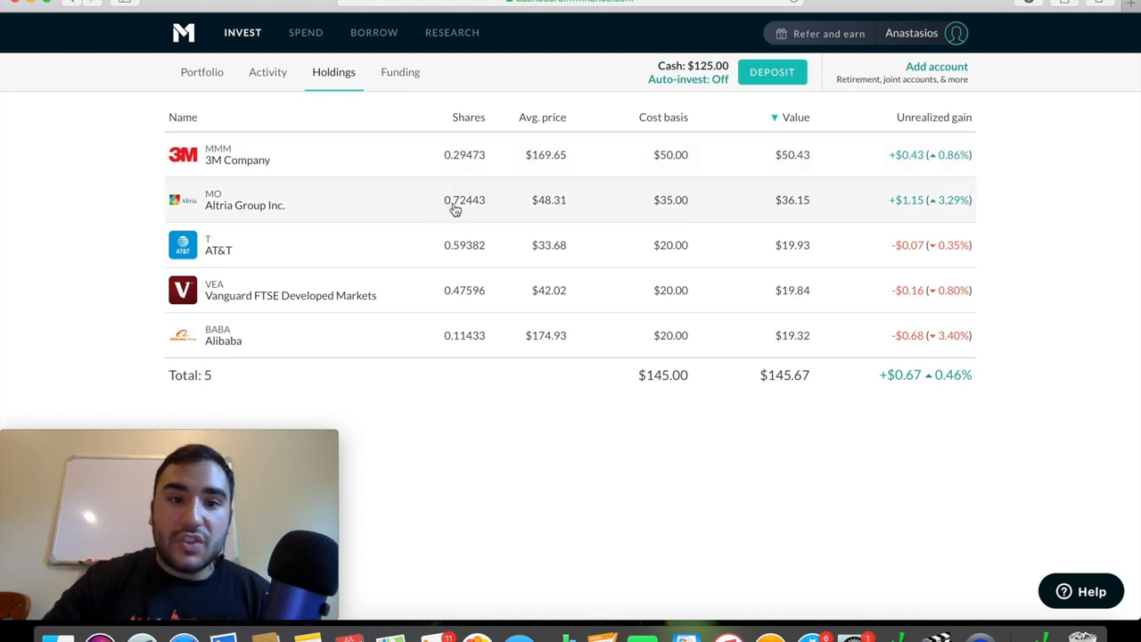
mouse_move(463, 256)
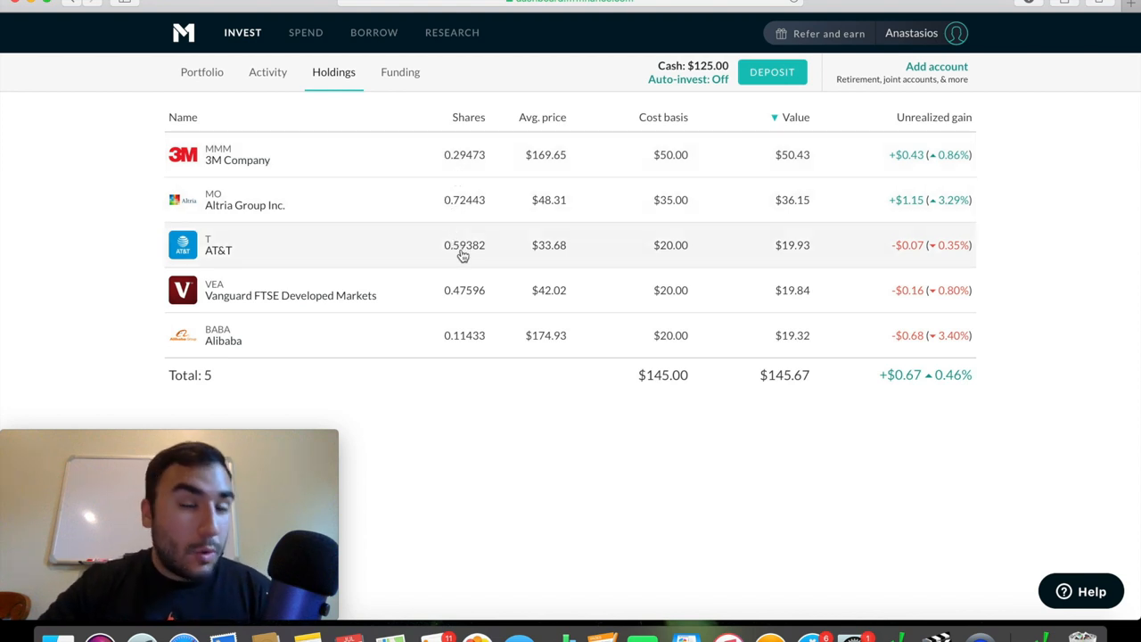
mouse_move(462, 299)
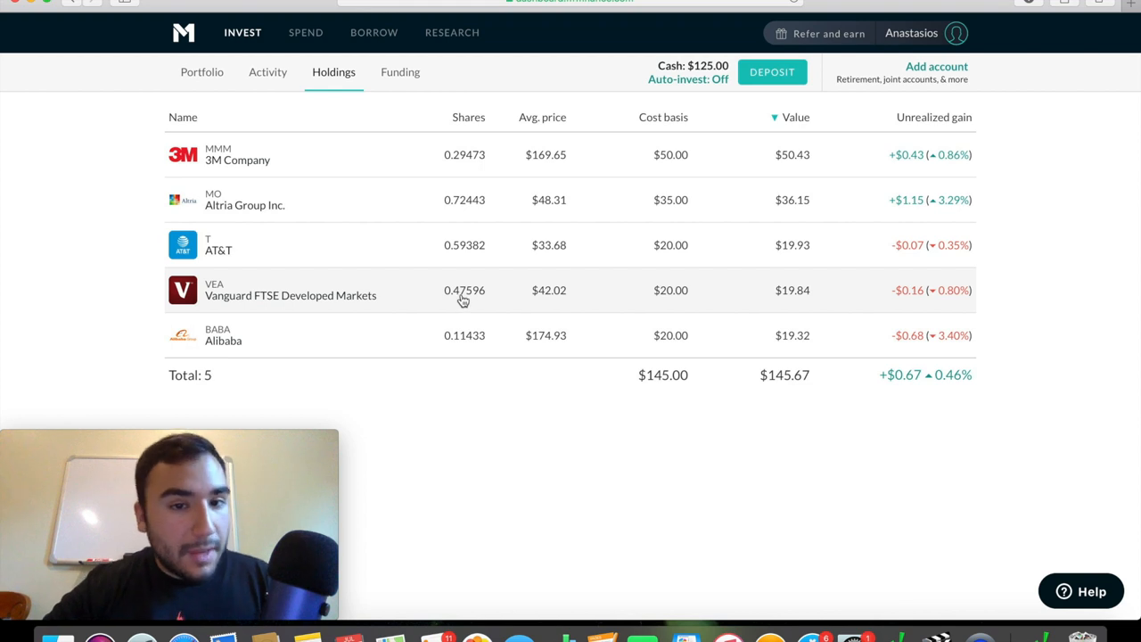
mouse_move(461, 343)
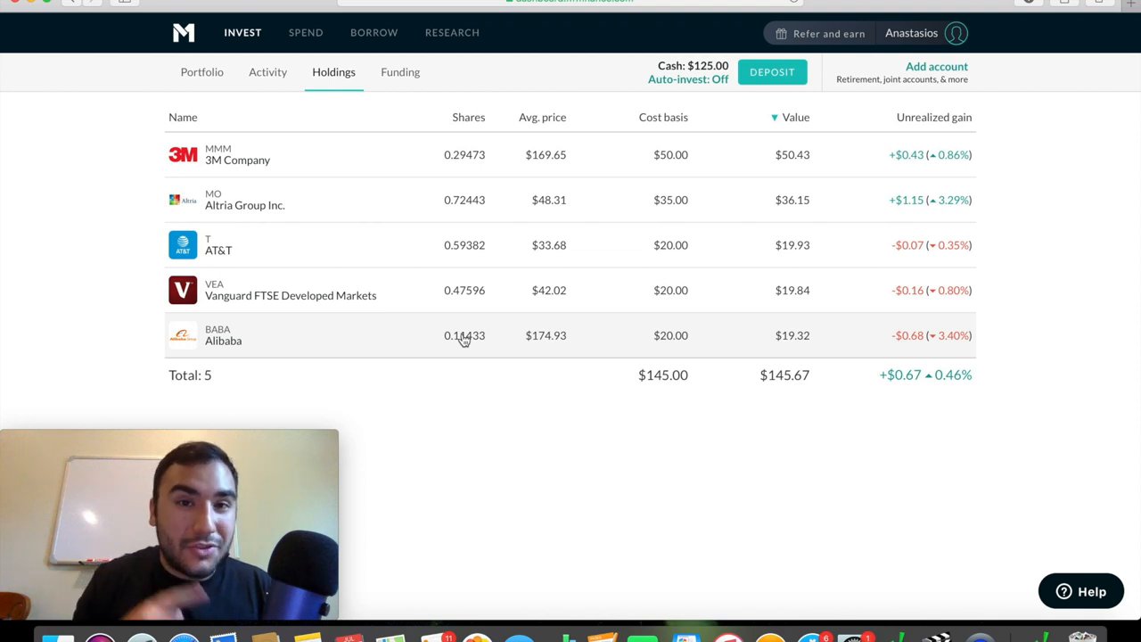
- Go to the Portfolio overview and scroll down to the Slices list with AT&T
click(202, 71)
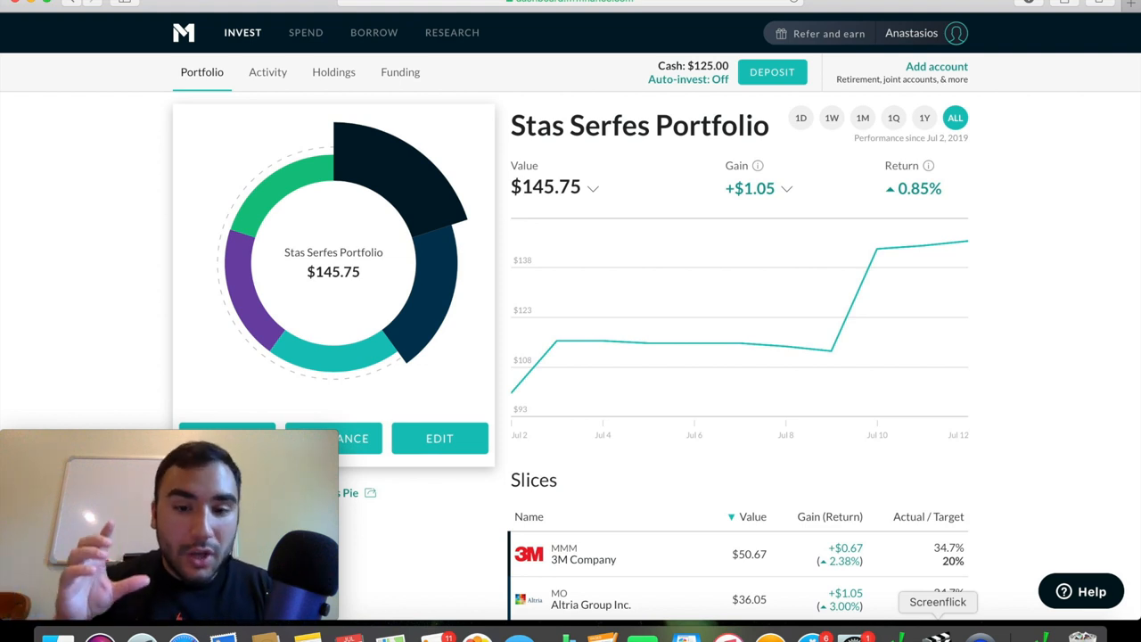
scroll(down, 3)
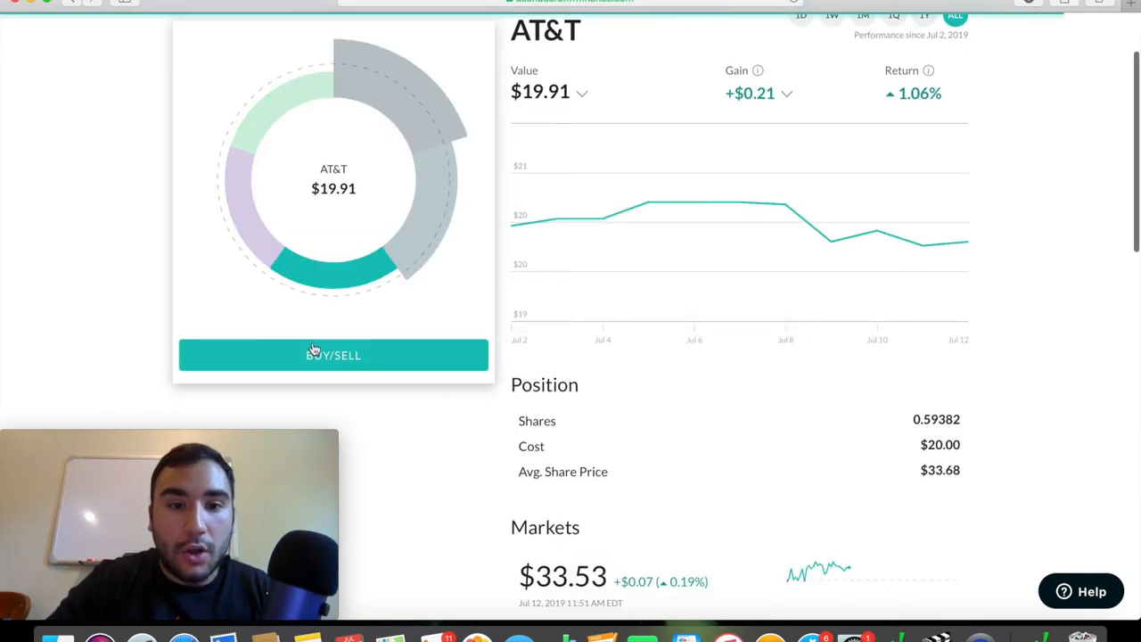
- Buy $15.00 of AT&T and confirm the order
click(334, 354)
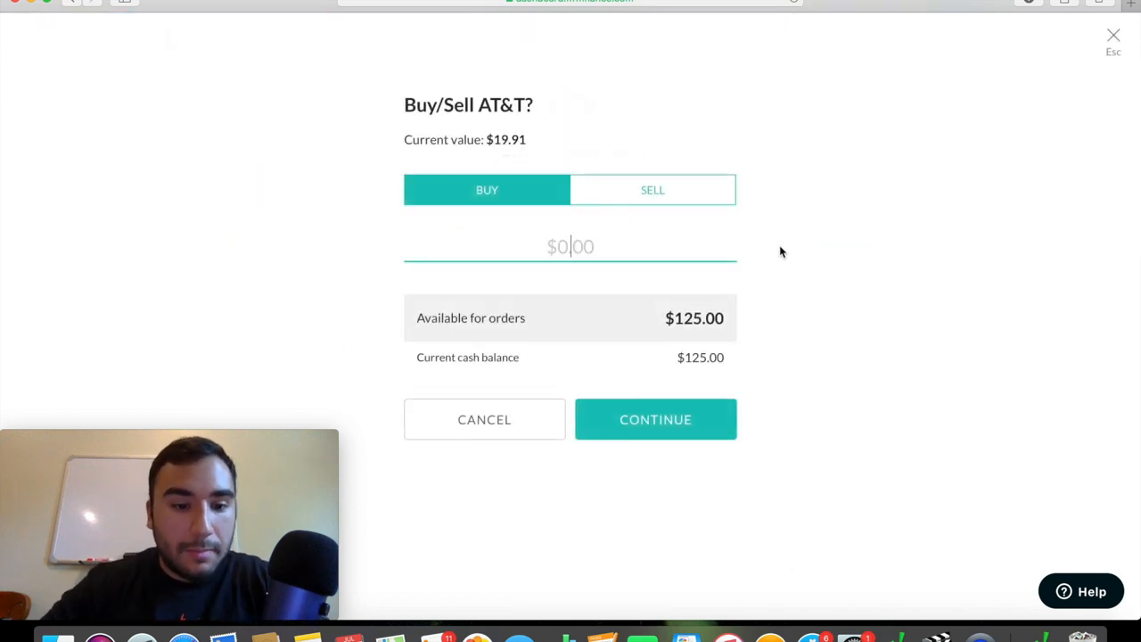
text(15)
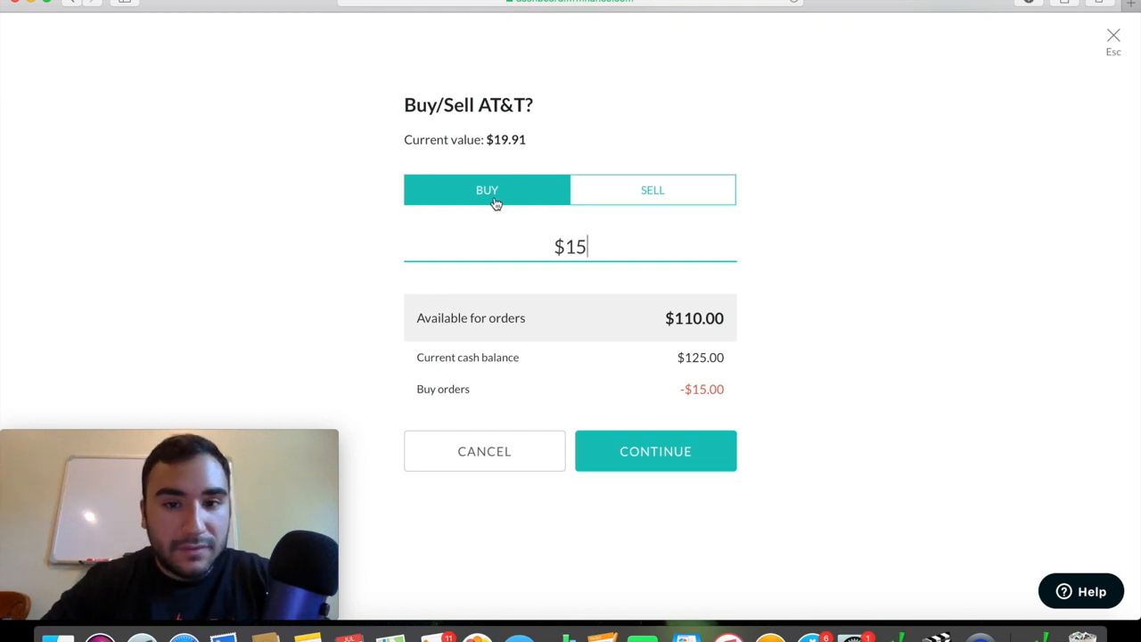
mouse_move(525, 188)
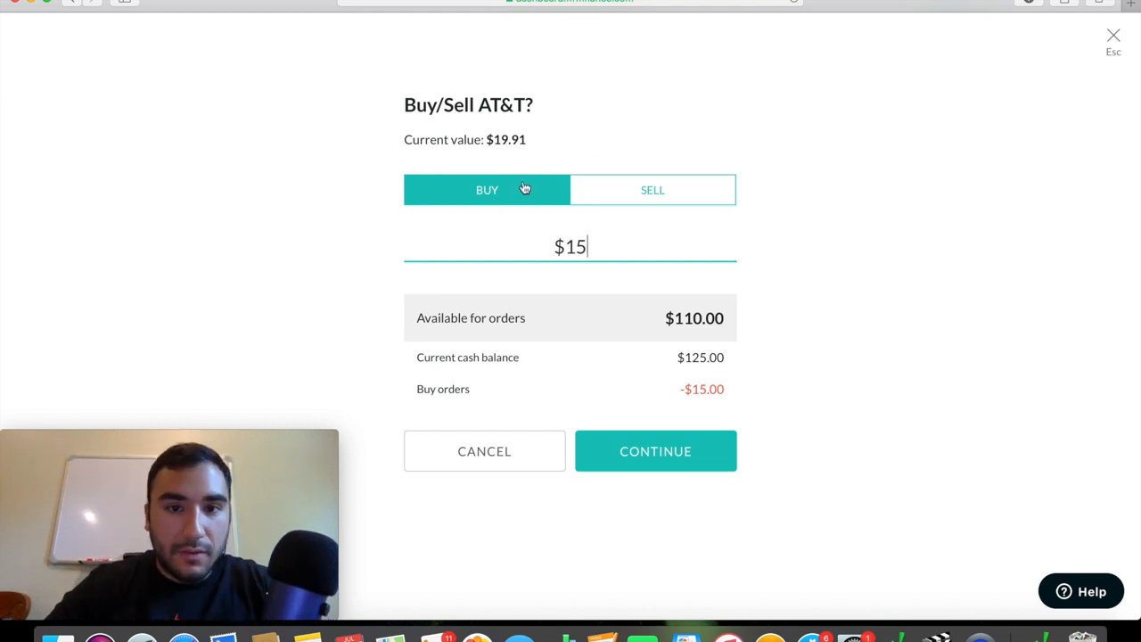
click(653, 189)
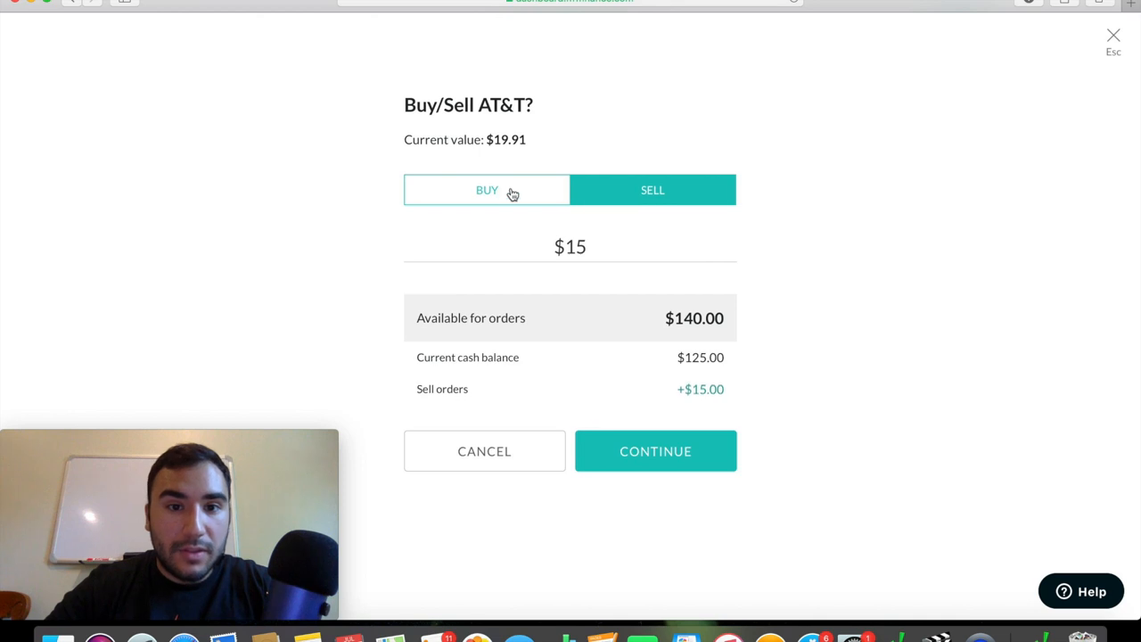
click(487, 189)
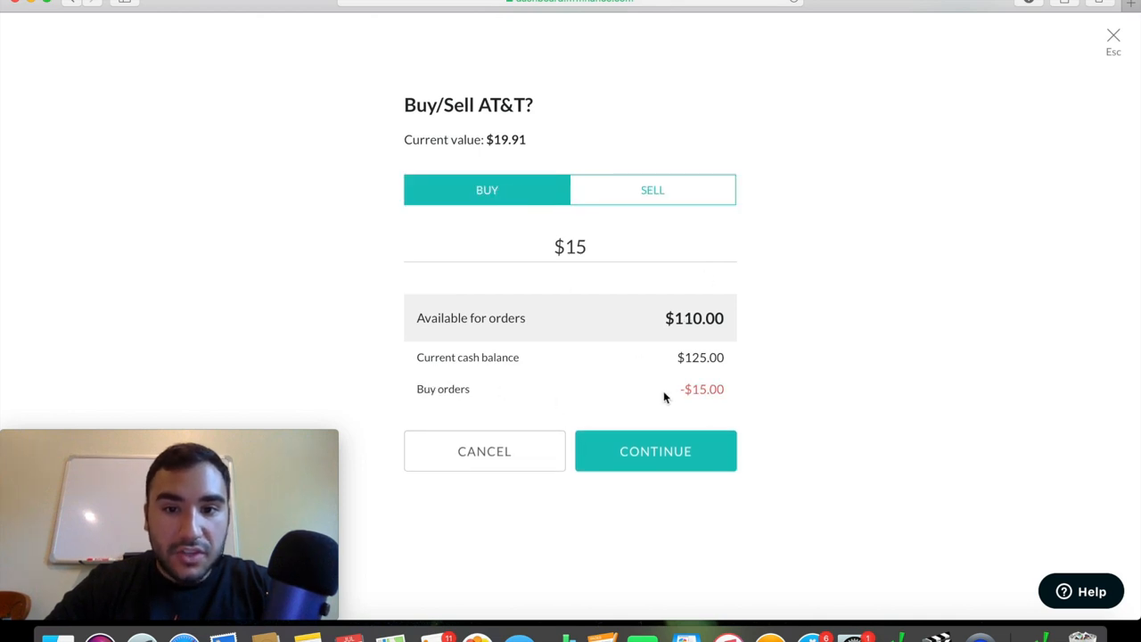
mouse_move(627, 374)
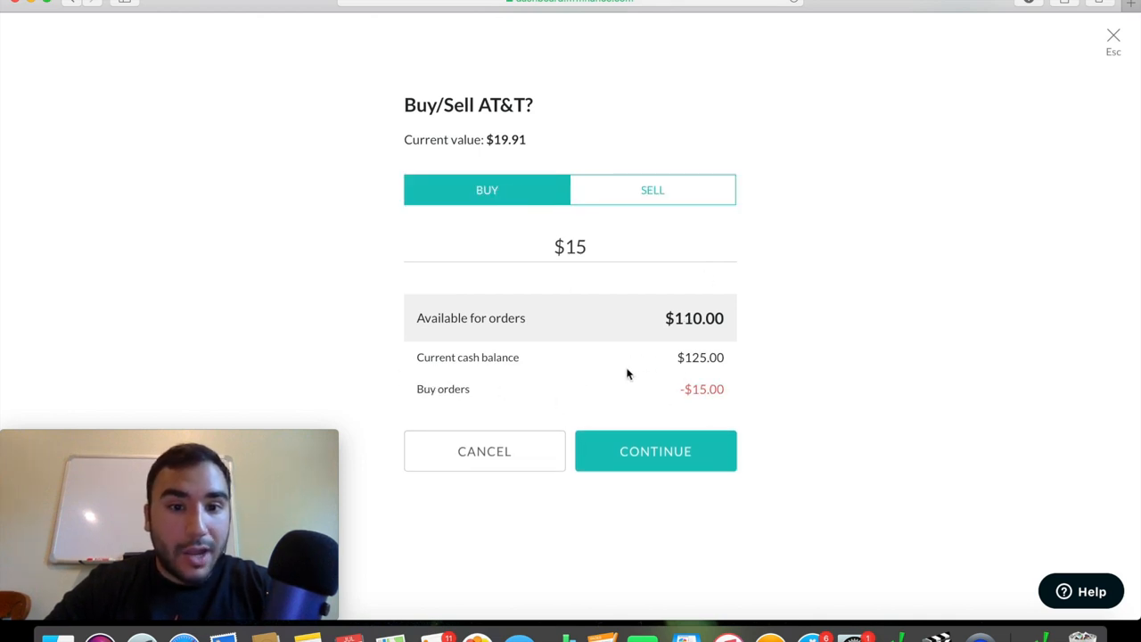
mouse_move(645, 323)
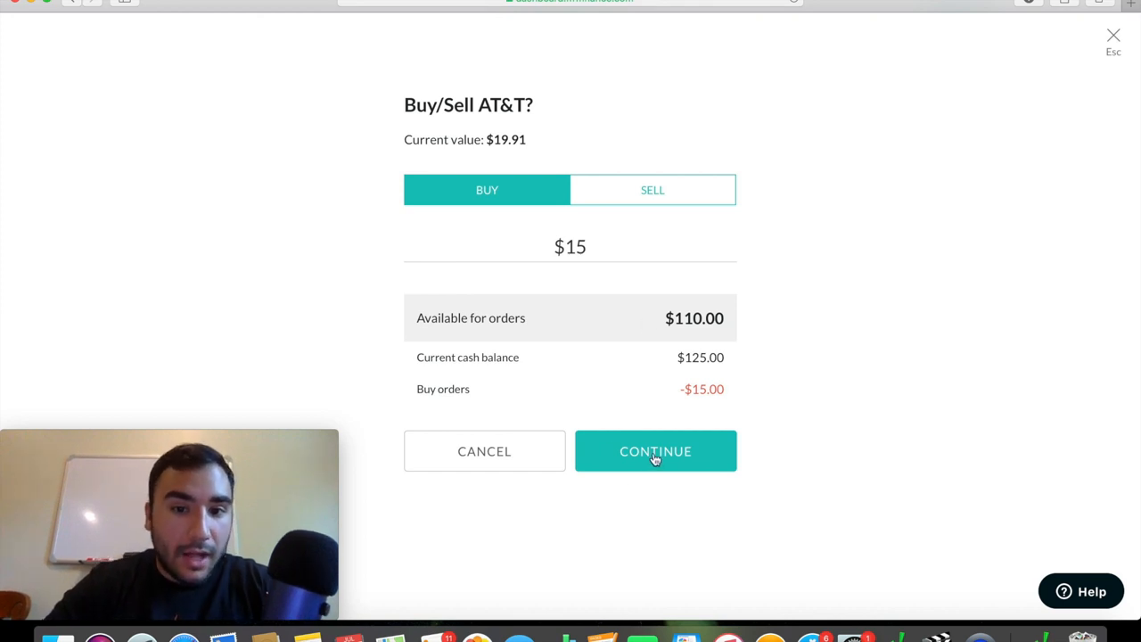
click(655, 450)
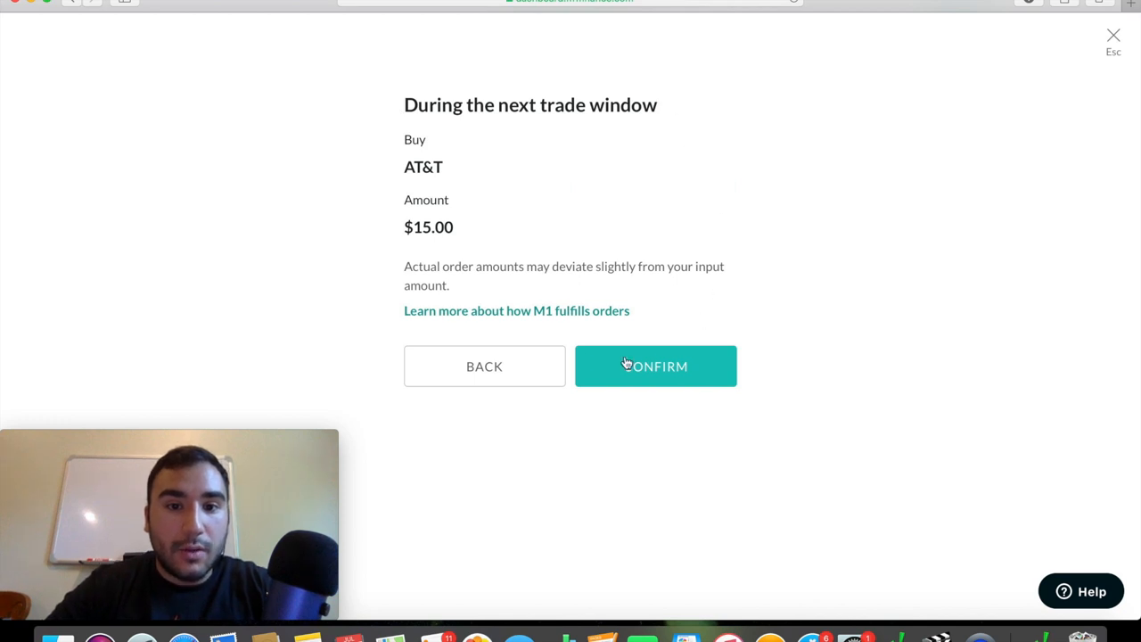
click(656, 366)
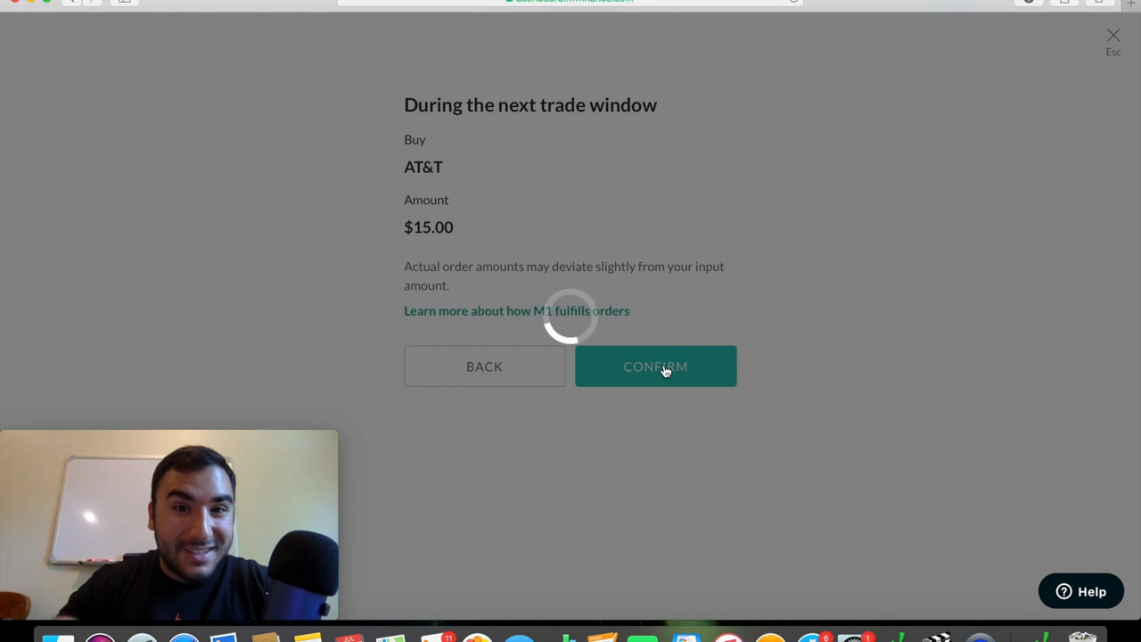
click(655, 366)
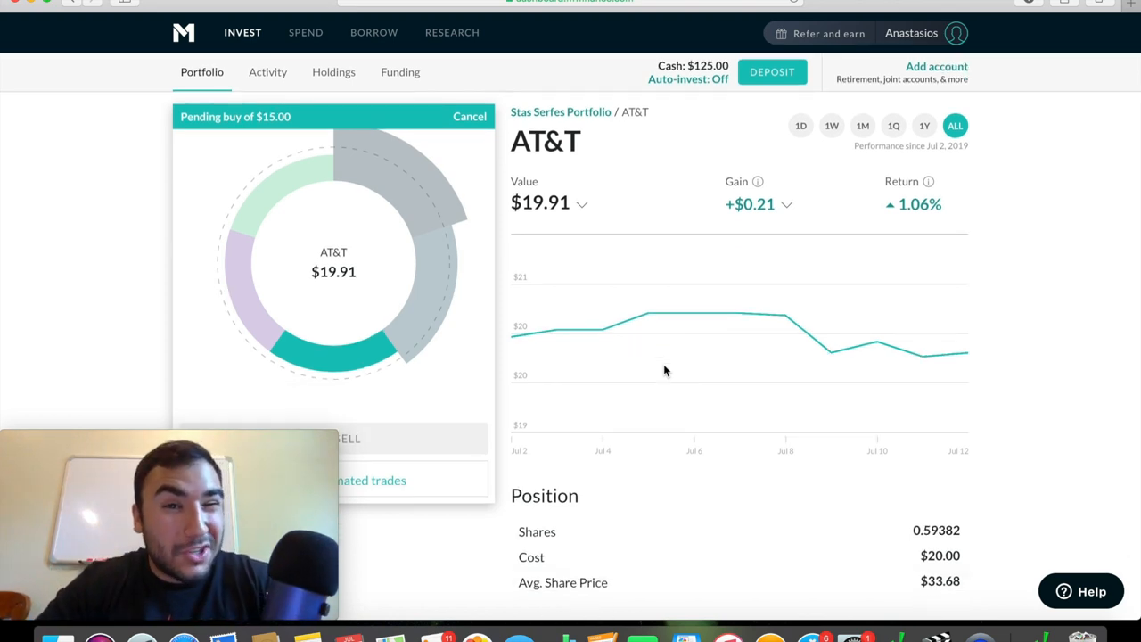
scroll(down, 3)
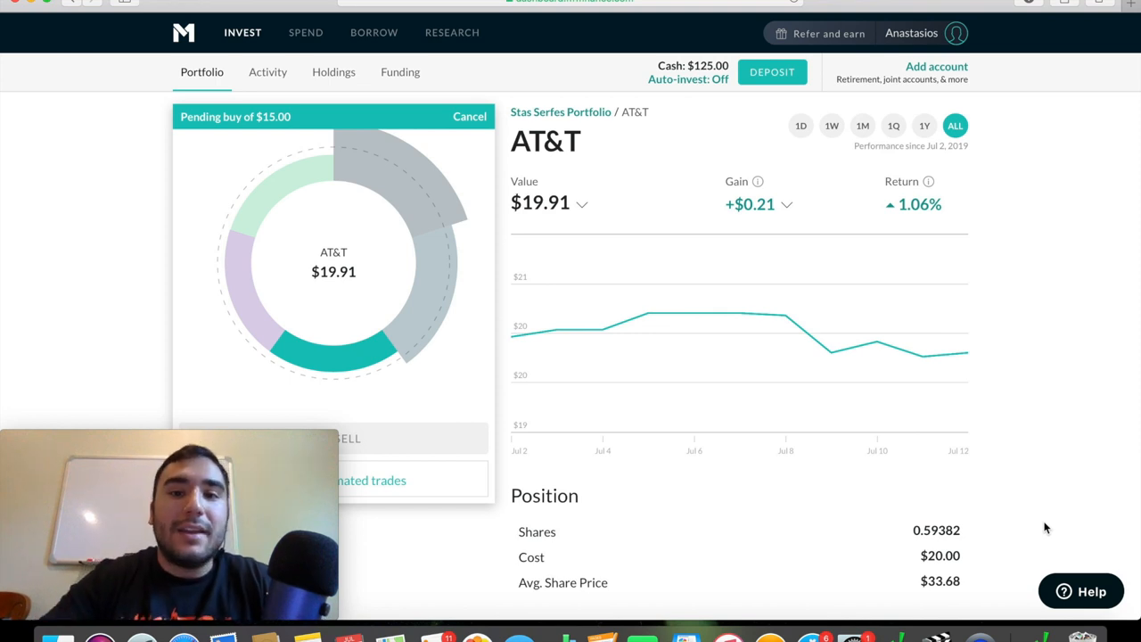
- Scroll through the web portfolio's donut chart and Slices list
click(561, 111)
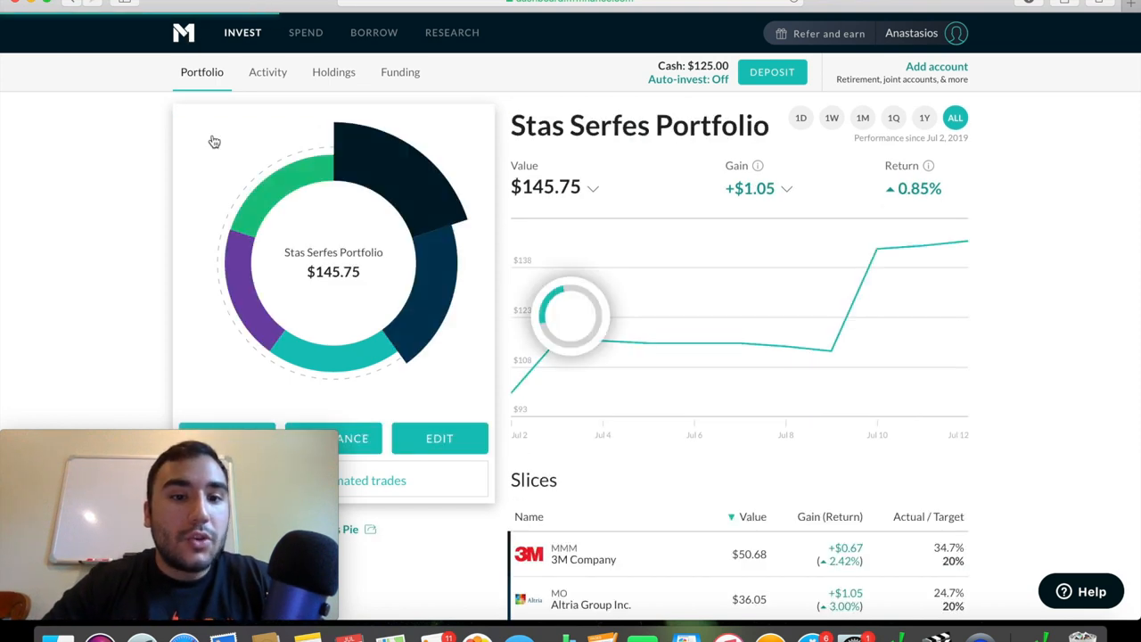
scroll(down, 3)
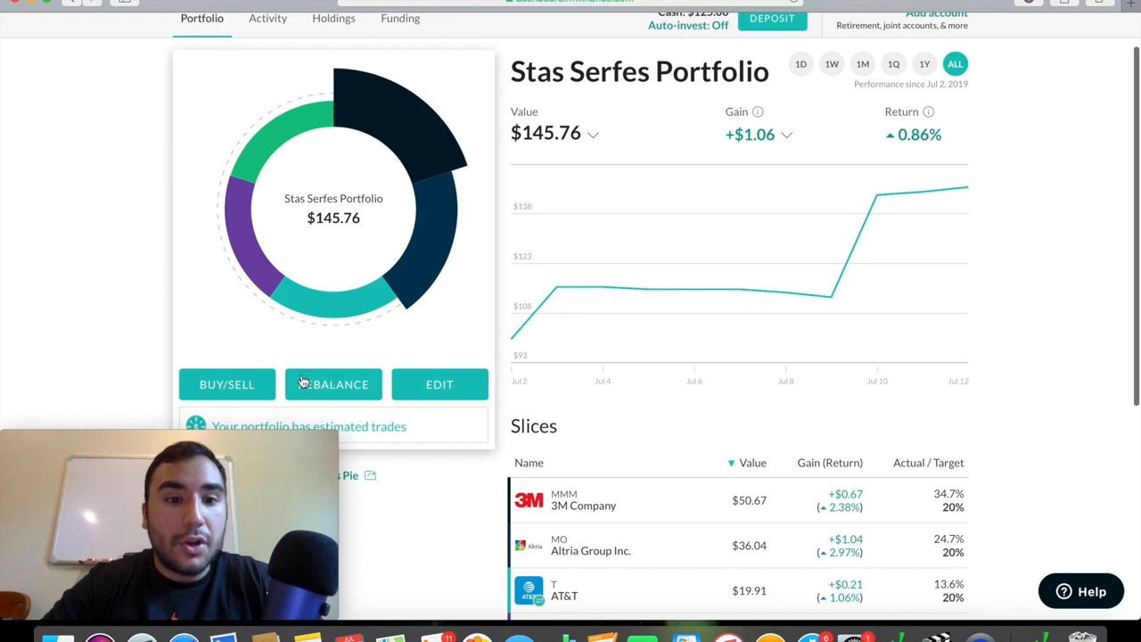
scroll(down, 3)
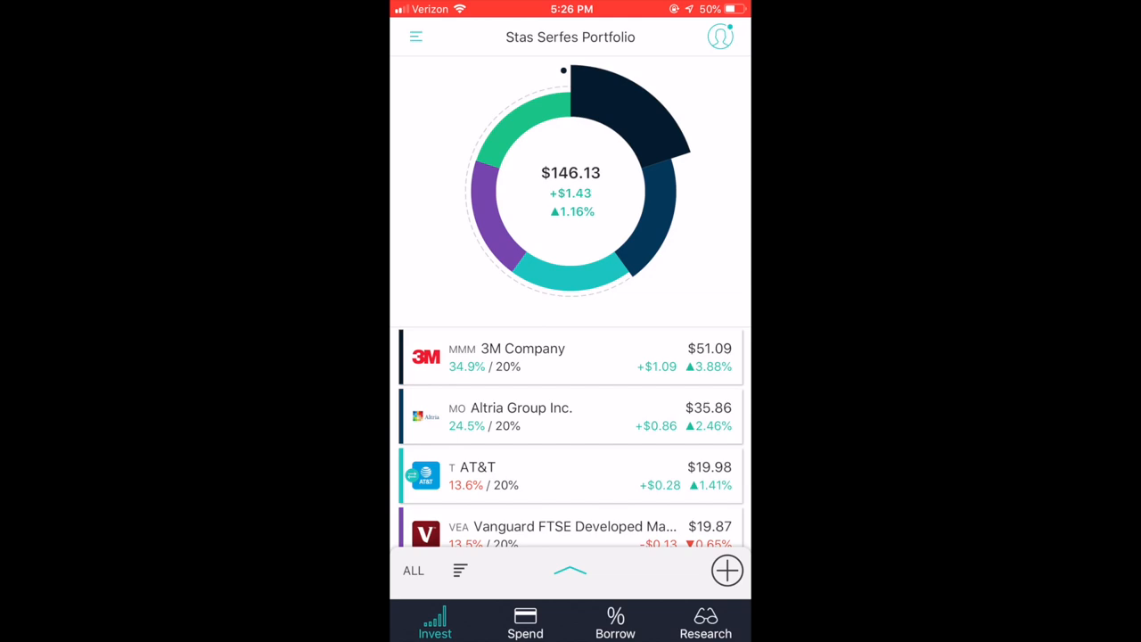
- Open the mobile Invest drawer with Portfolio, Activity, Holdings and Funding
scroll(down, 3)
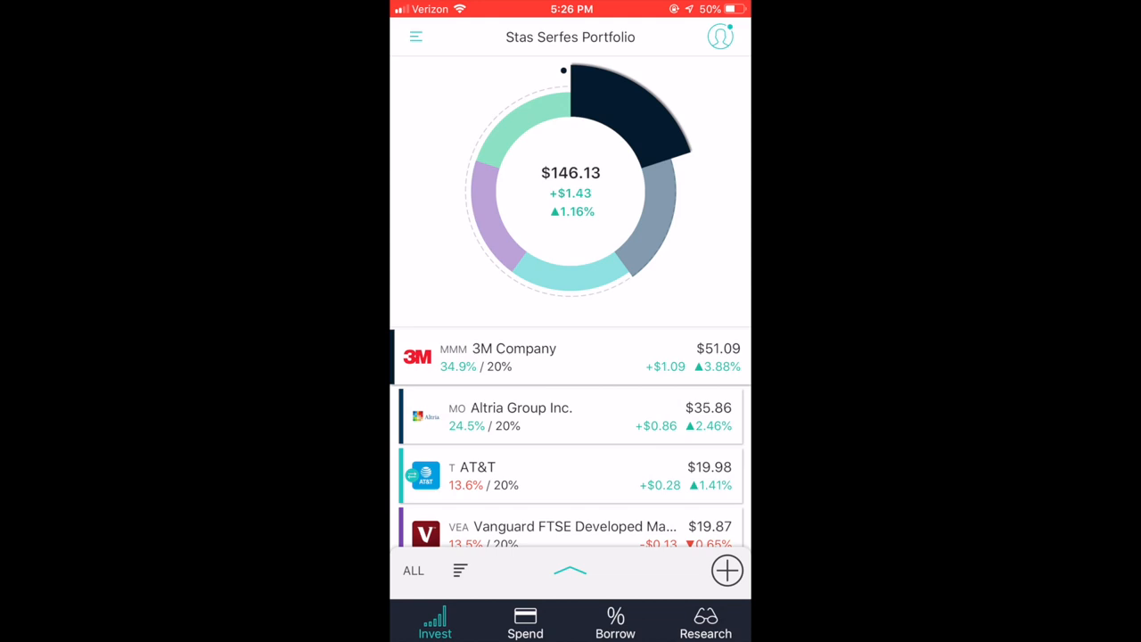
click(415, 37)
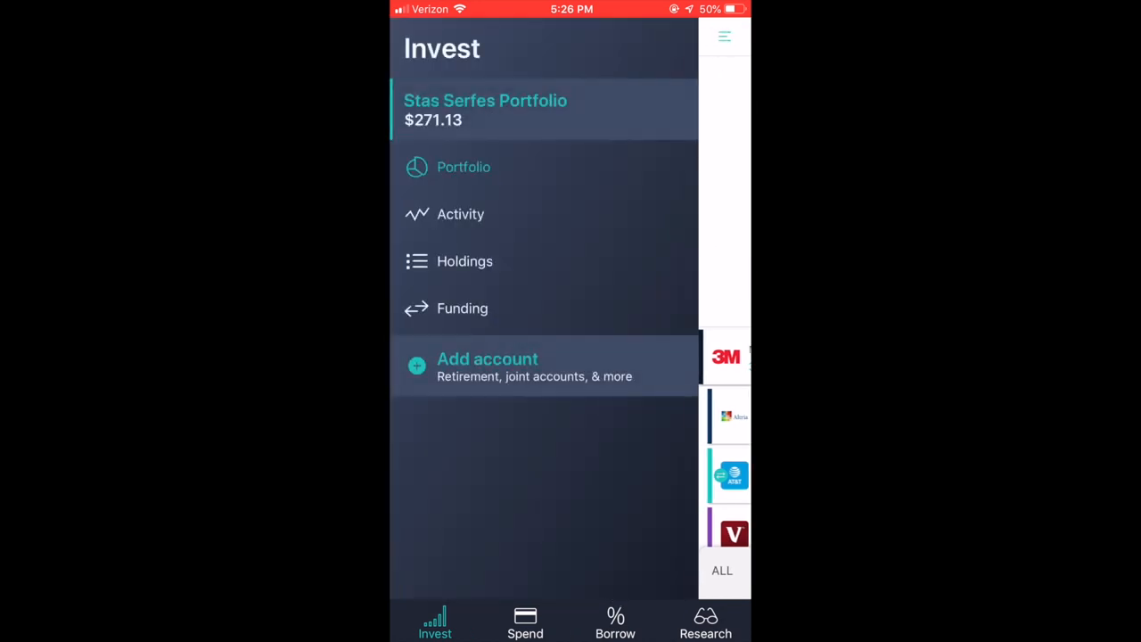
- Visit Activity, Holdings and Funding to see the $15 AT&T order and $146.13 holdings
click(461, 214)
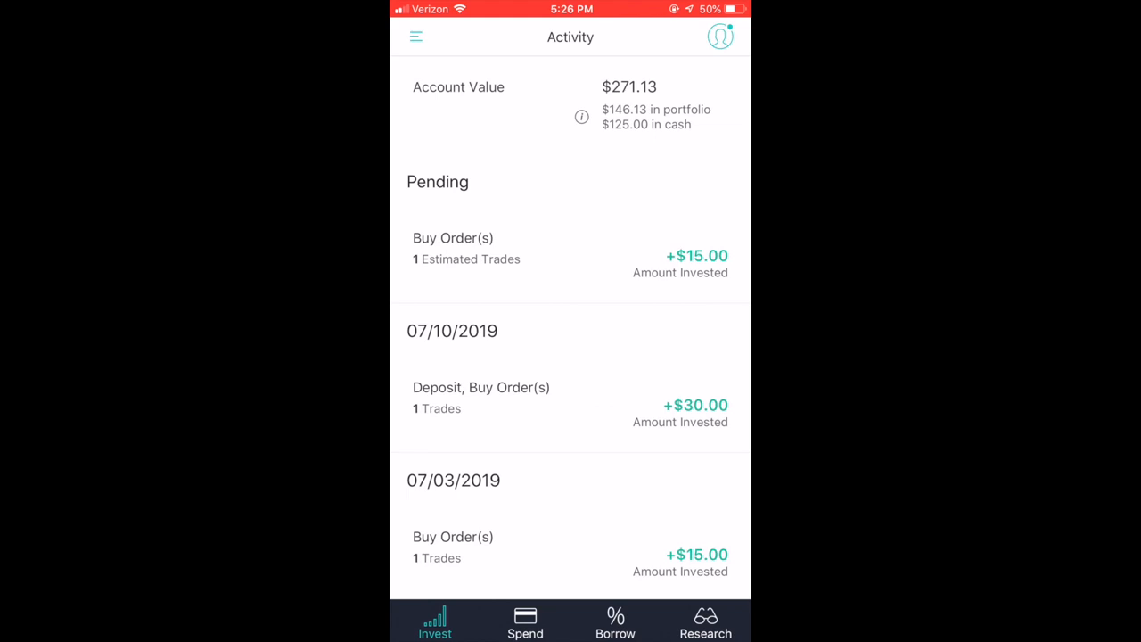
click(416, 37)
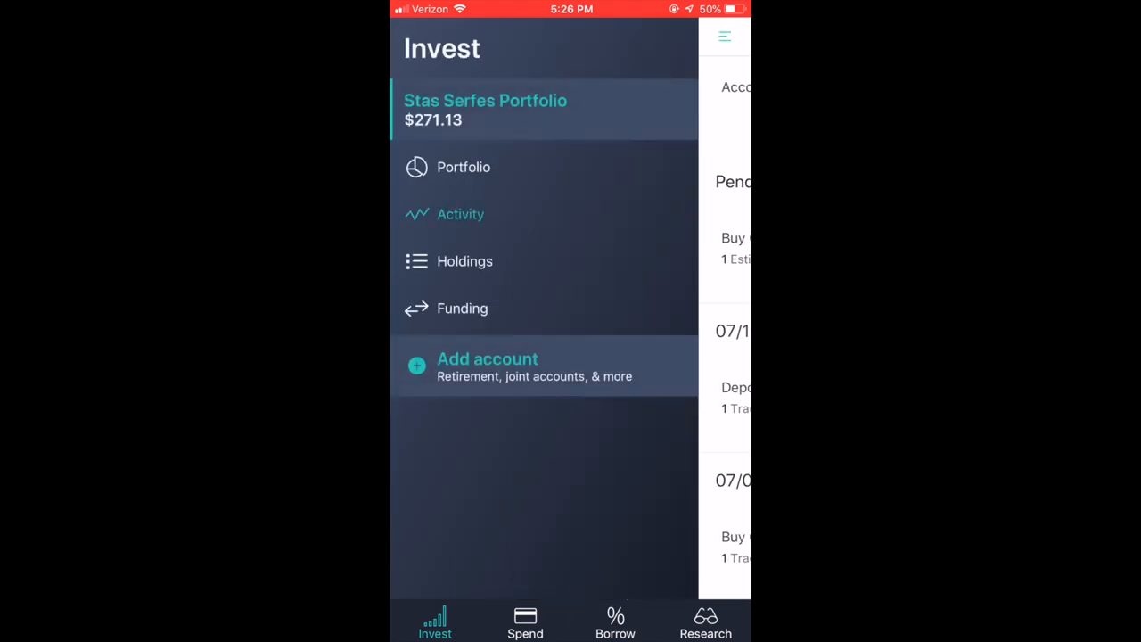
click(465, 261)
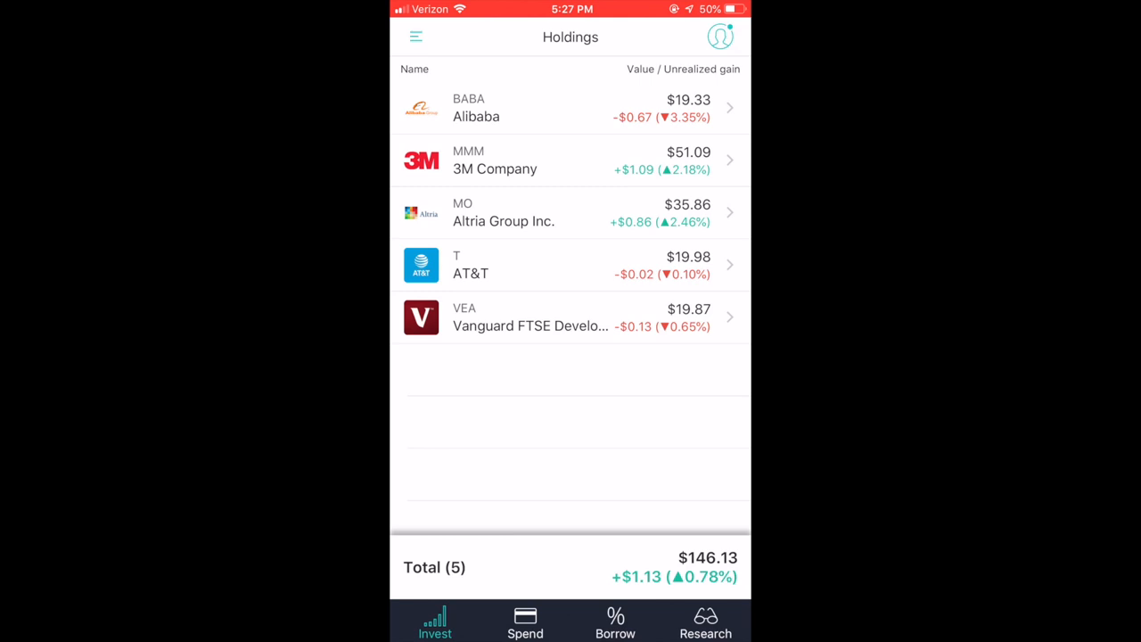
click(415, 37)
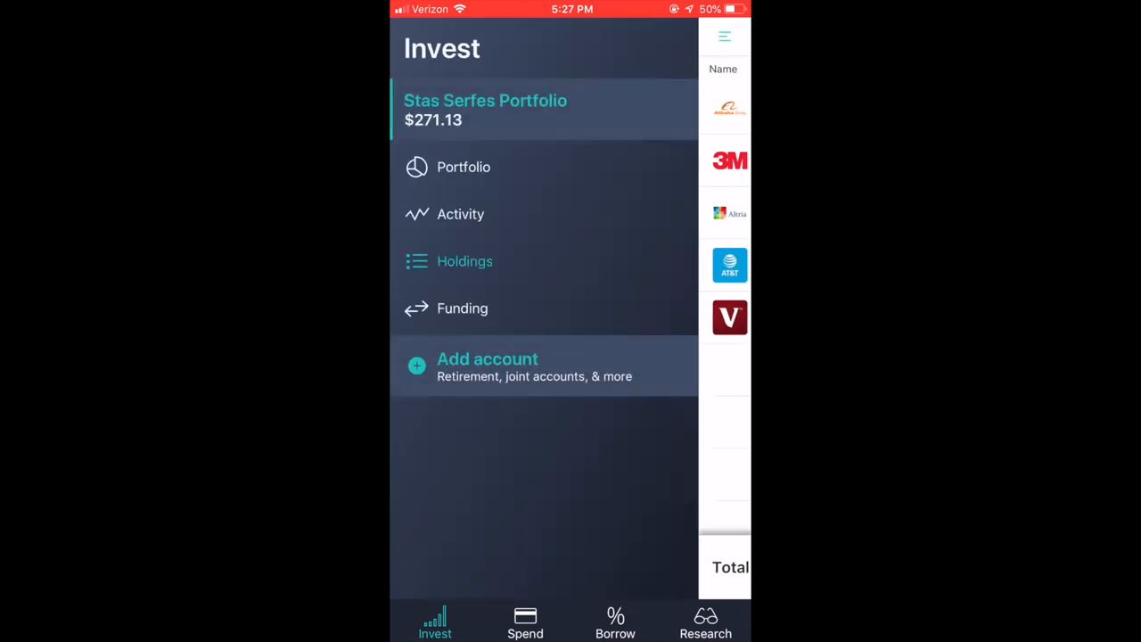
click(463, 308)
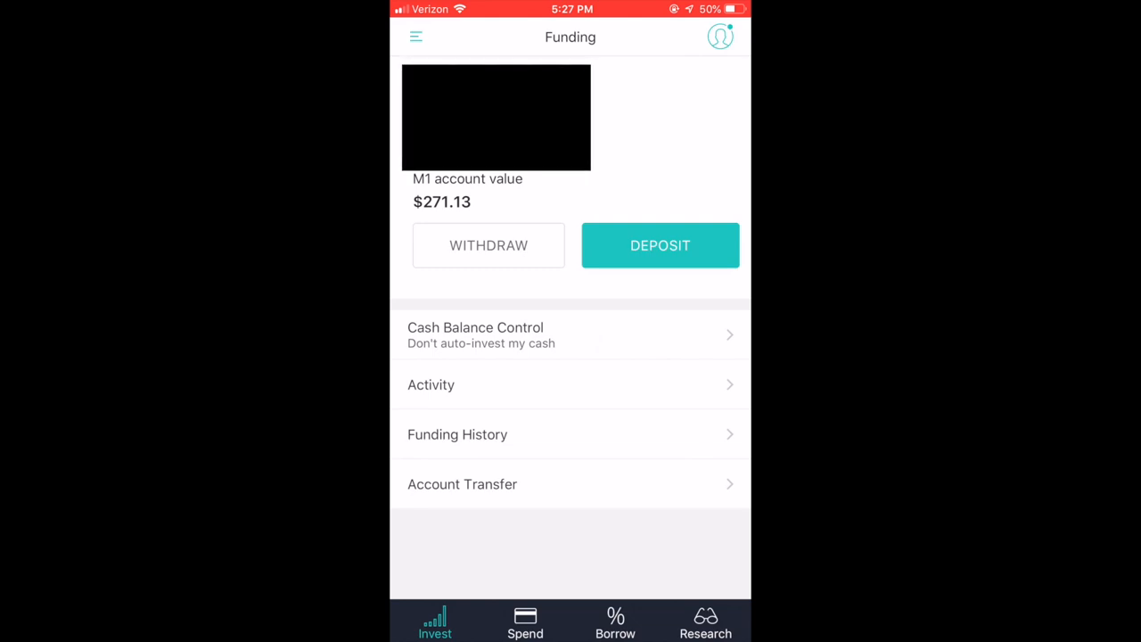
click(415, 37)
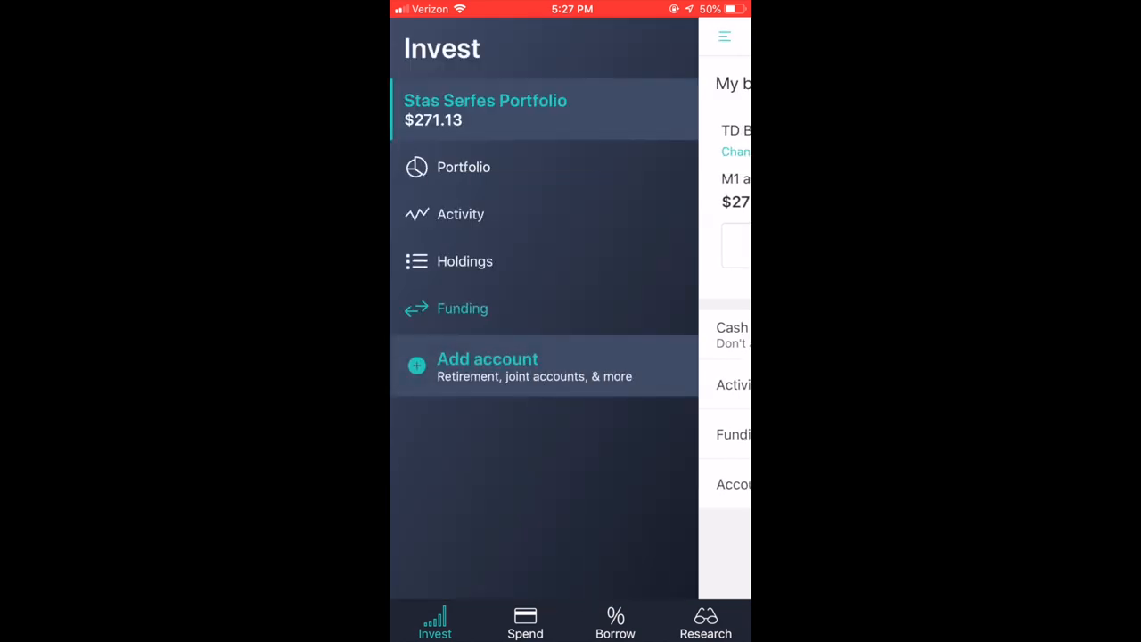
- Open Research to view My Pies, market news and stocks ranked by market cap
click(485, 109)
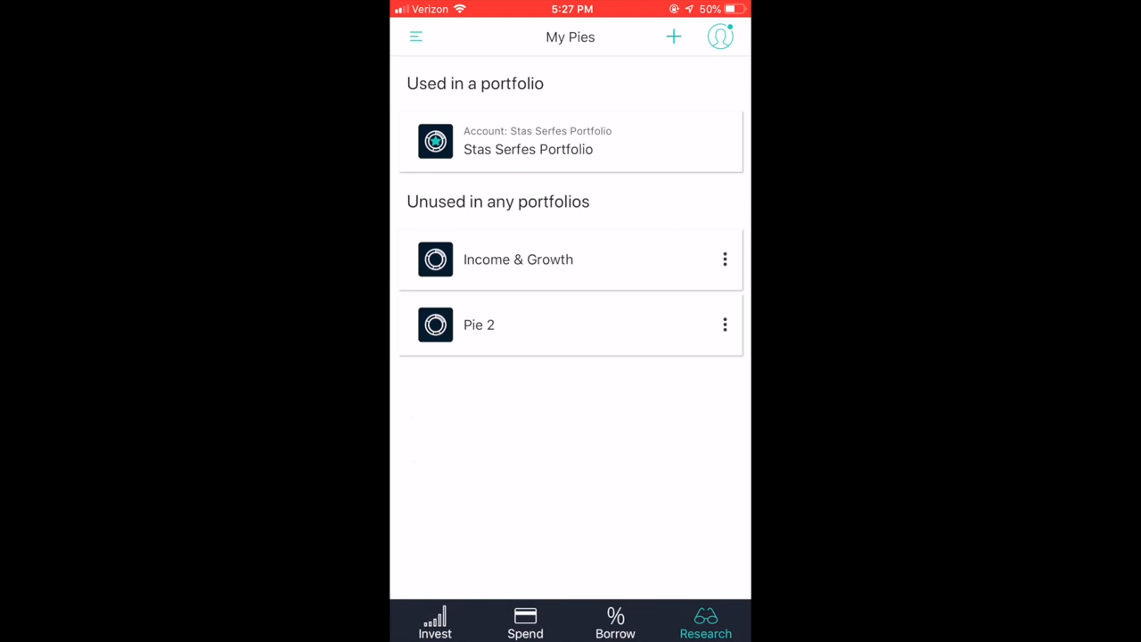
click(415, 37)
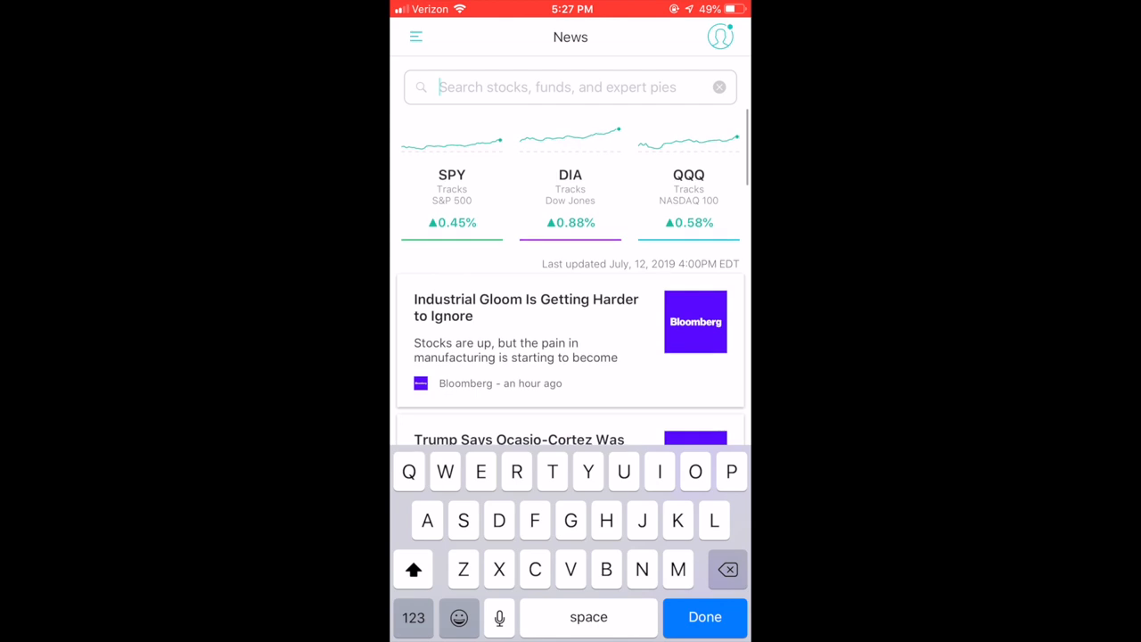
click(416, 37)
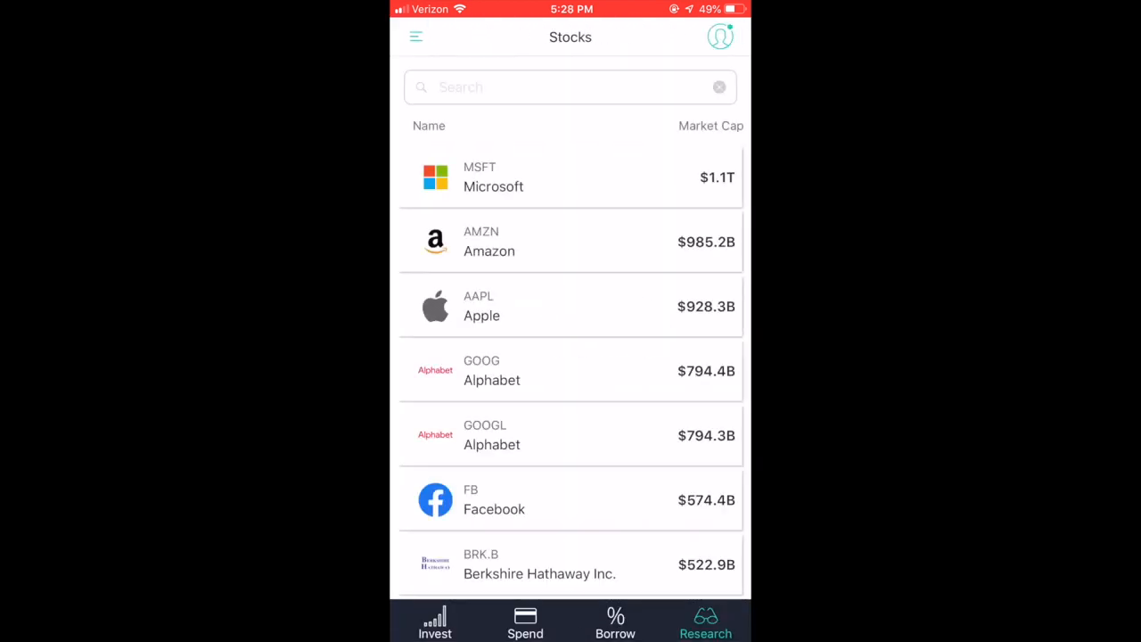
- Browse the Funds list ranked by assets
click(416, 36)
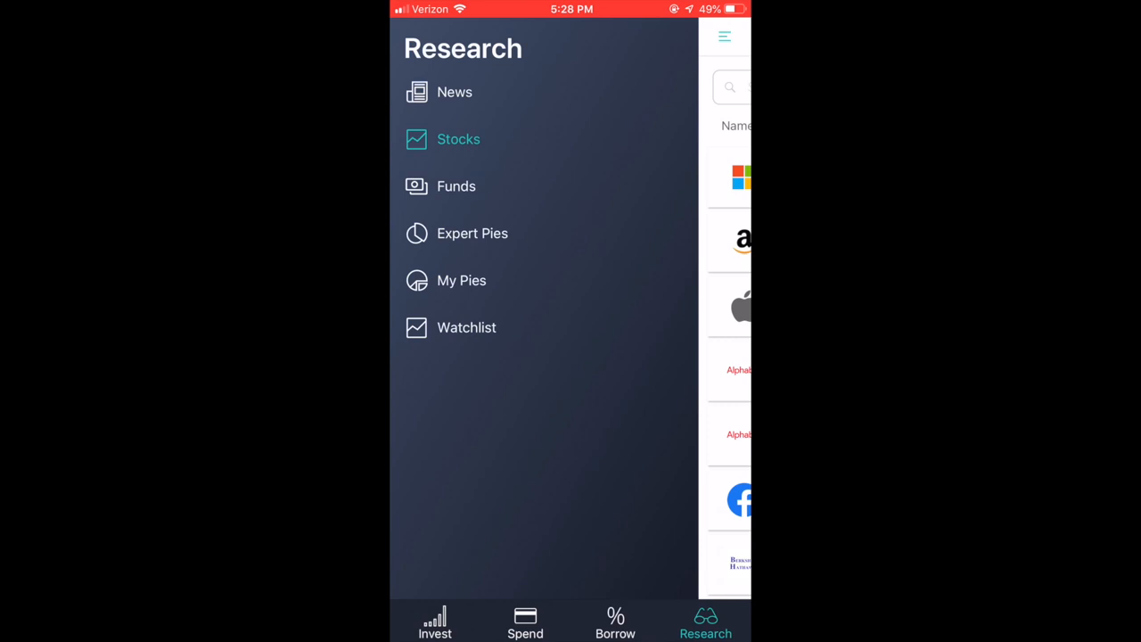
click(455, 187)
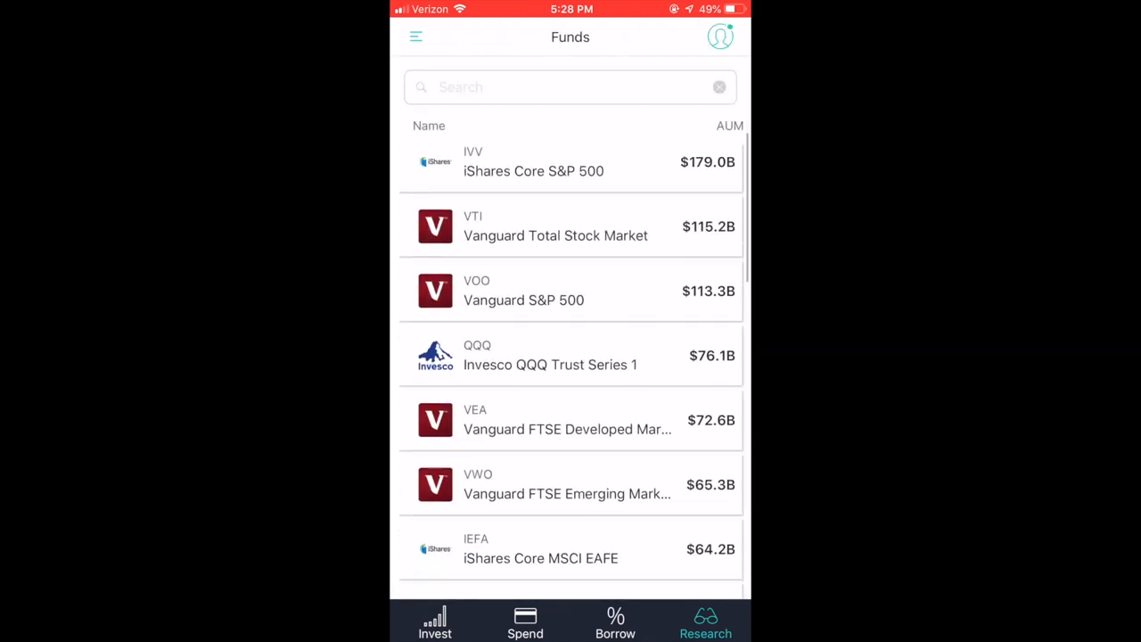
scroll(down, 3)
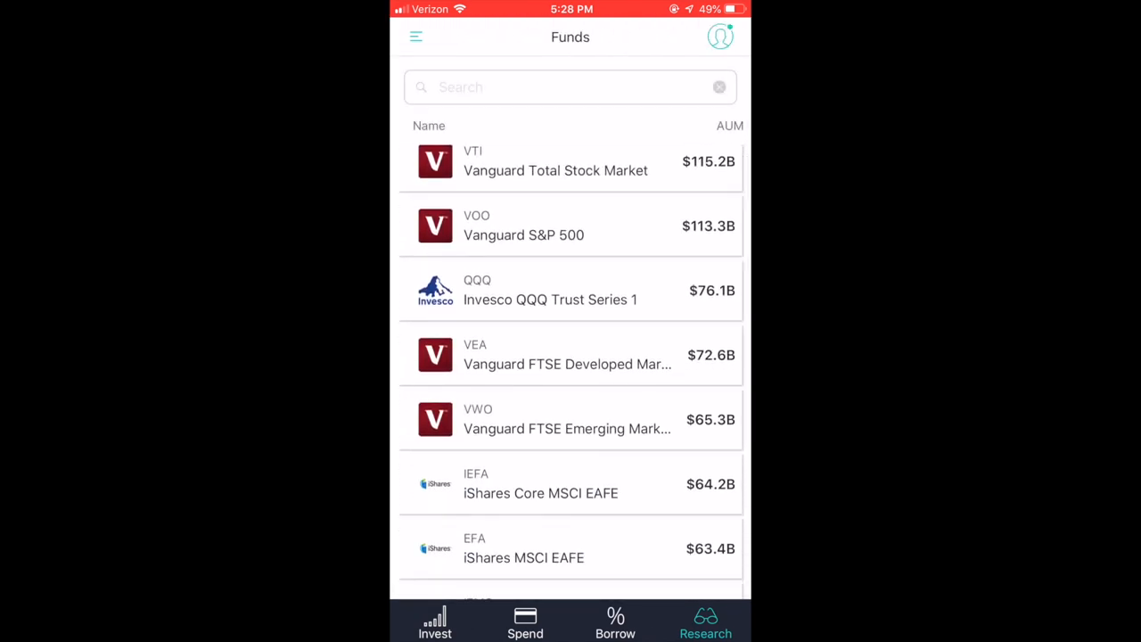
click(415, 36)
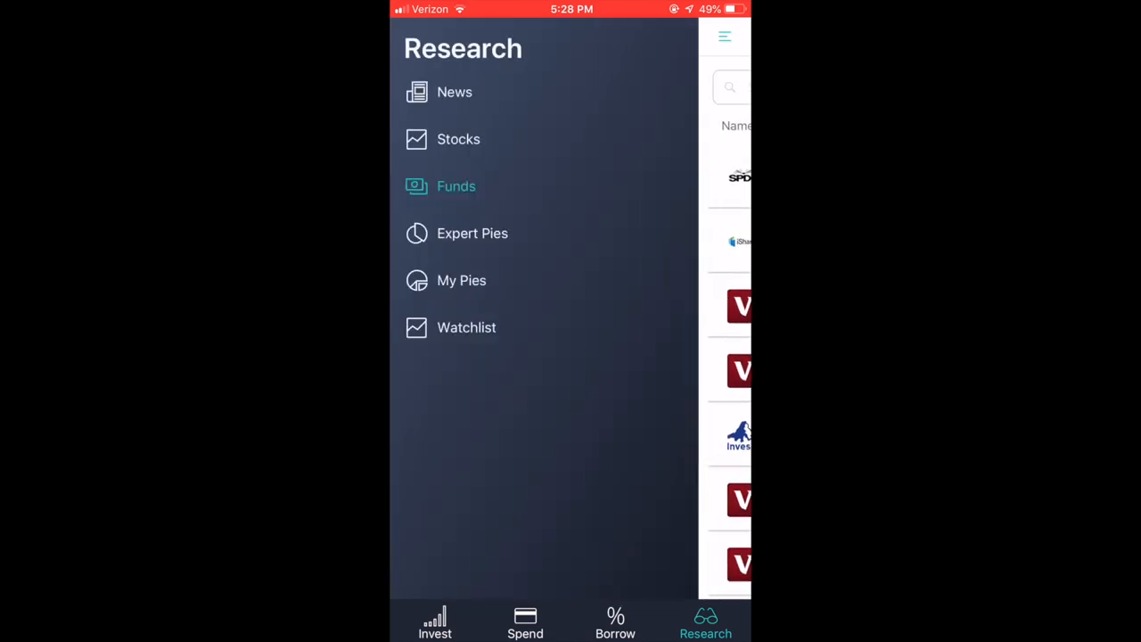
- Browse the Responsible Investing and Plan for Retirement expert pies
click(472, 233)
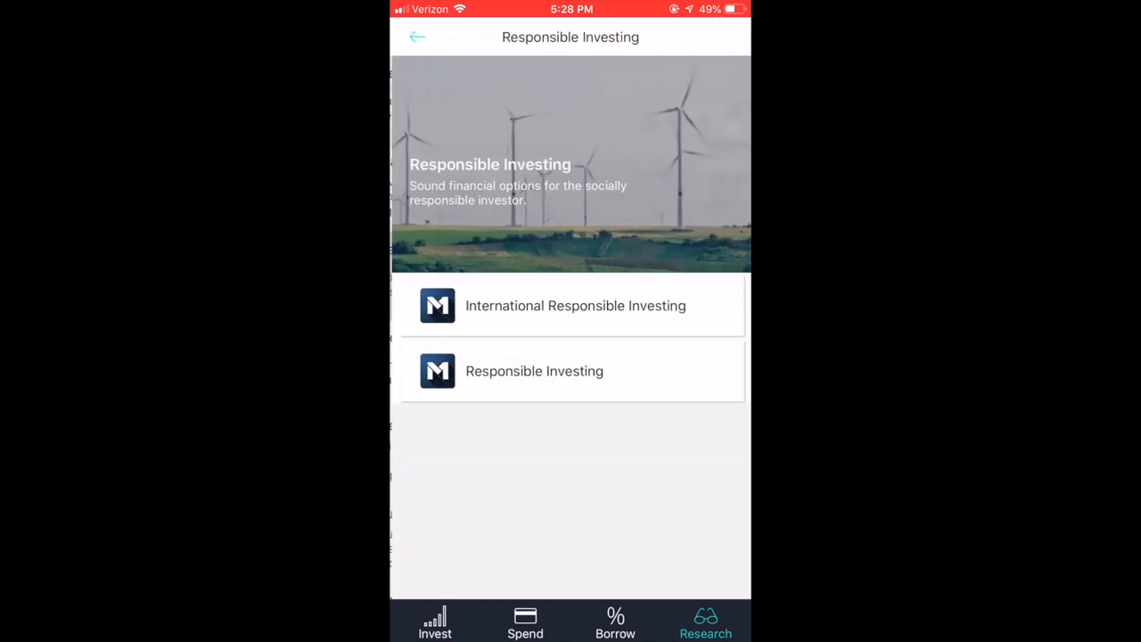
click(534, 370)
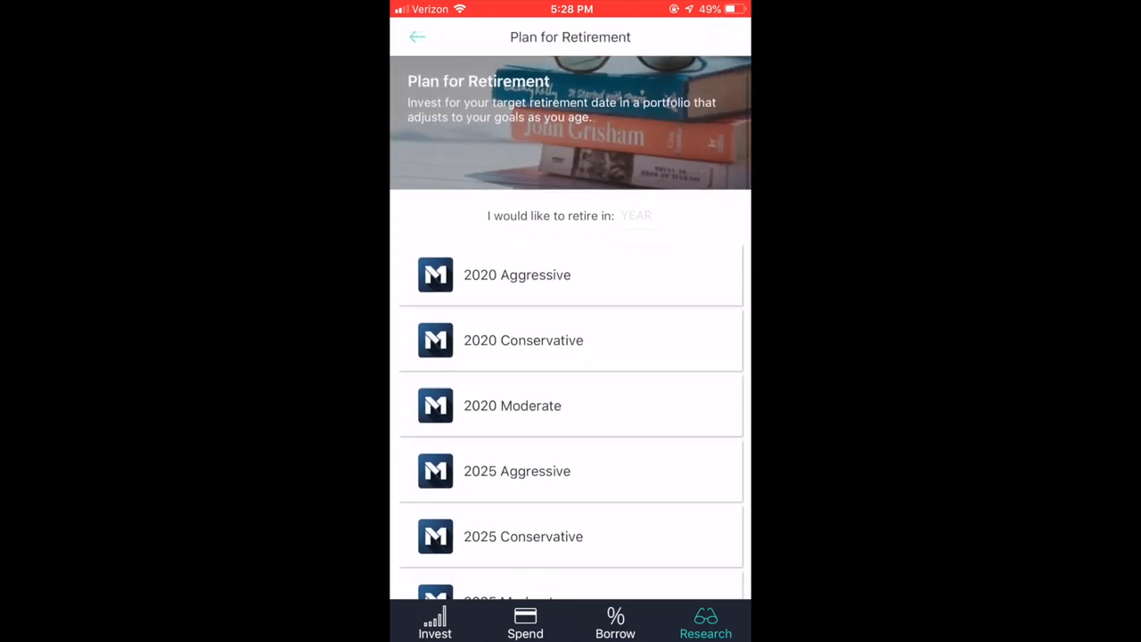
scroll(down, 3)
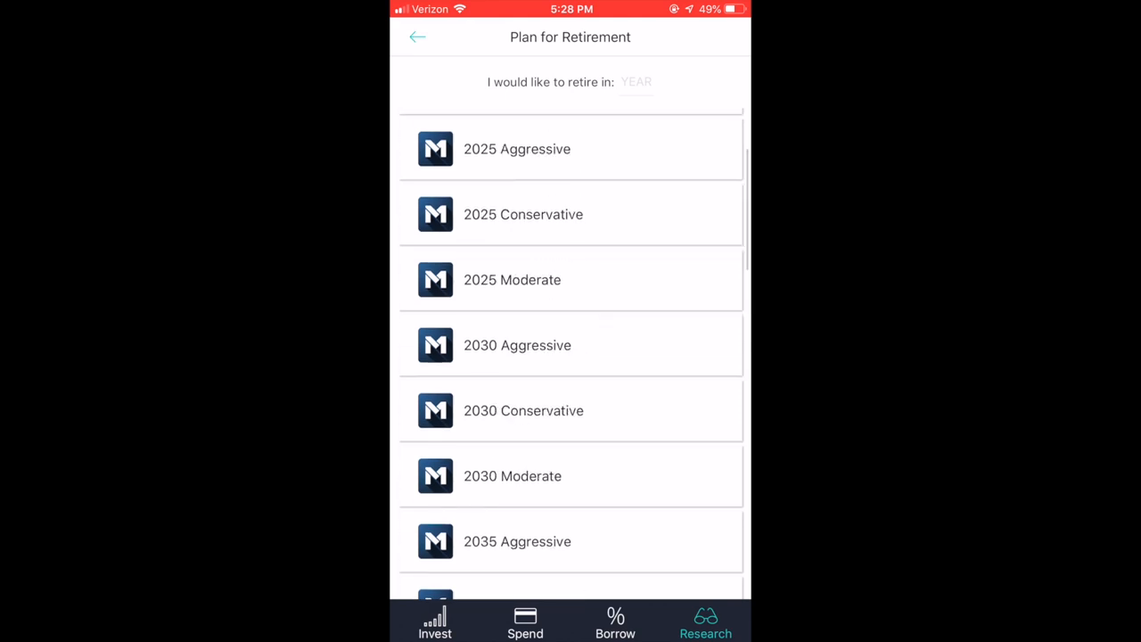
- Return to the Invest portfolio overview showing $146.13
click(417, 37)
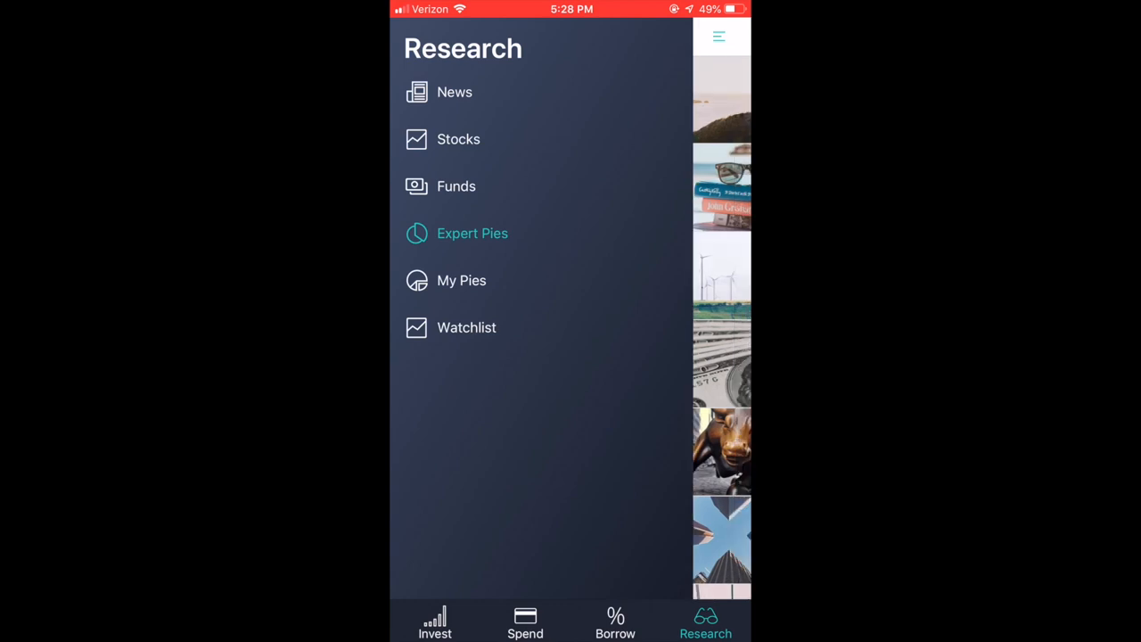
click(466, 327)
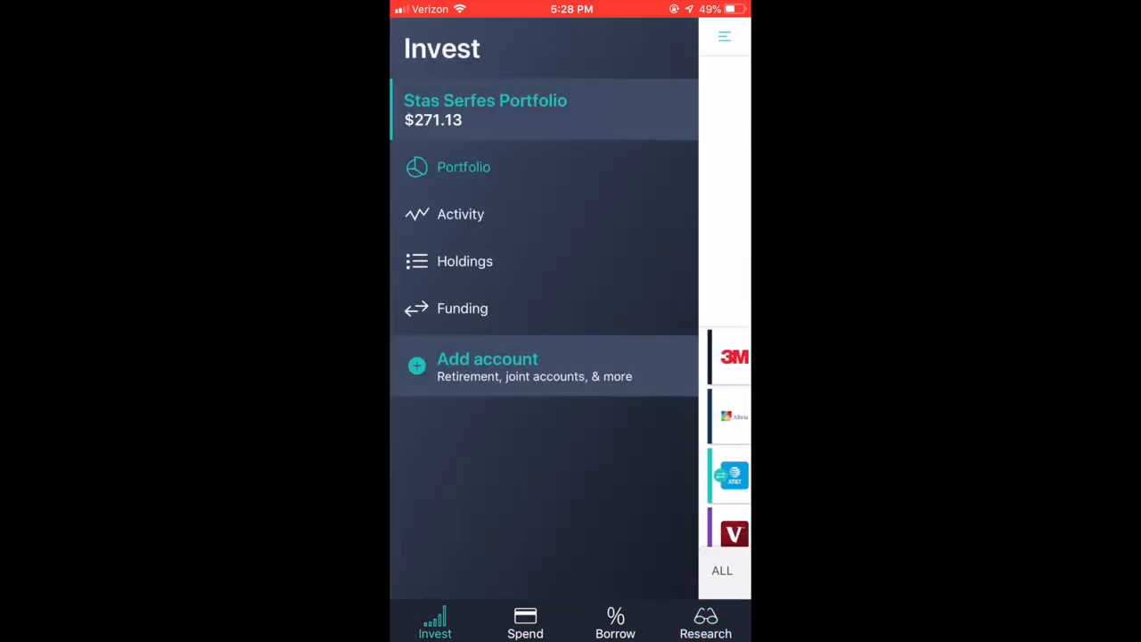
click(464, 167)
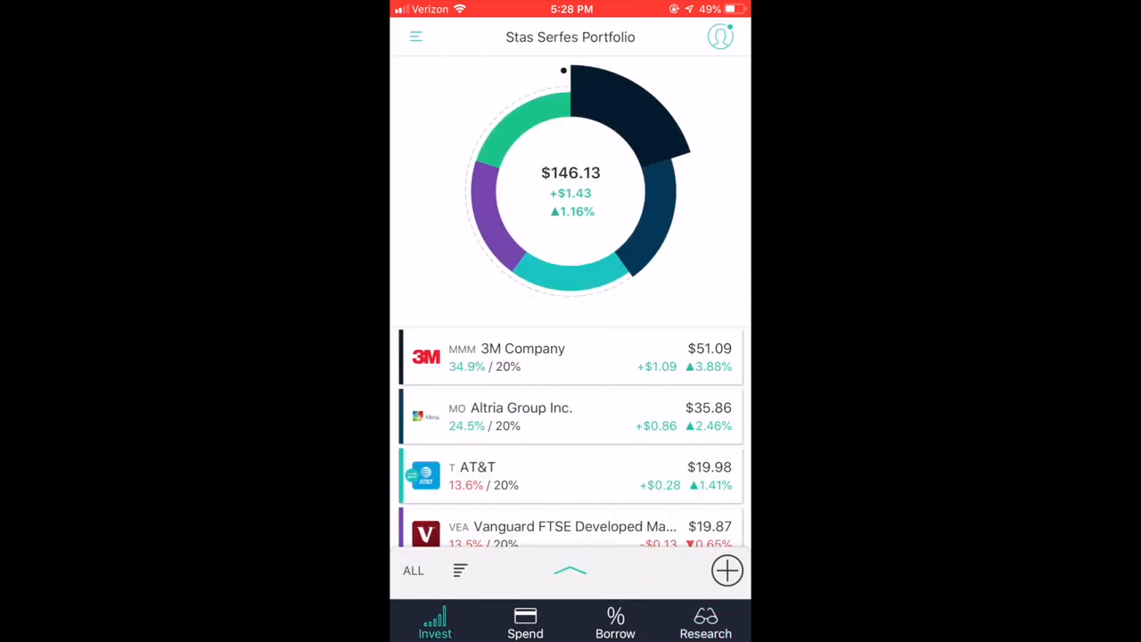